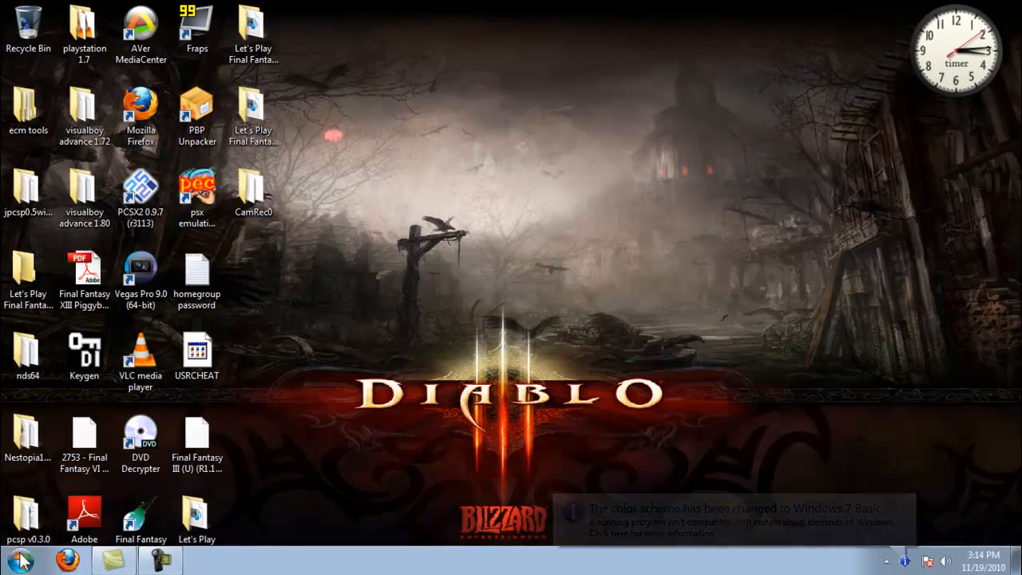
- Launch ePSXe.exe from the playstation 1.7 folder and open the Config > Video settings
click(20, 559)
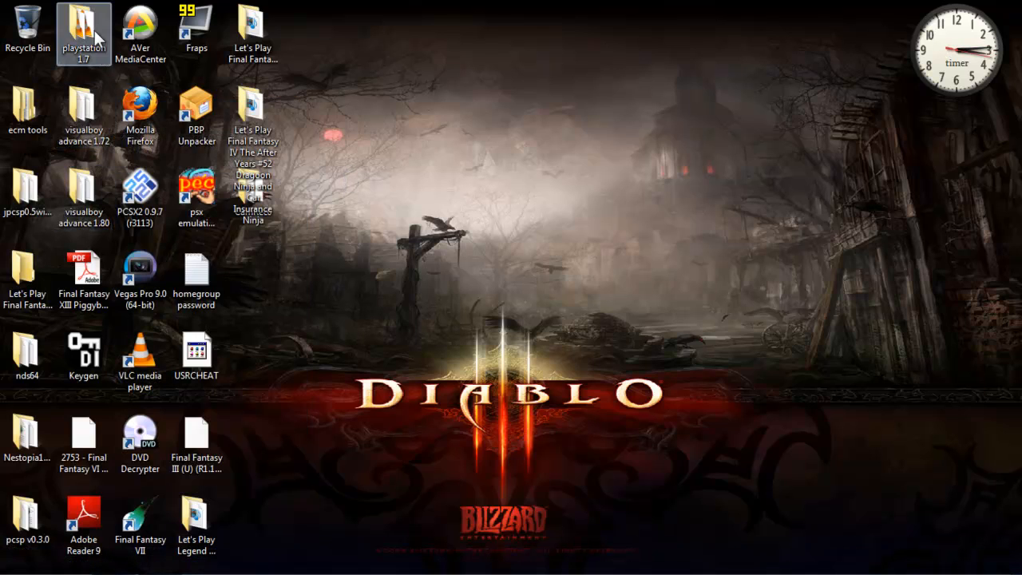
double_click(84, 32)
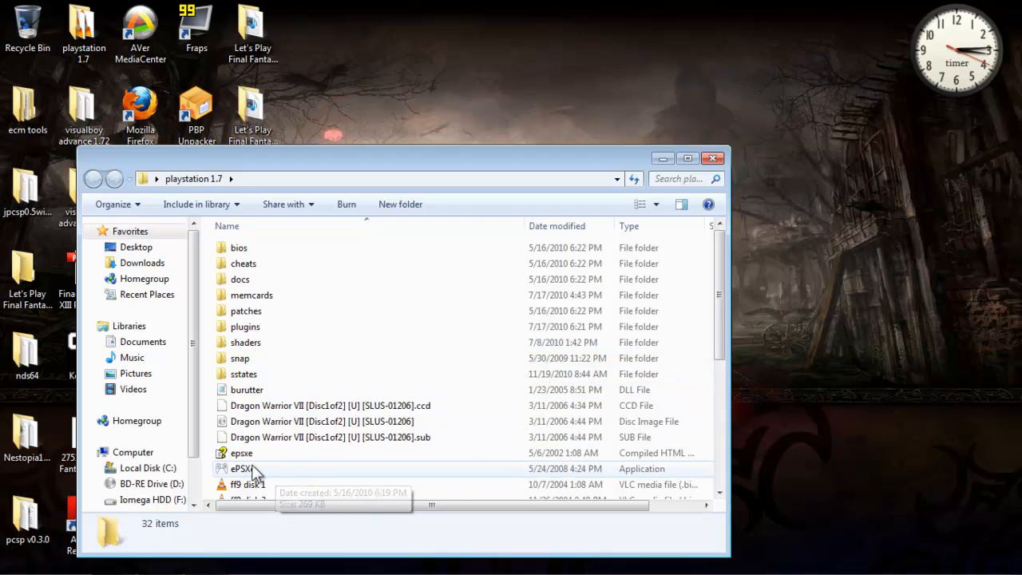
mouse_move(255, 475)
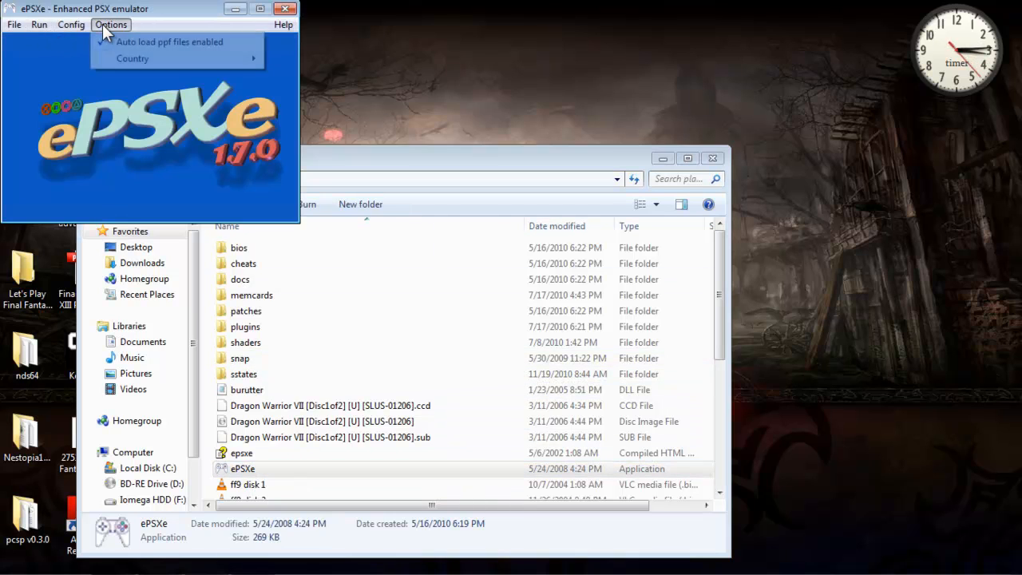
click(71, 24)
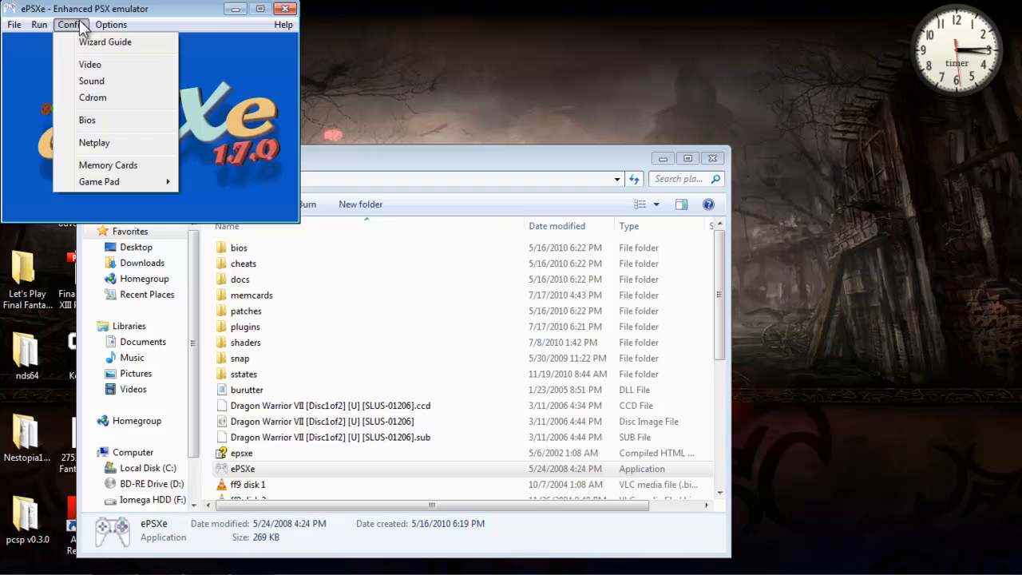
click(90, 63)
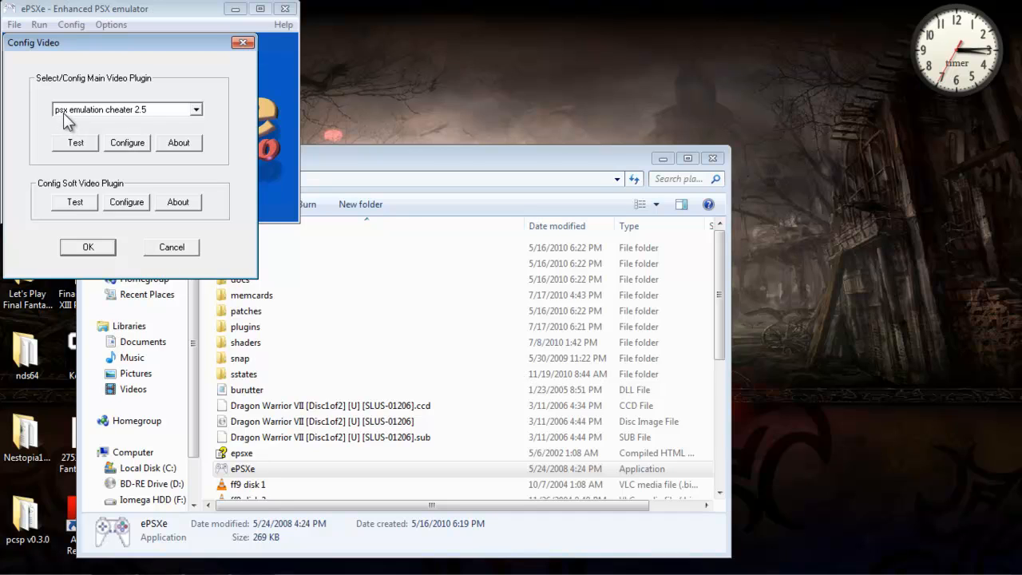
mouse_move(88, 120)
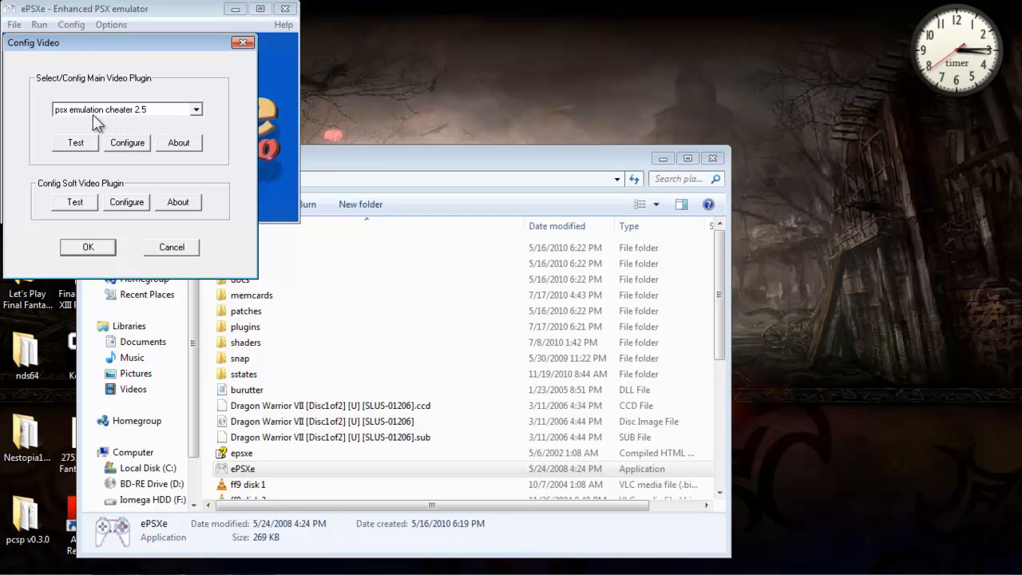
mouse_move(101, 116)
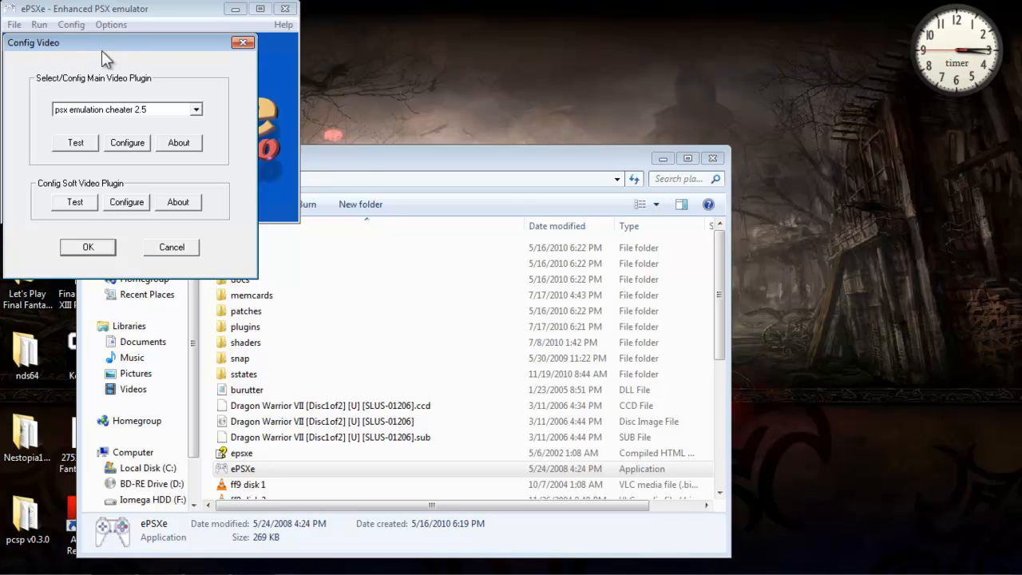
- Switch the GPU plugin from OpenGL2 to Pete's D3D Driver 1.77
click(126, 143)
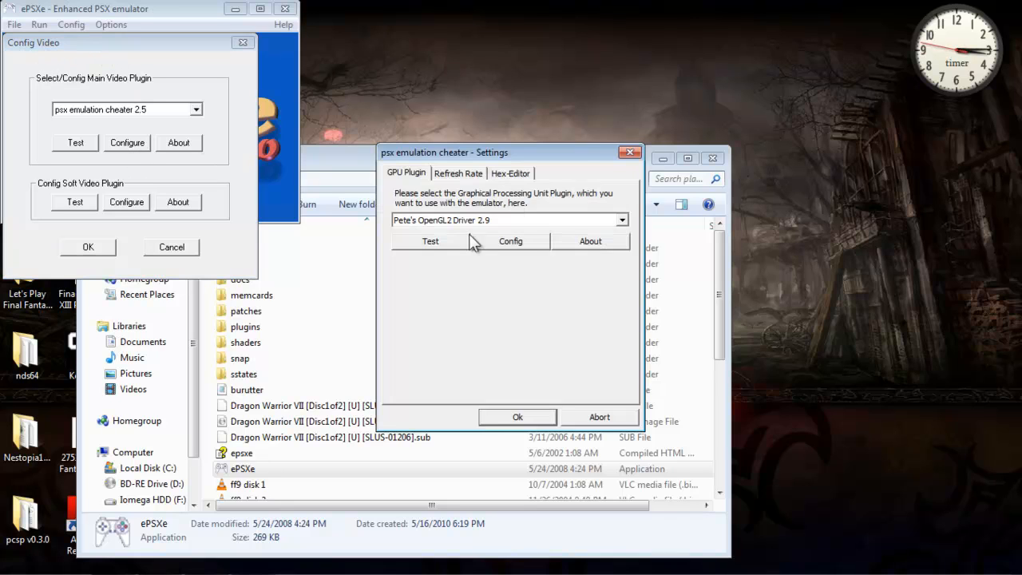
mouse_move(581, 300)
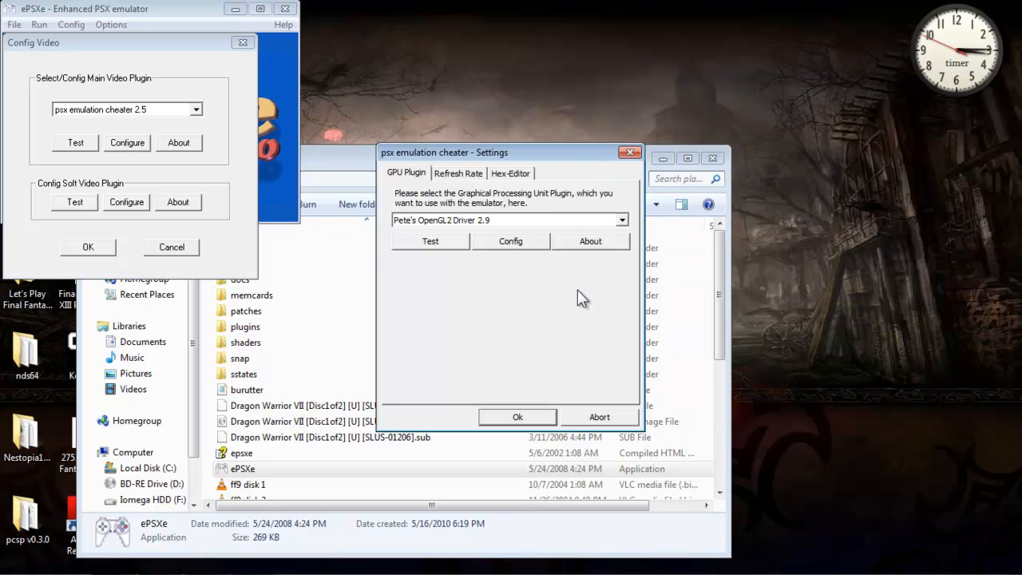
mouse_move(487, 198)
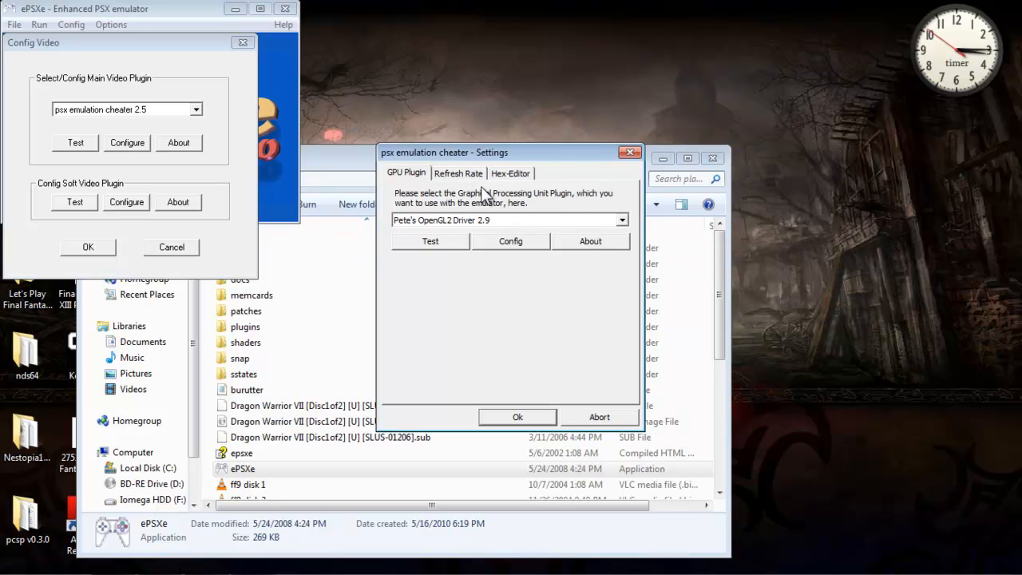
mouse_move(625, 229)
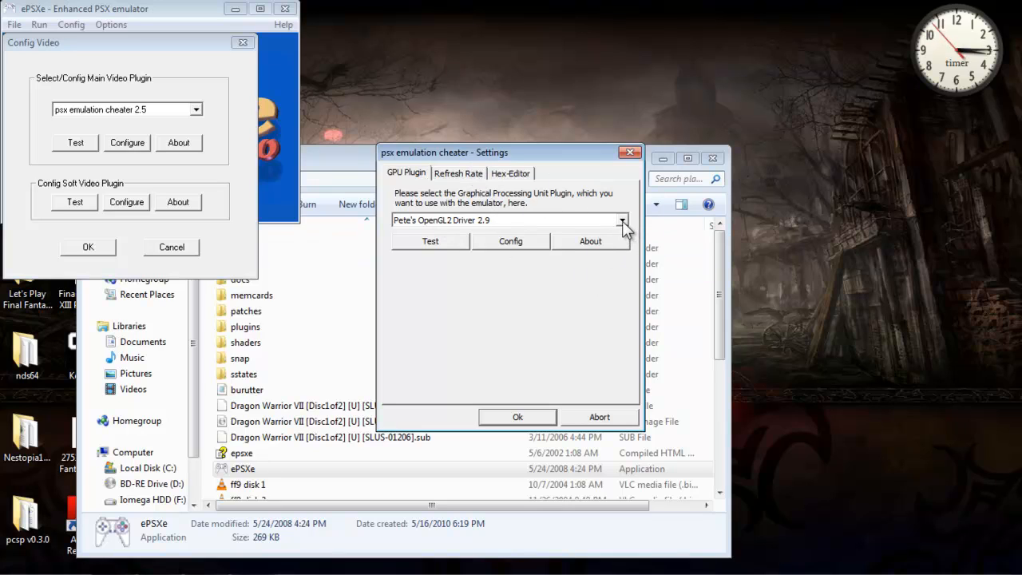
click(622, 220)
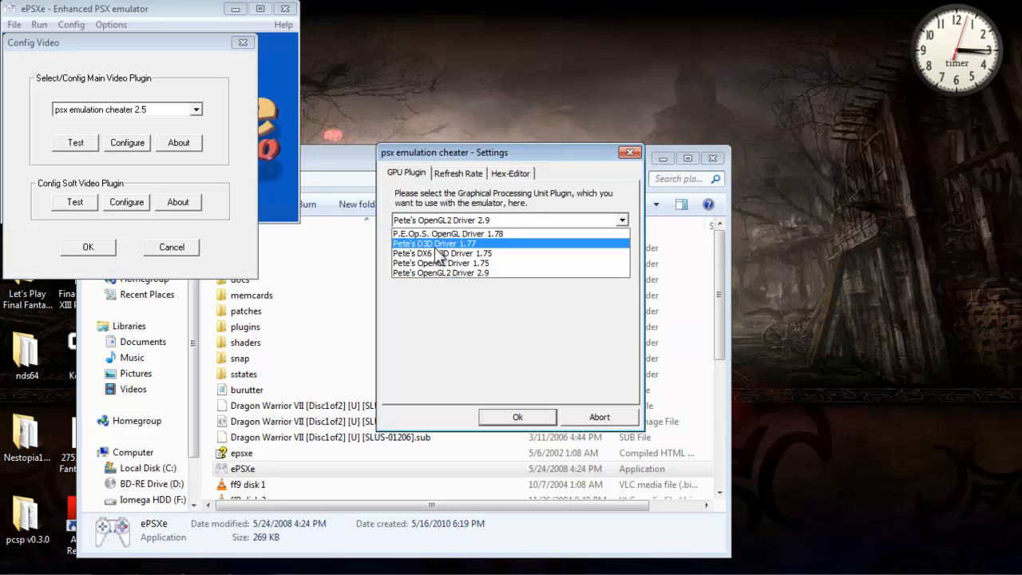
mouse_move(475, 254)
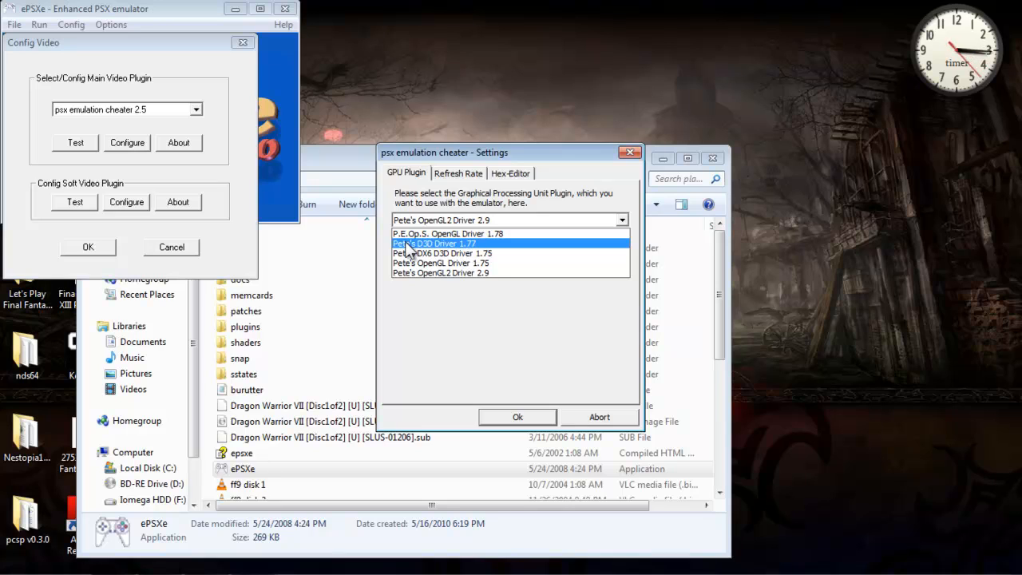
mouse_move(456, 248)
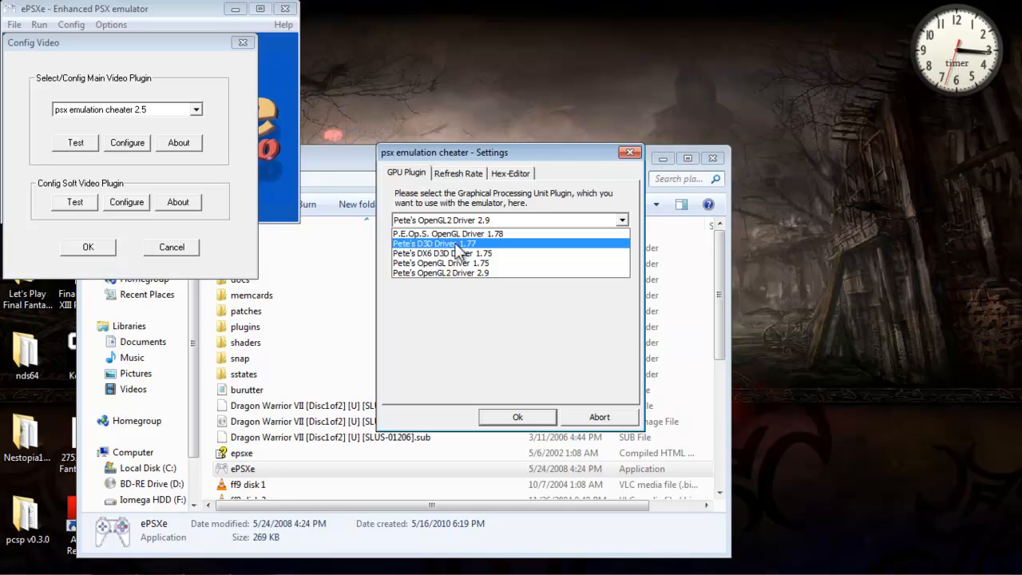
click(435, 244)
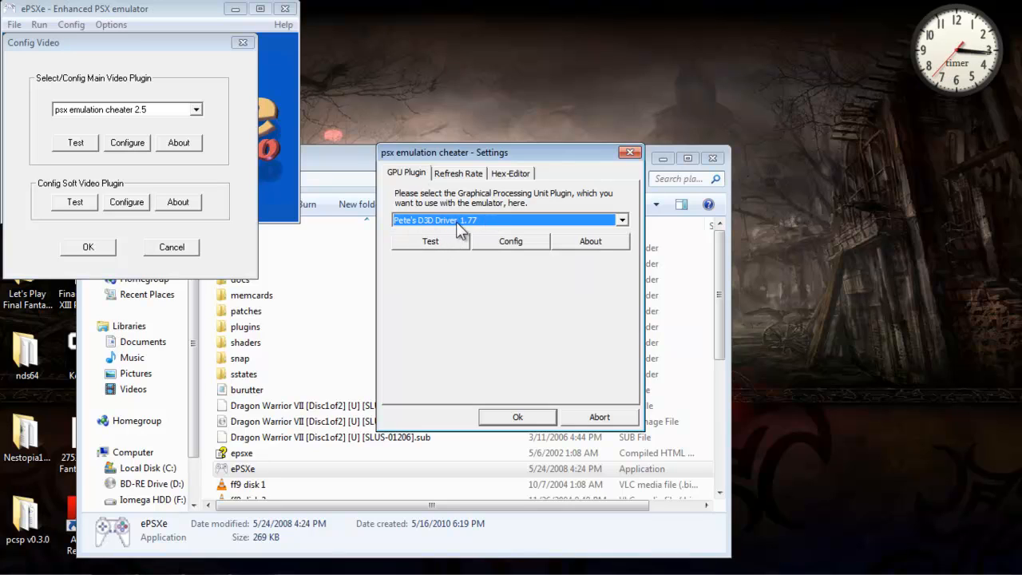
mouse_move(526, 258)
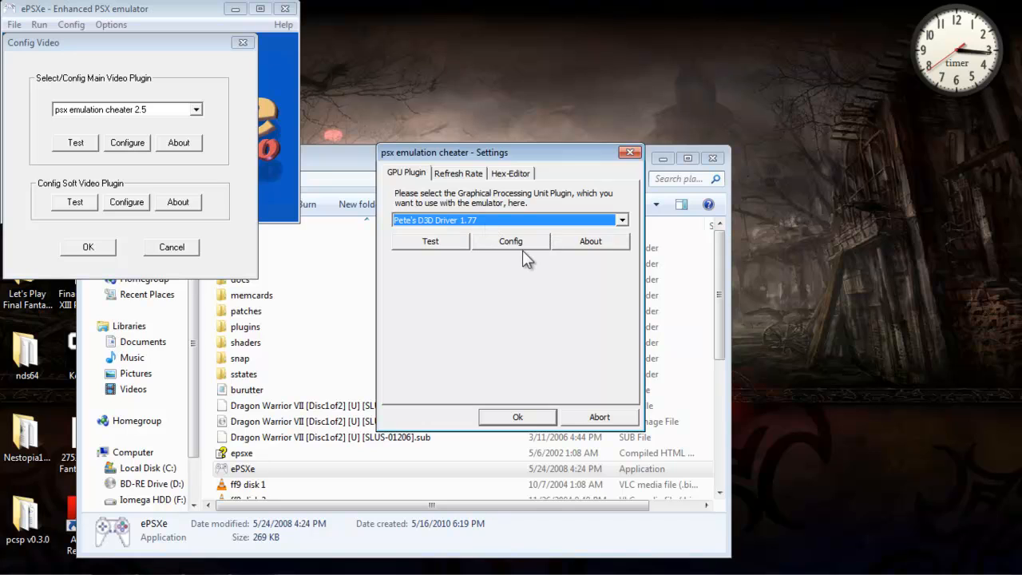
- Confirm the ATI Radeon HD 5800 Series device and keep 1360 x 768 fullscreen resolution
click(510, 241)
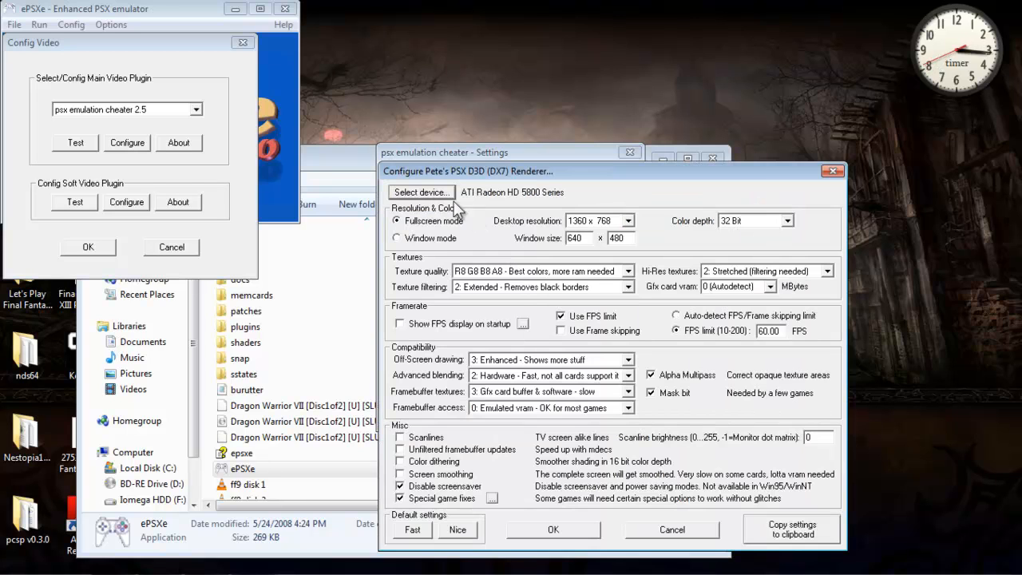
click(421, 192)
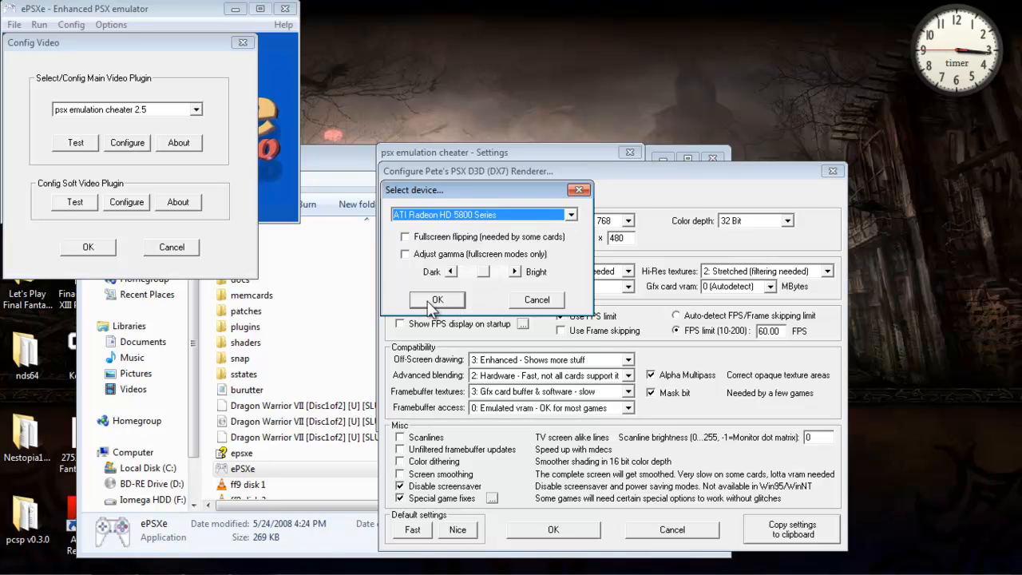
click(437, 300)
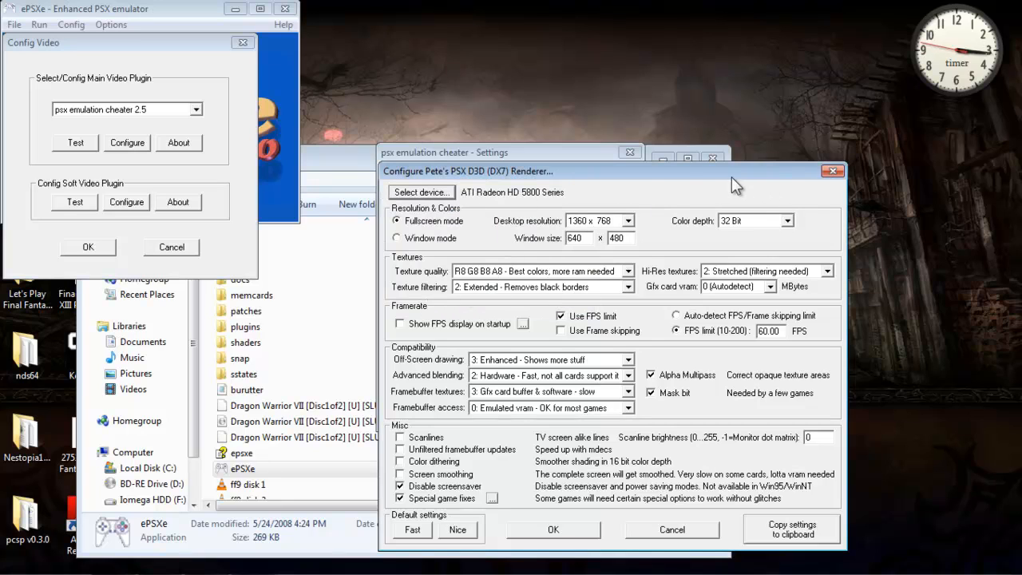
mouse_move(671, 208)
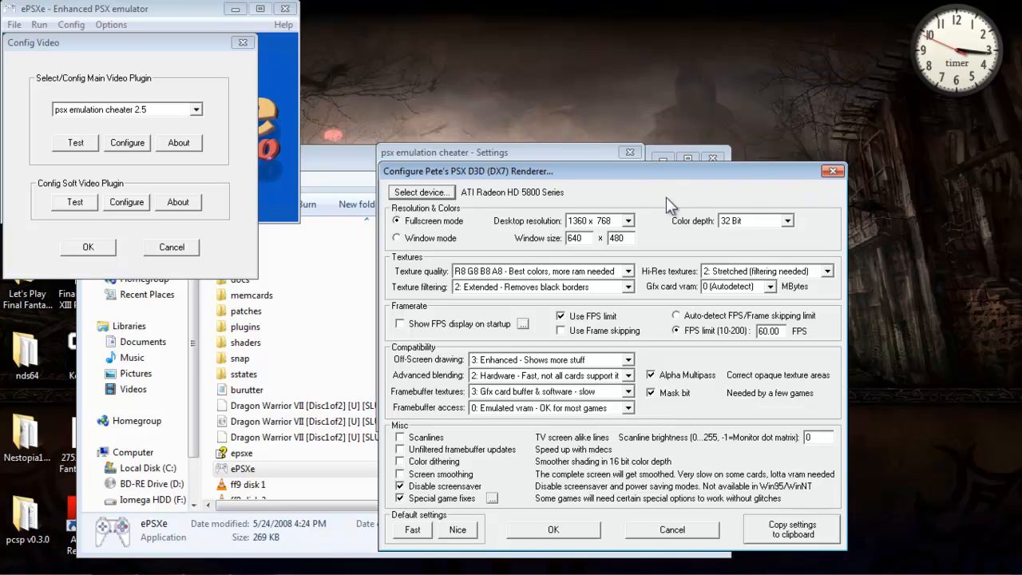
mouse_move(467, 249)
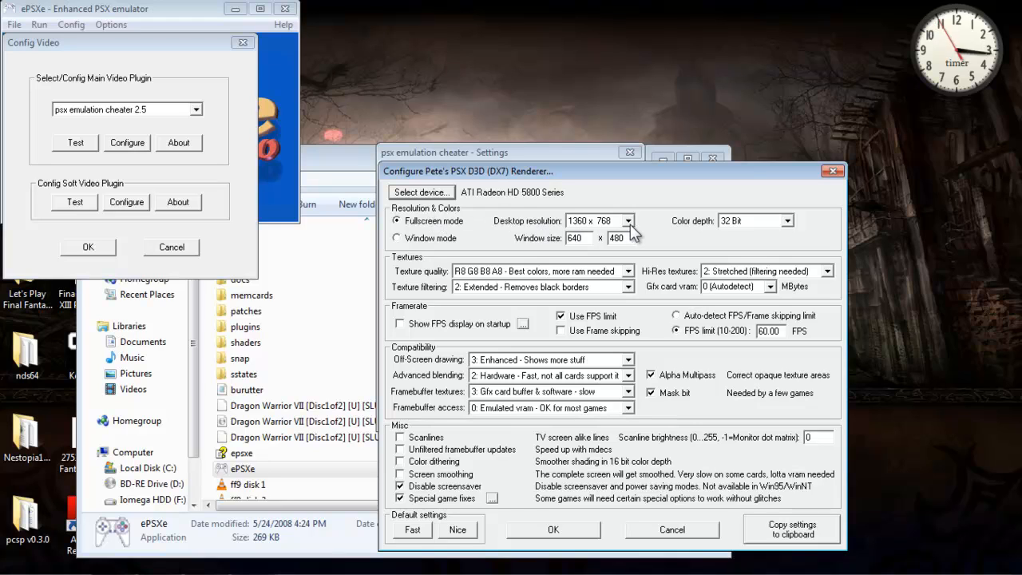
click(628, 220)
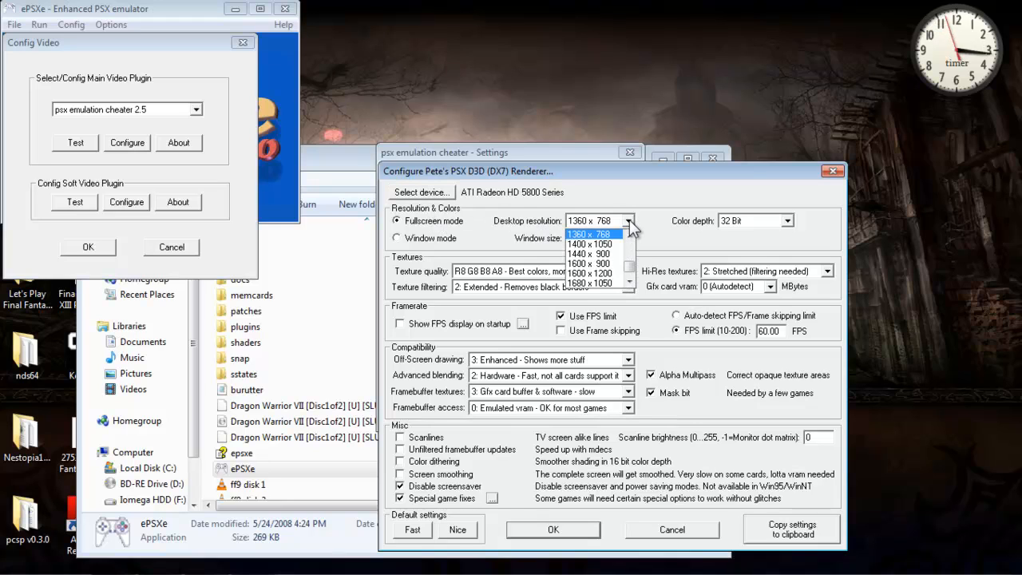
click(591, 234)
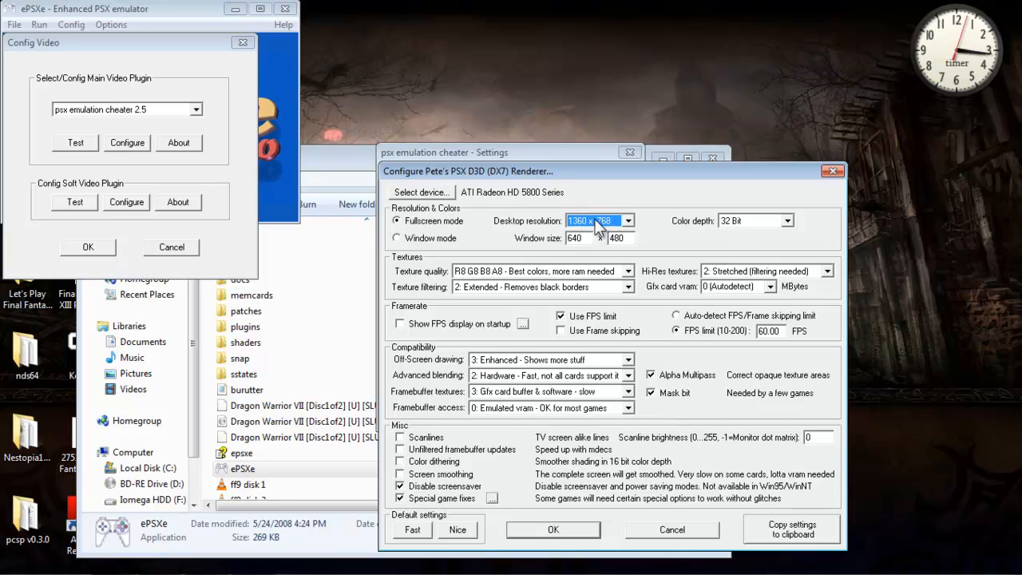
mouse_move(598, 230)
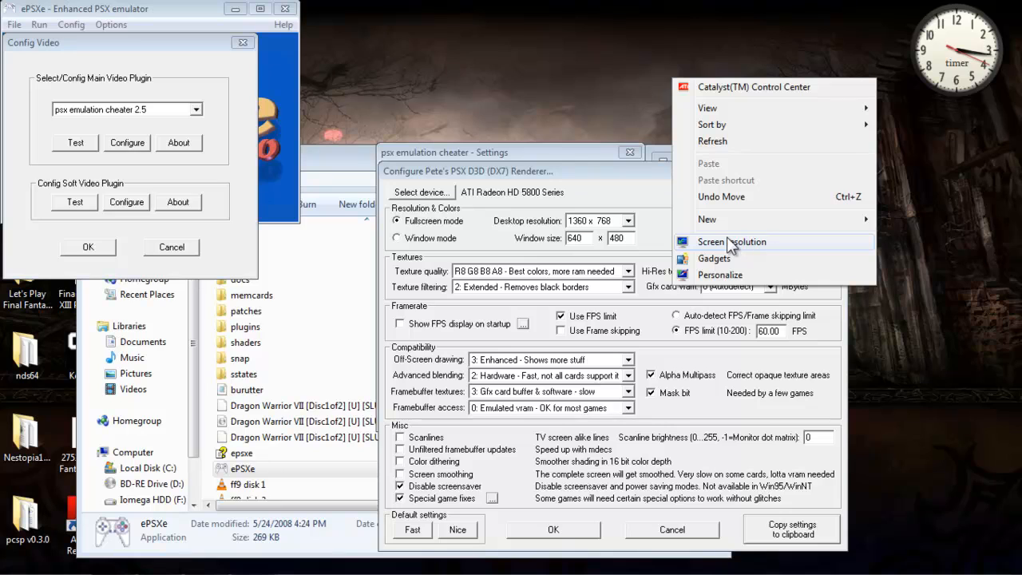
click(731, 241)
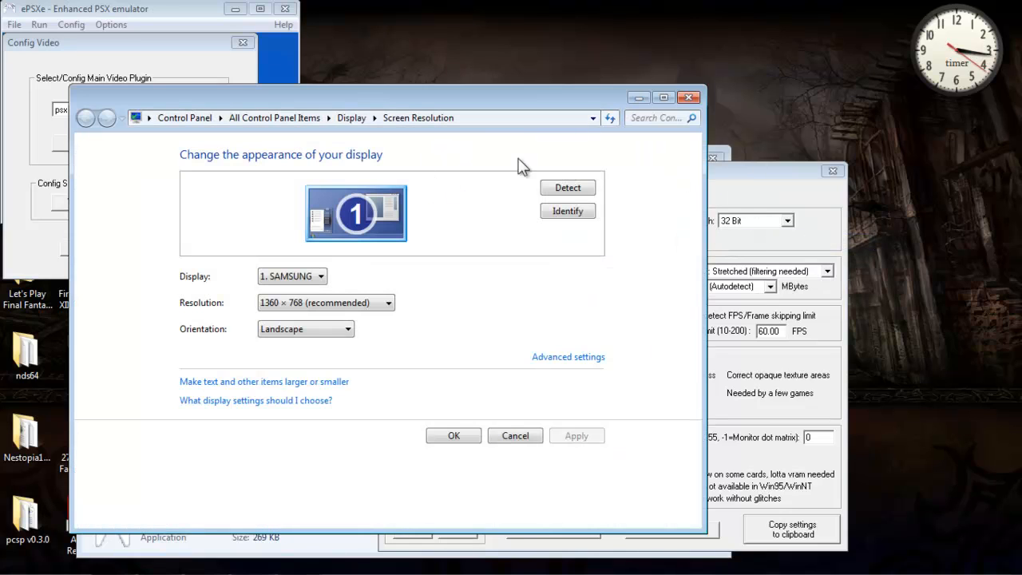
mouse_move(815, 88)
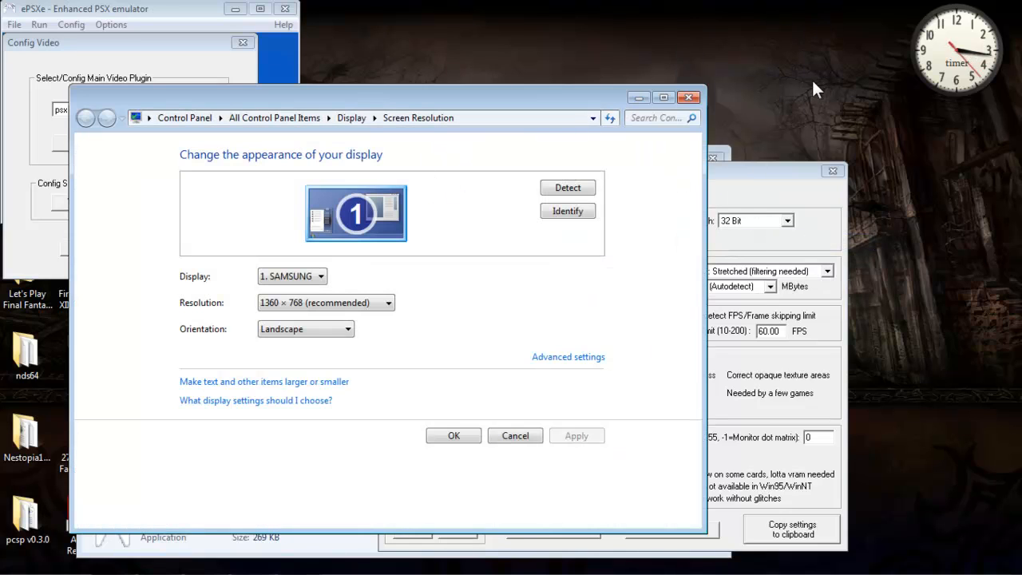
mouse_move(224, 313)
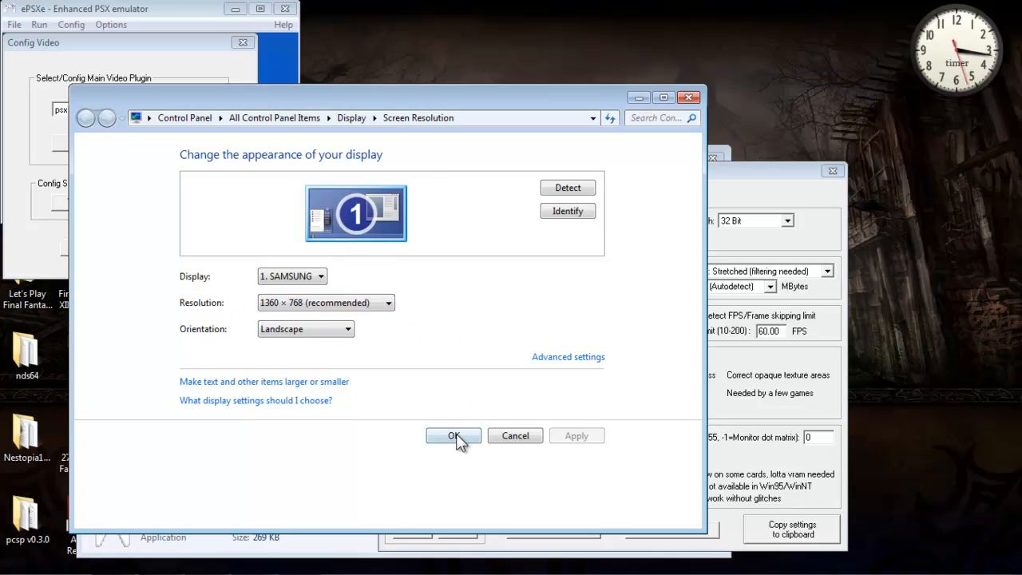
click(454, 435)
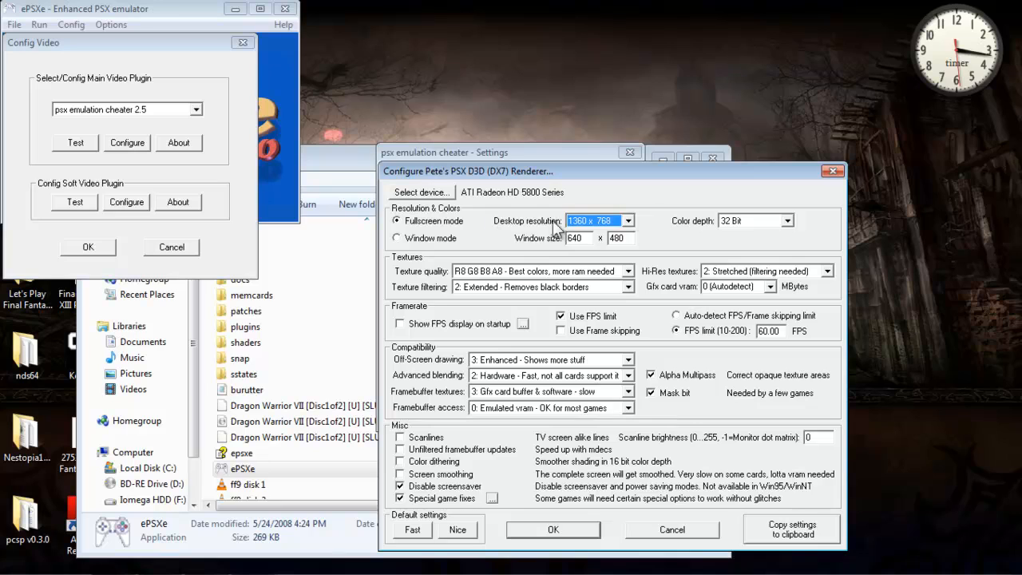
mouse_move(493, 249)
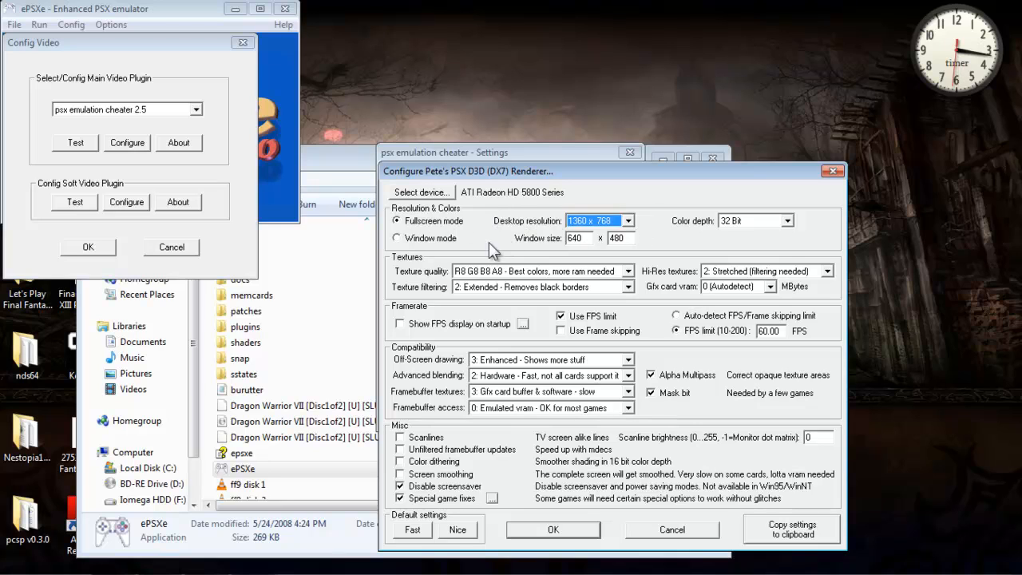
mouse_move(707, 232)
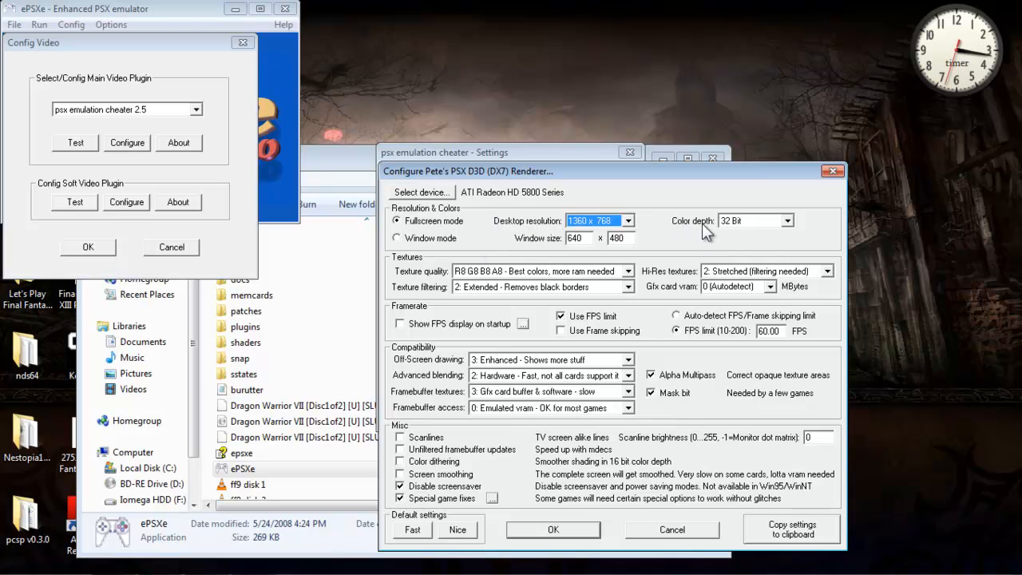
mouse_move(738, 226)
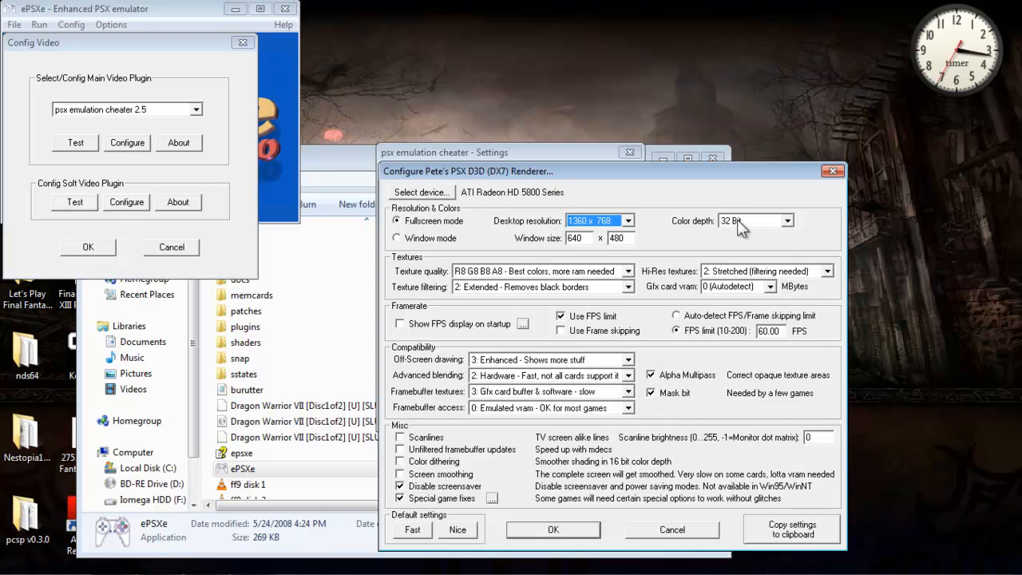
mouse_move(795, 230)
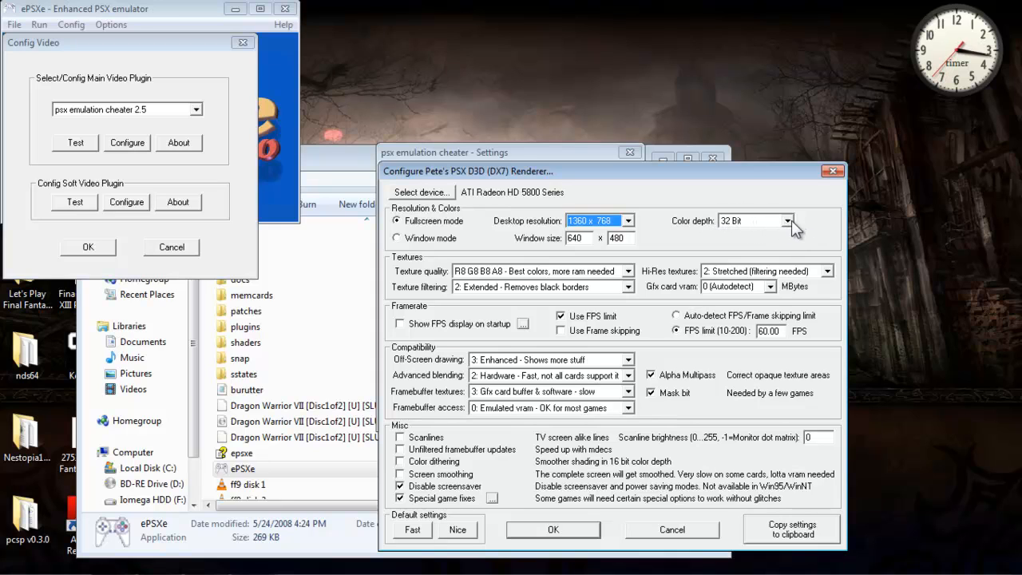
mouse_move(733, 232)
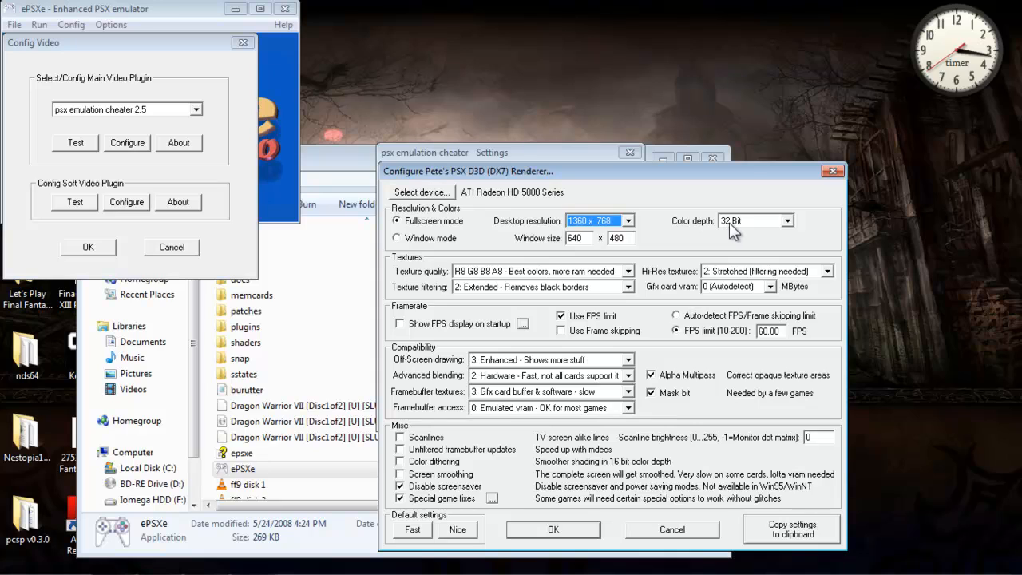
mouse_move(735, 234)
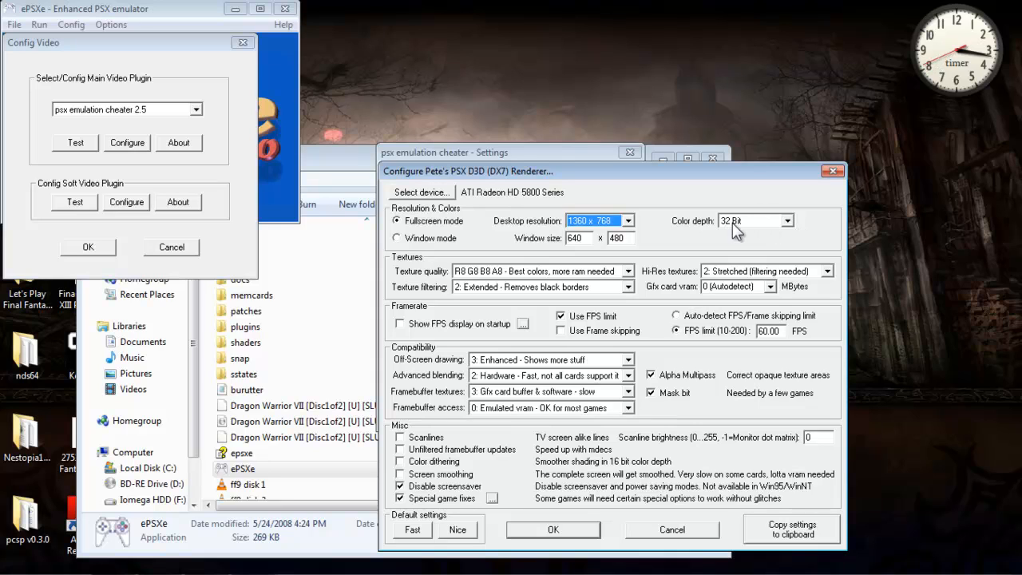
mouse_move(751, 233)
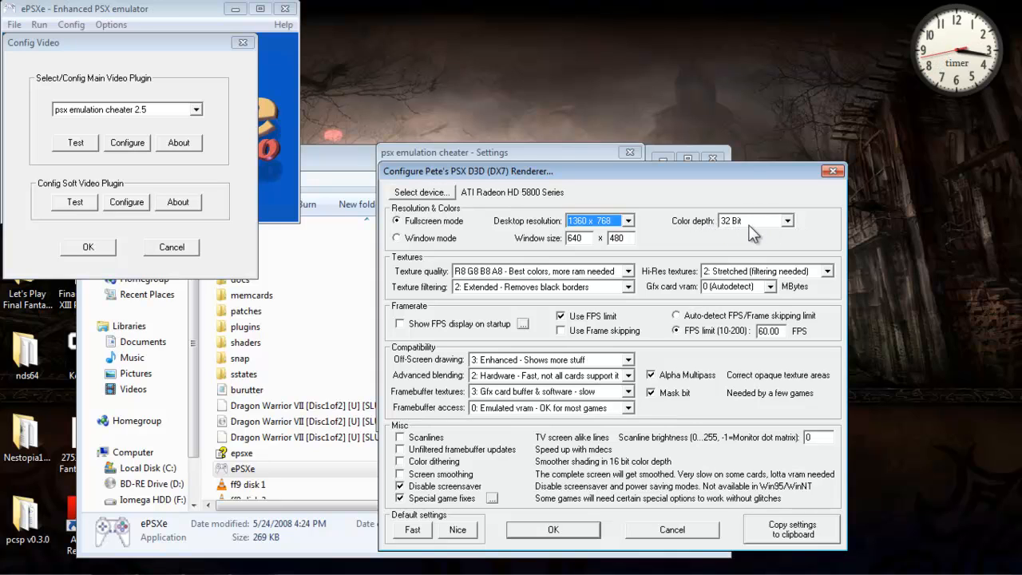
mouse_move(587, 292)
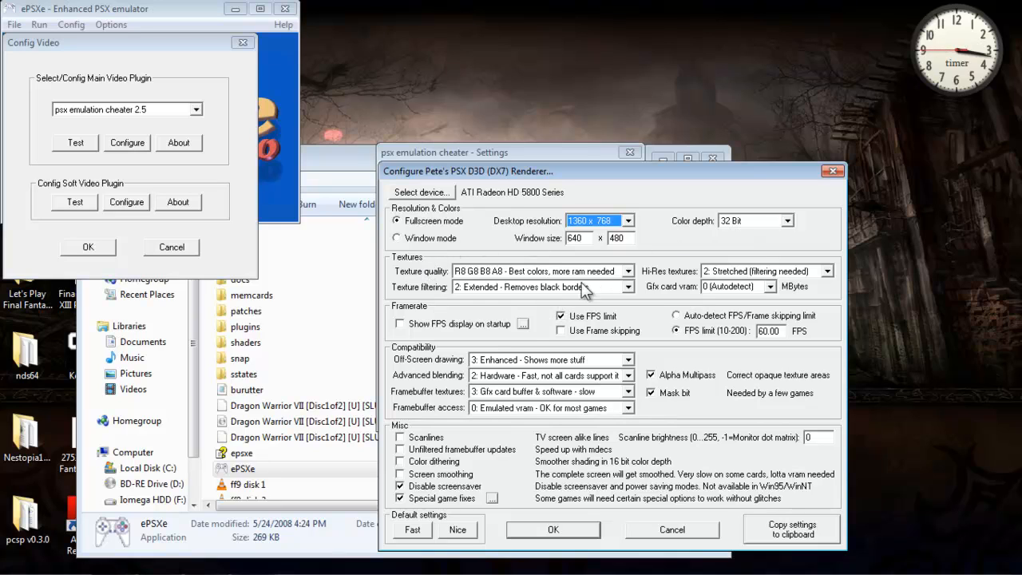
mouse_move(639, 279)
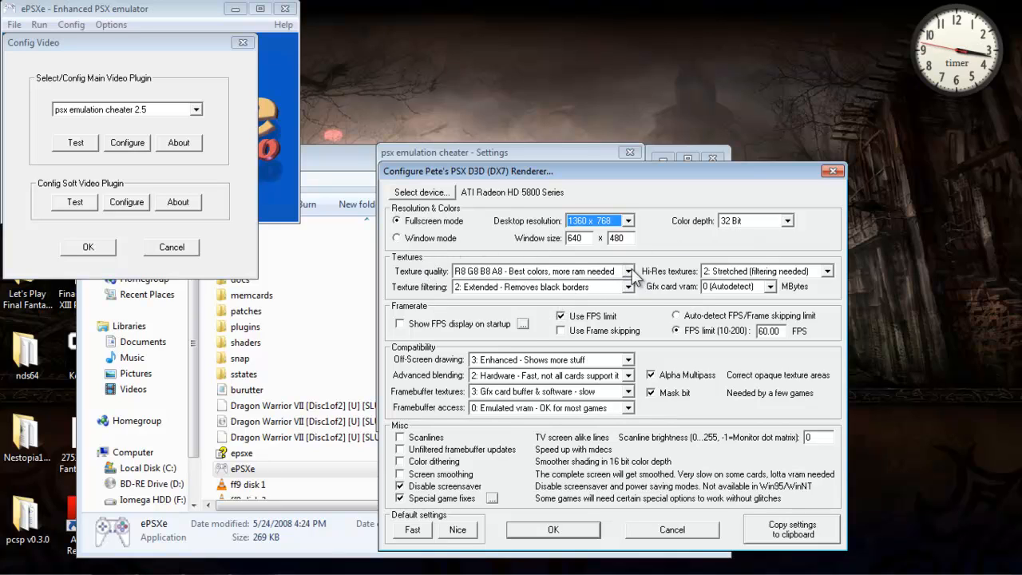
click(627, 271)
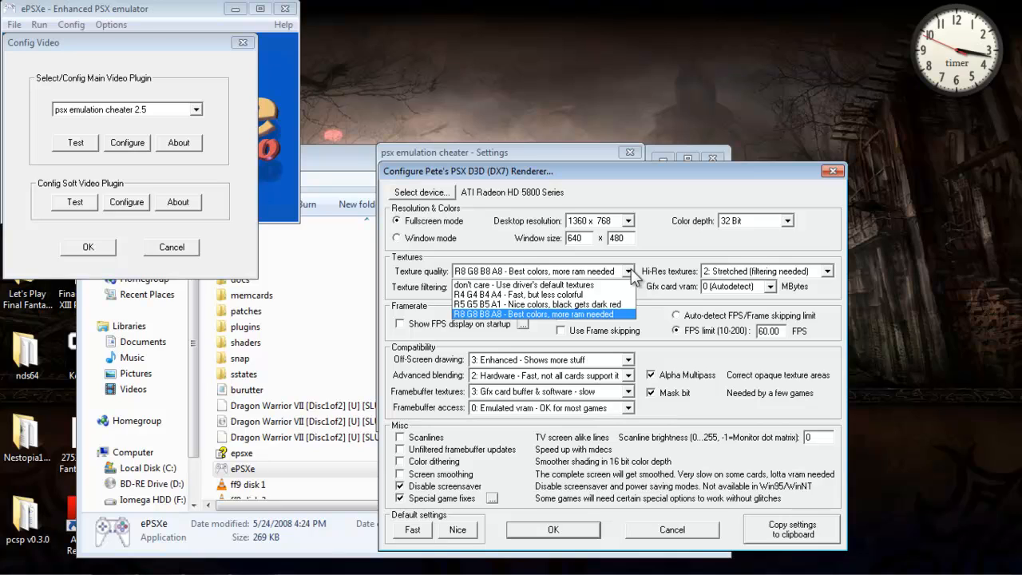
mouse_move(523, 285)
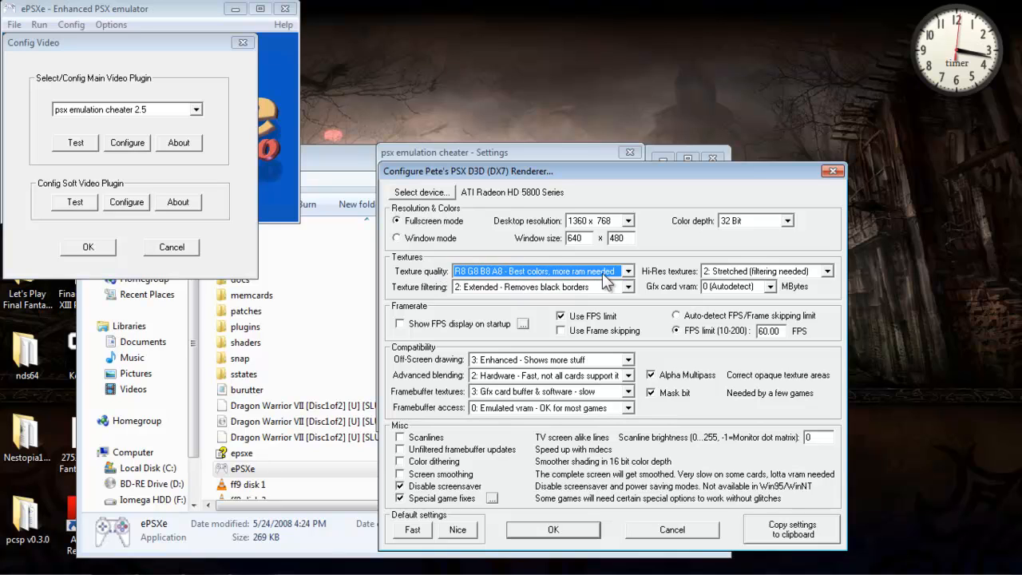
click(627, 271)
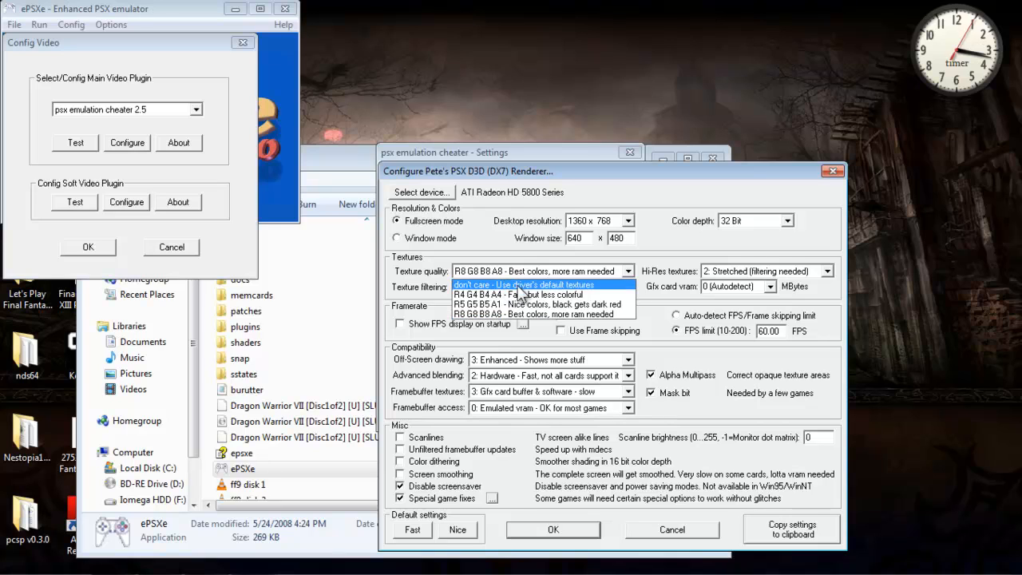
mouse_move(595, 296)
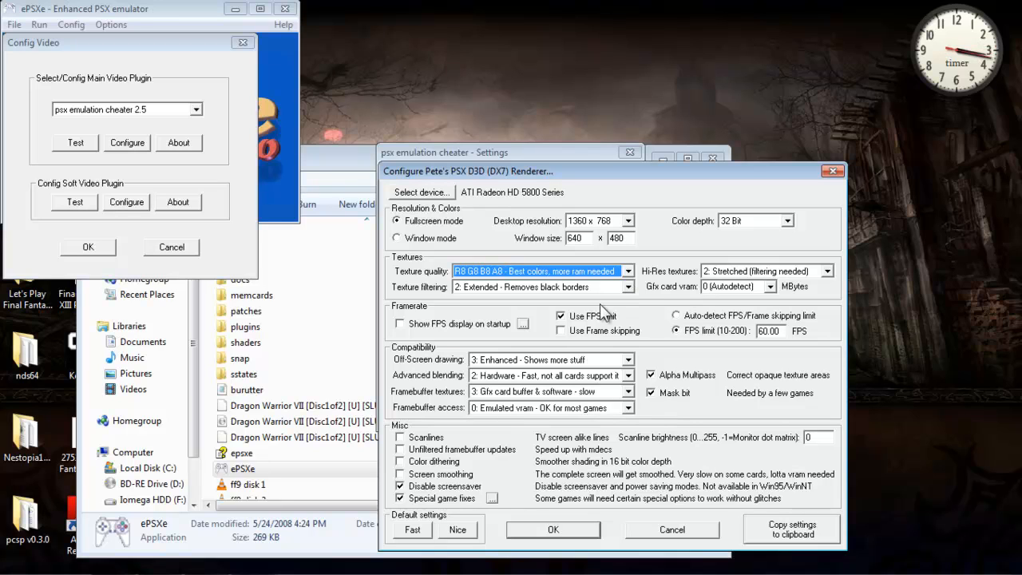
mouse_move(543, 219)
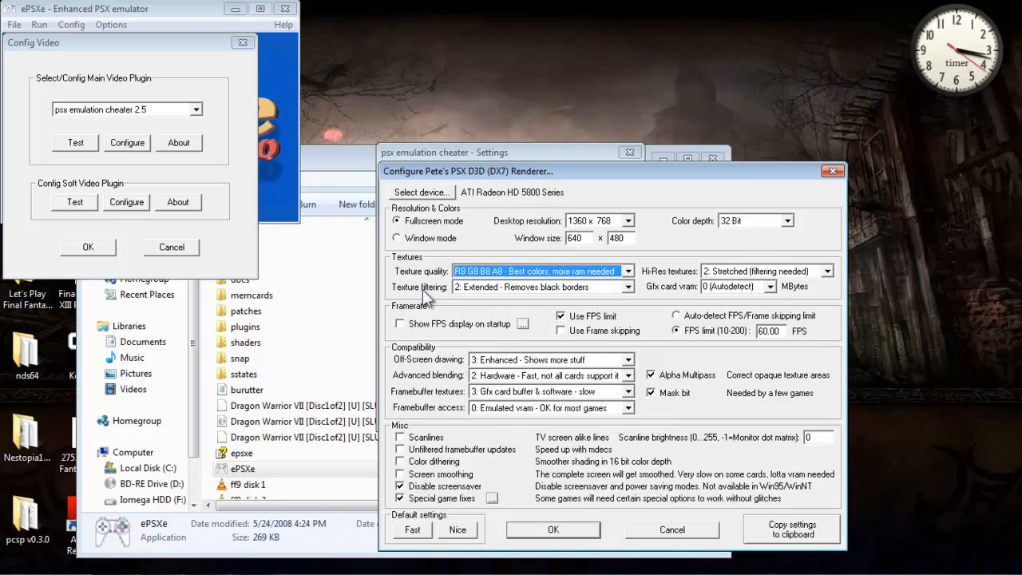
mouse_move(643, 302)
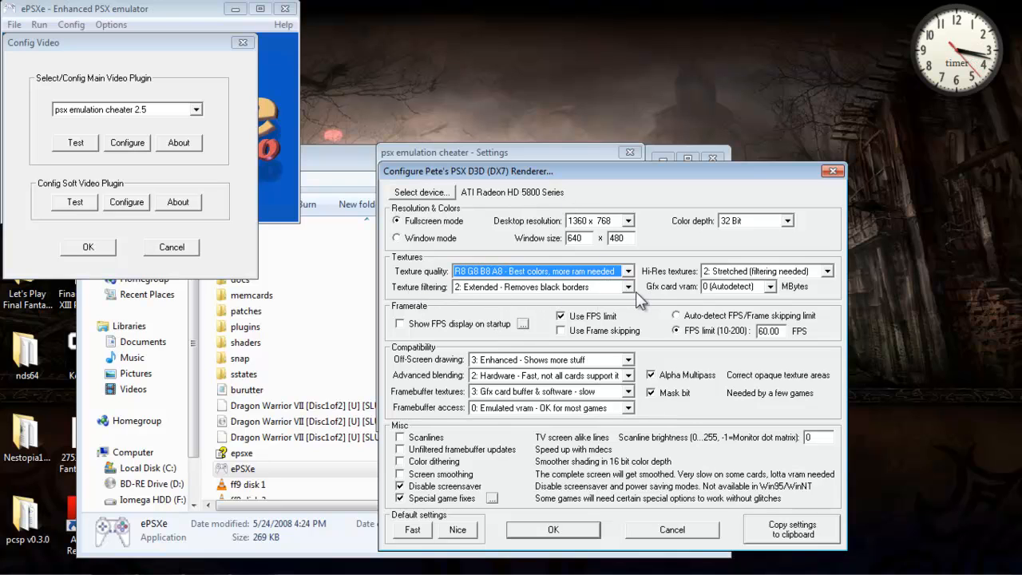
mouse_move(483, 297)
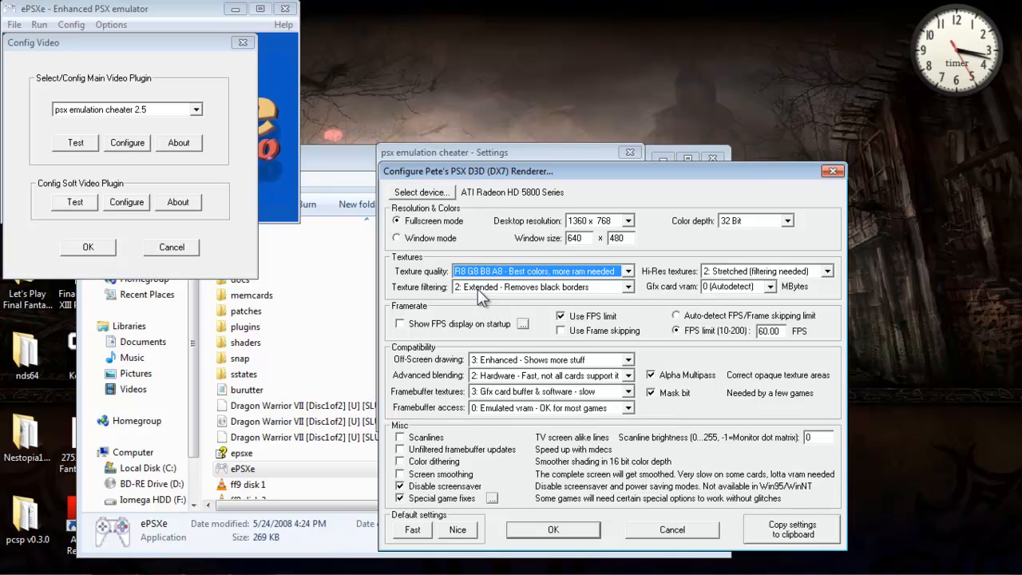
mouse_move(656, 297)
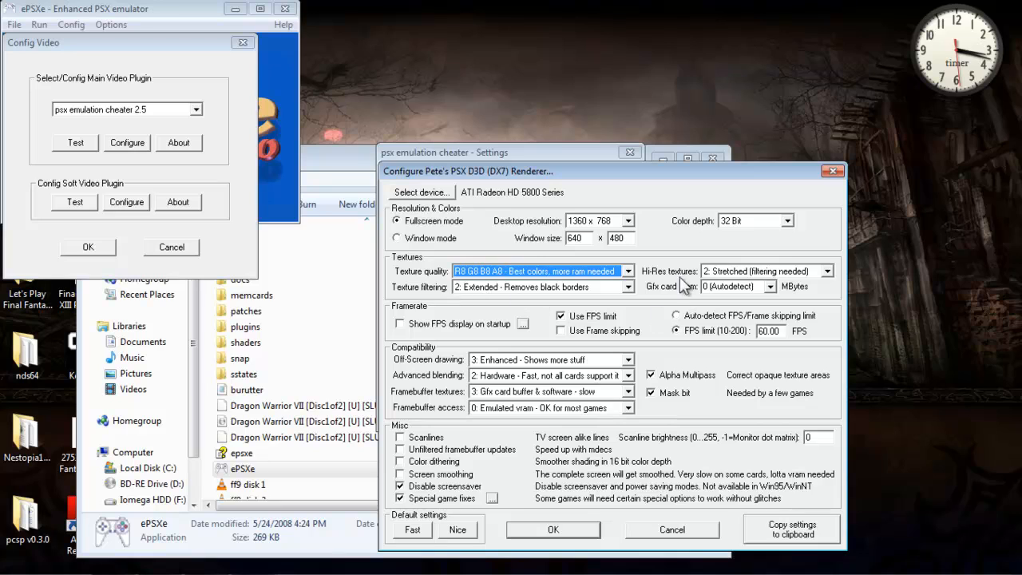
mouse_move(825, 284)
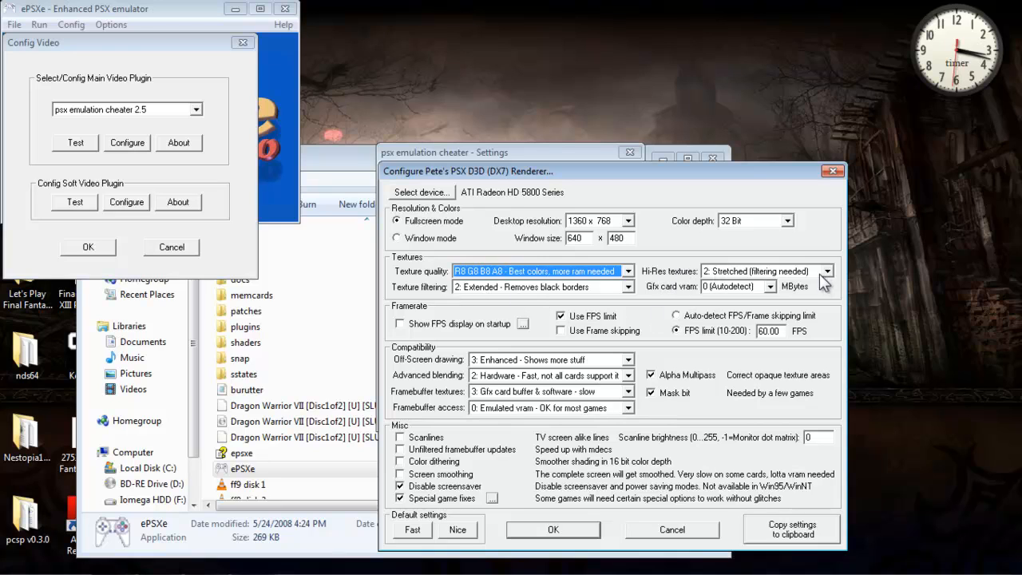
click(826, 270)
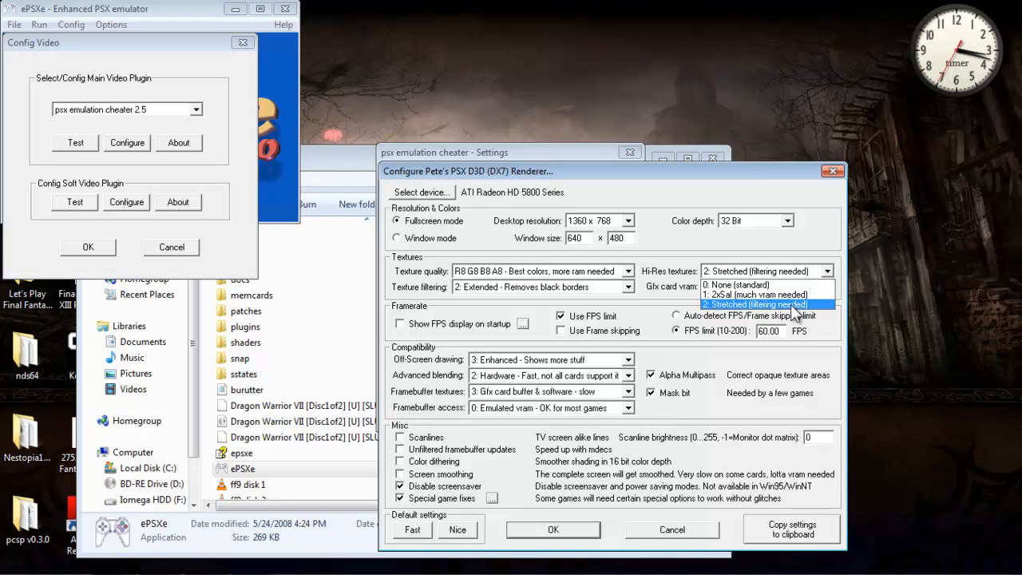
click(756, 303)
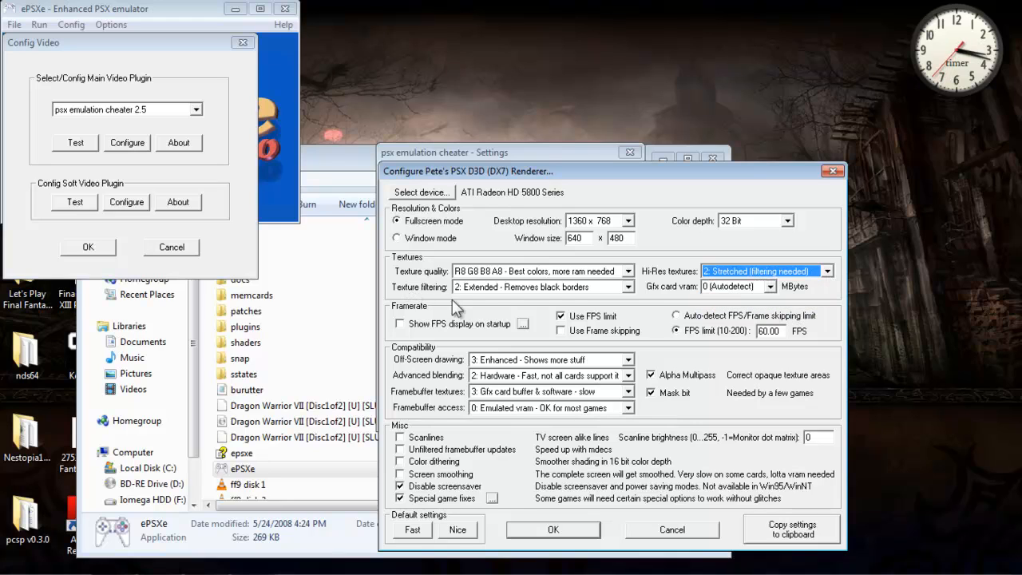
click(628, 287)
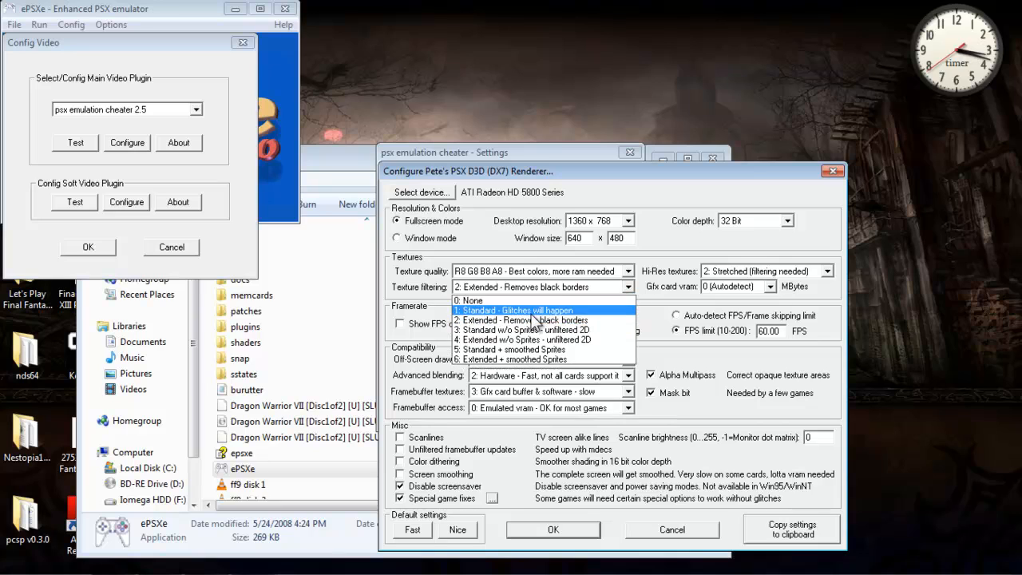
mouse_move(523, 321)
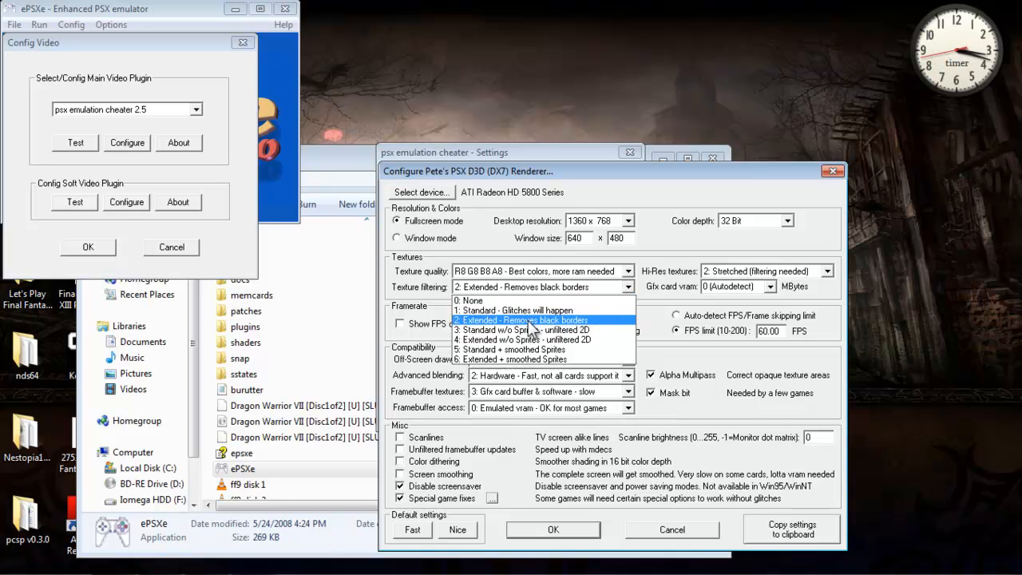
mouse_move(527, 360)
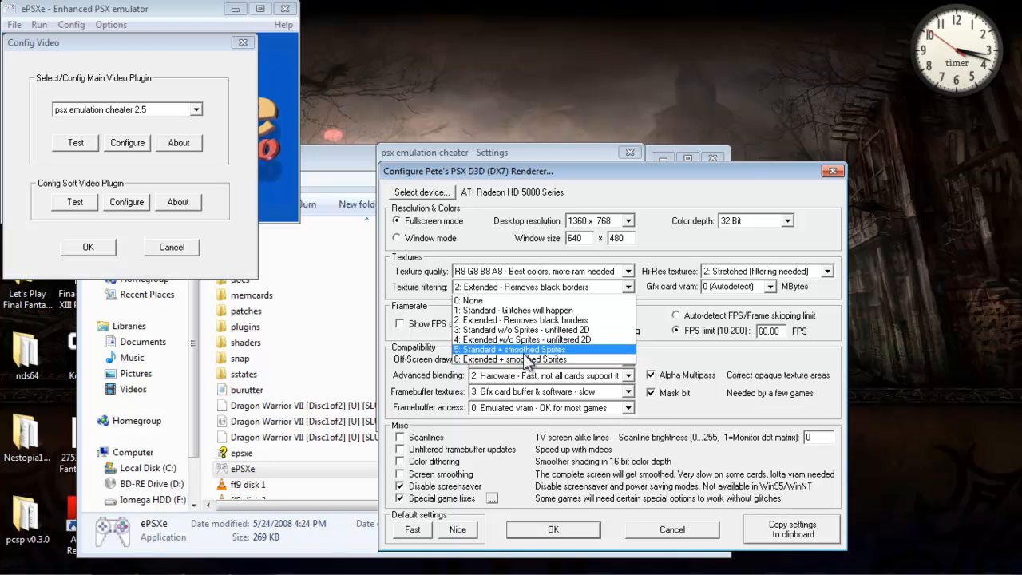
mouse_move(523, 330)
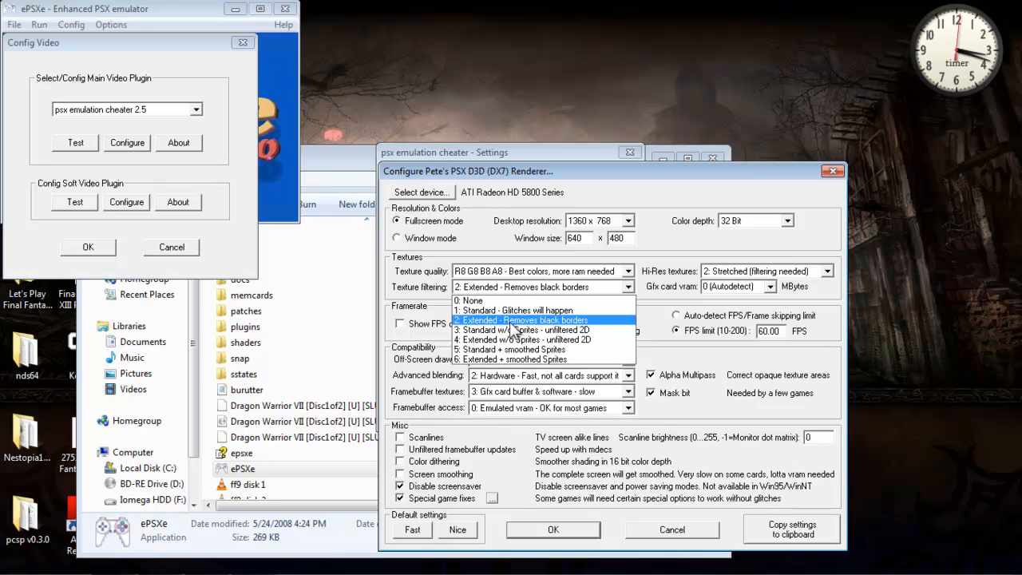
mouse_move(512, 332)
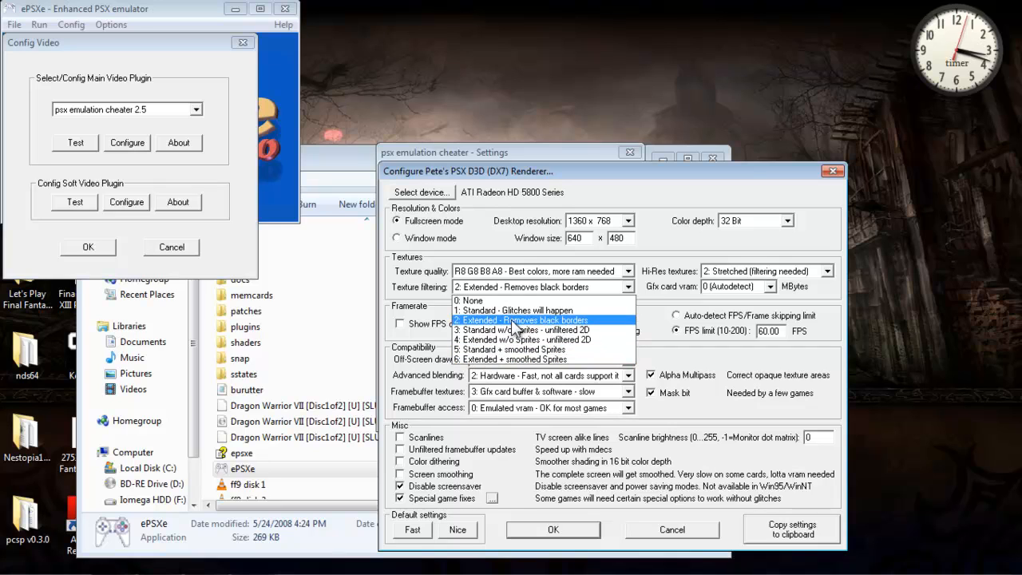
click(523, 320)
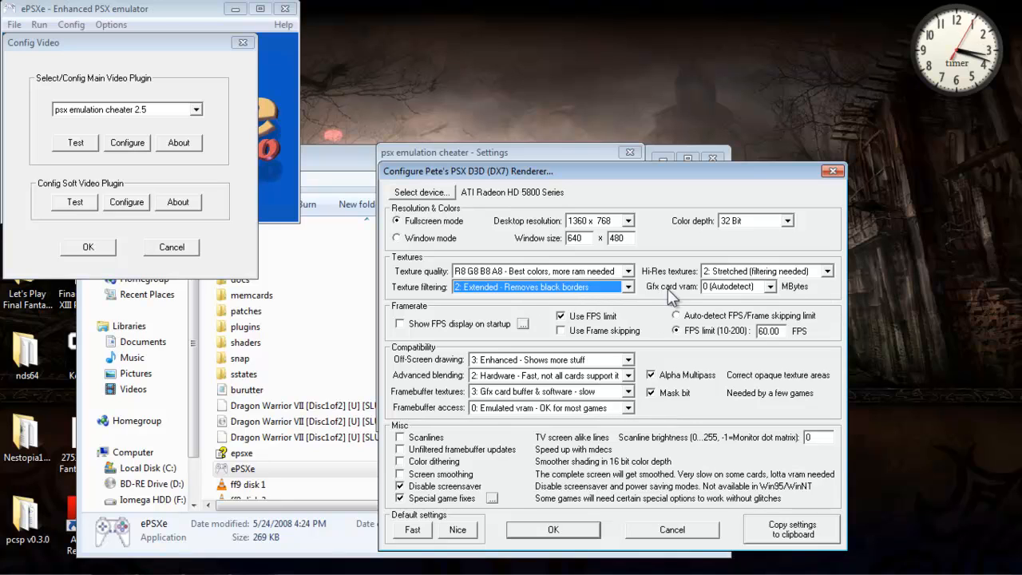
mouse_move(807, 308)
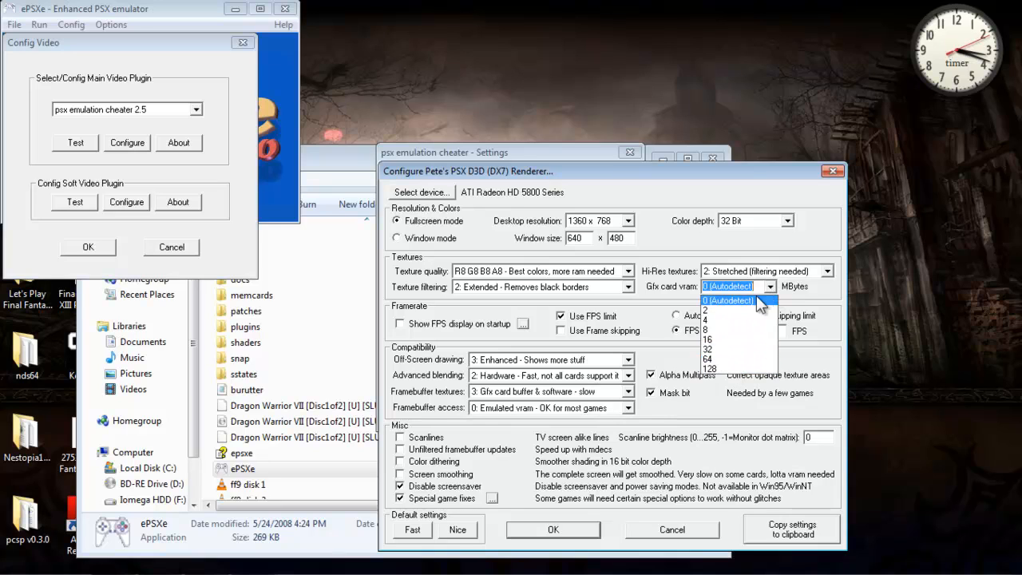
- Keep VRAM on Autodetect and enable a 60 FPS limit without frame skipping
click(727, 301)
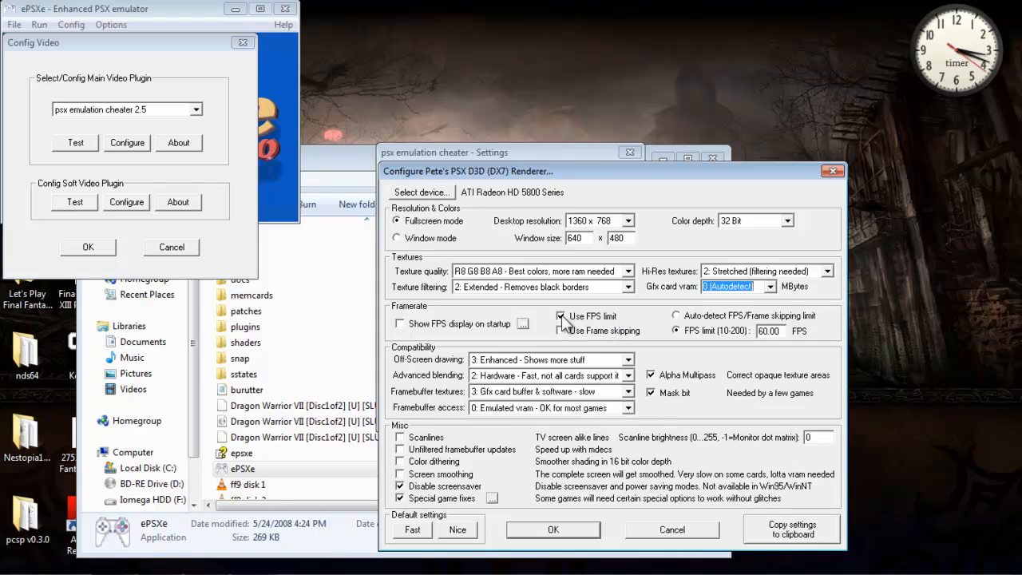
click(561, 316)
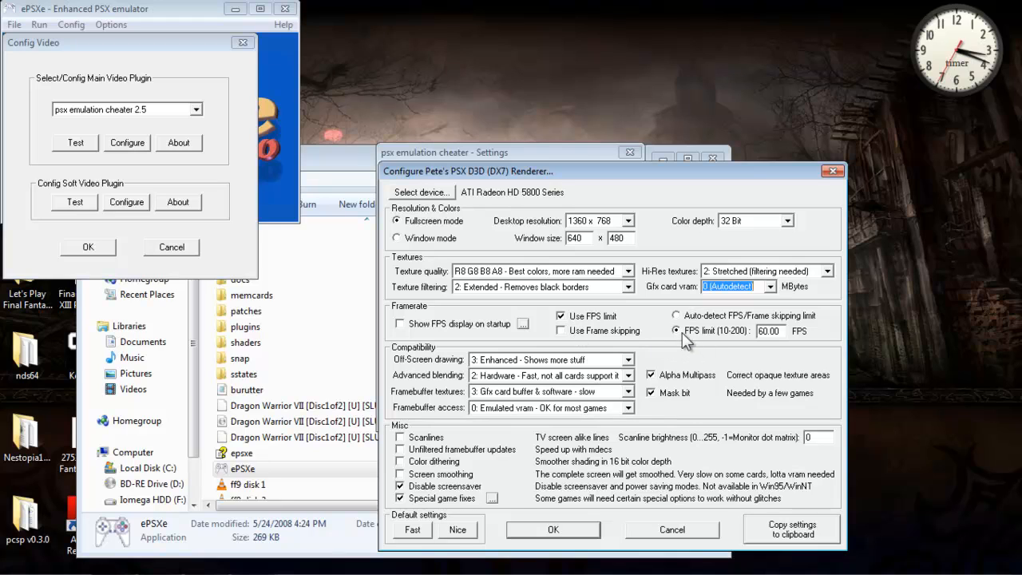
mouse_move(688, 339)
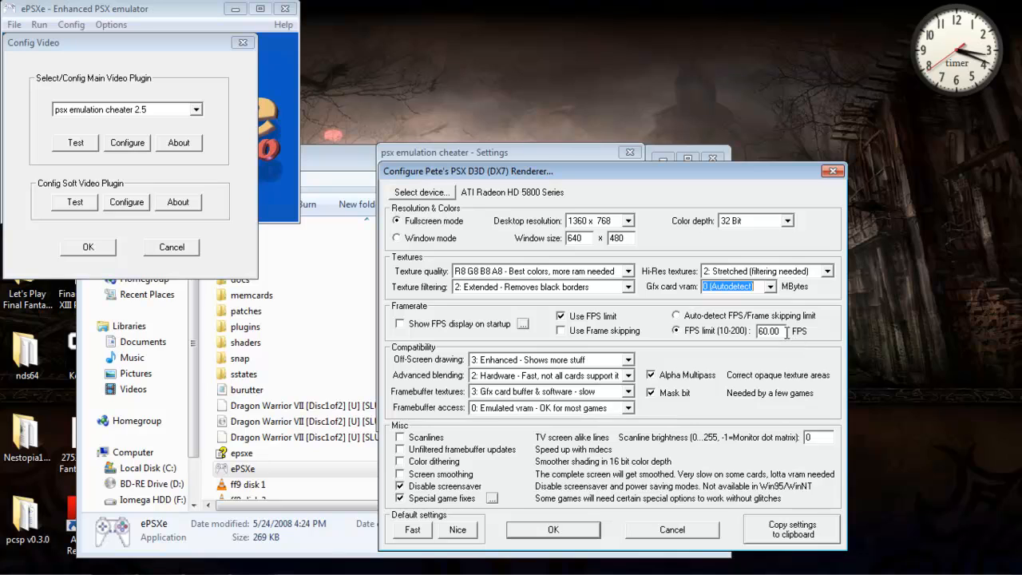
mouse_move(734, 342)
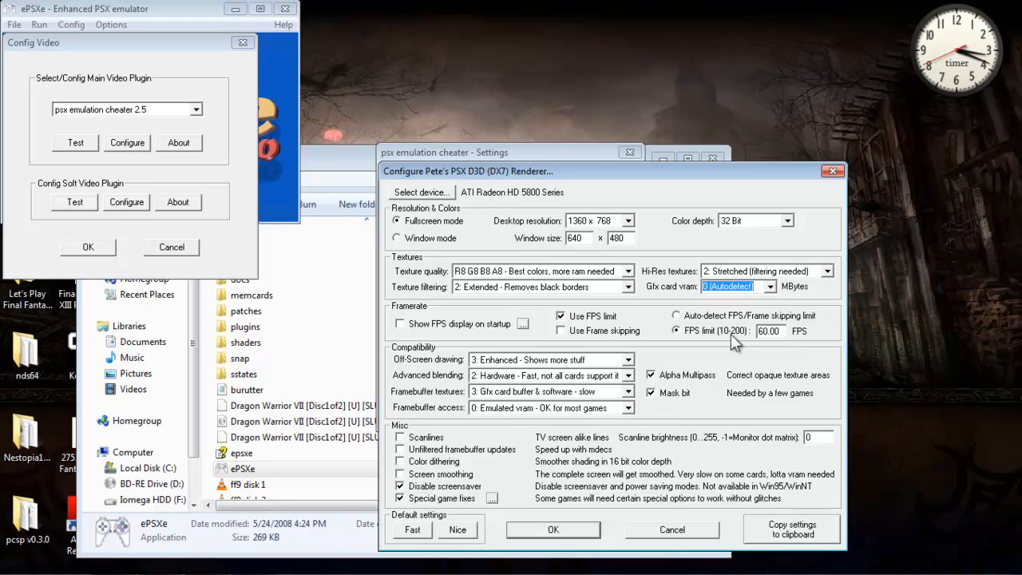
mouse_move(714, 310)
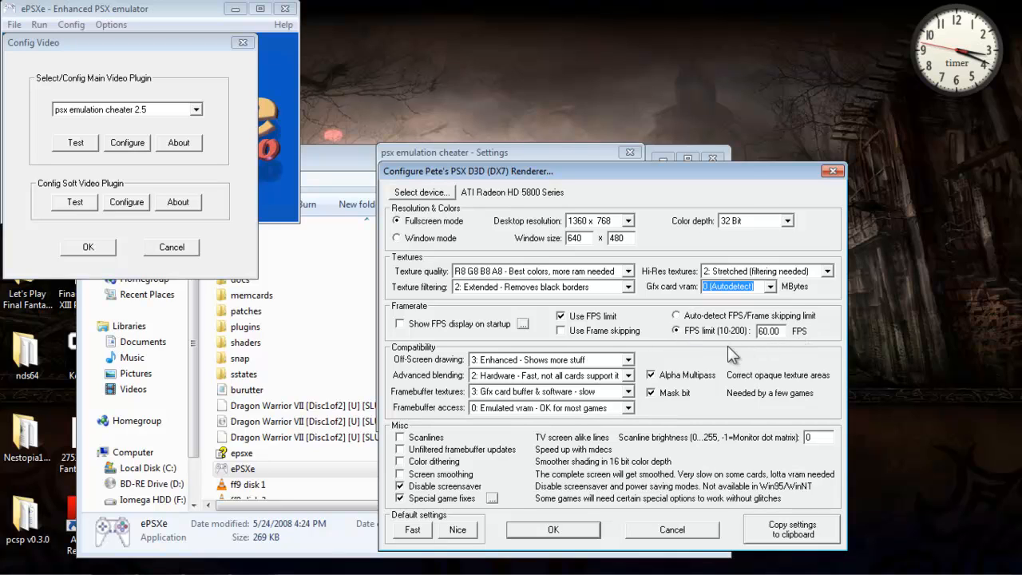
mouse_move(647, 344)
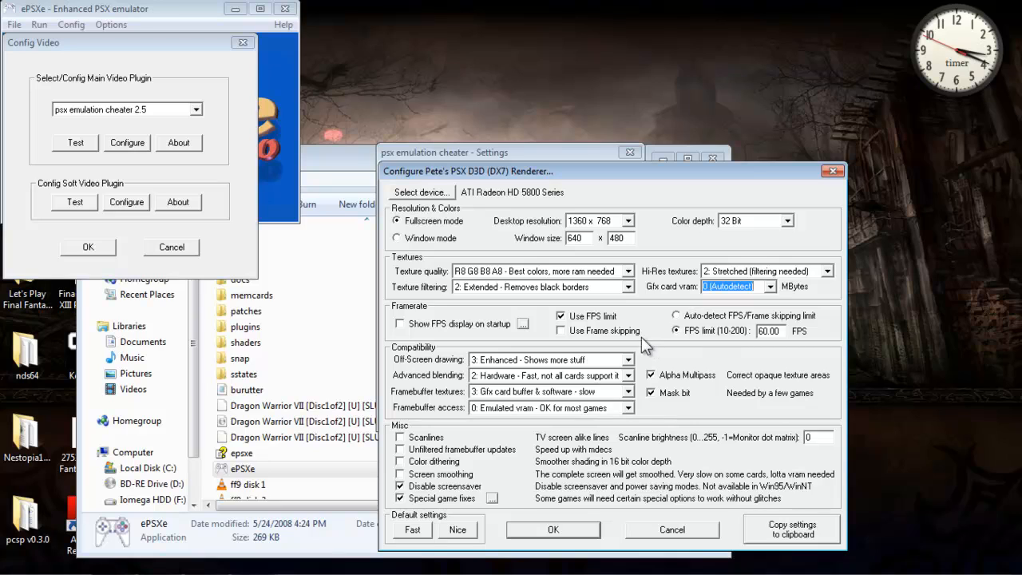
mouse_move(699, 356)
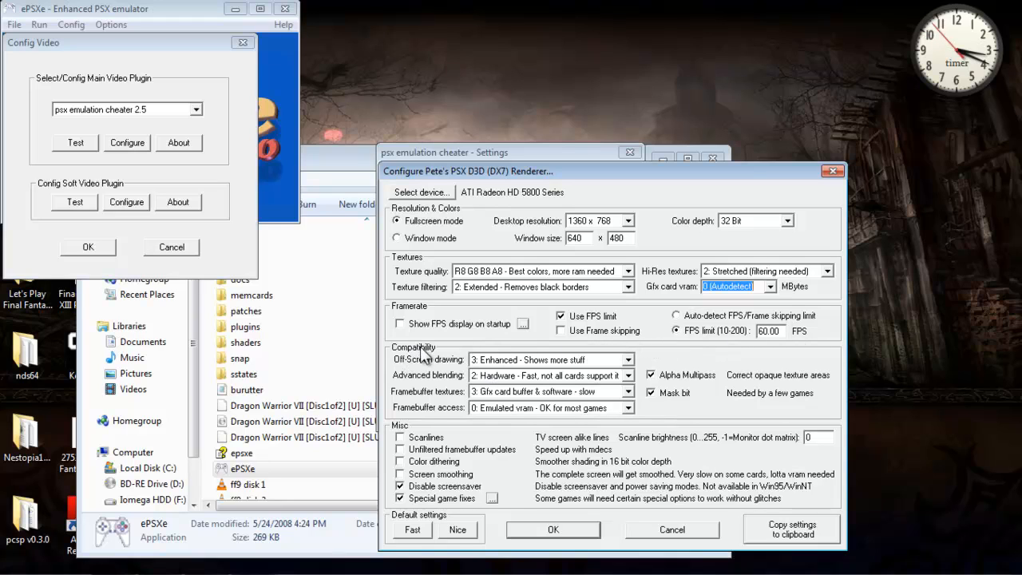
click(629, 360)
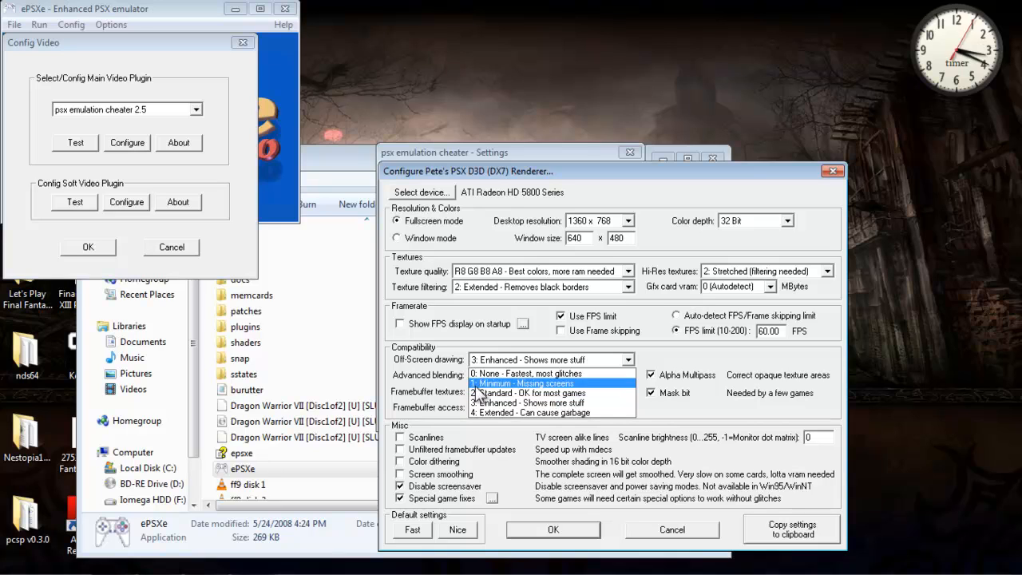
click(543, 403)
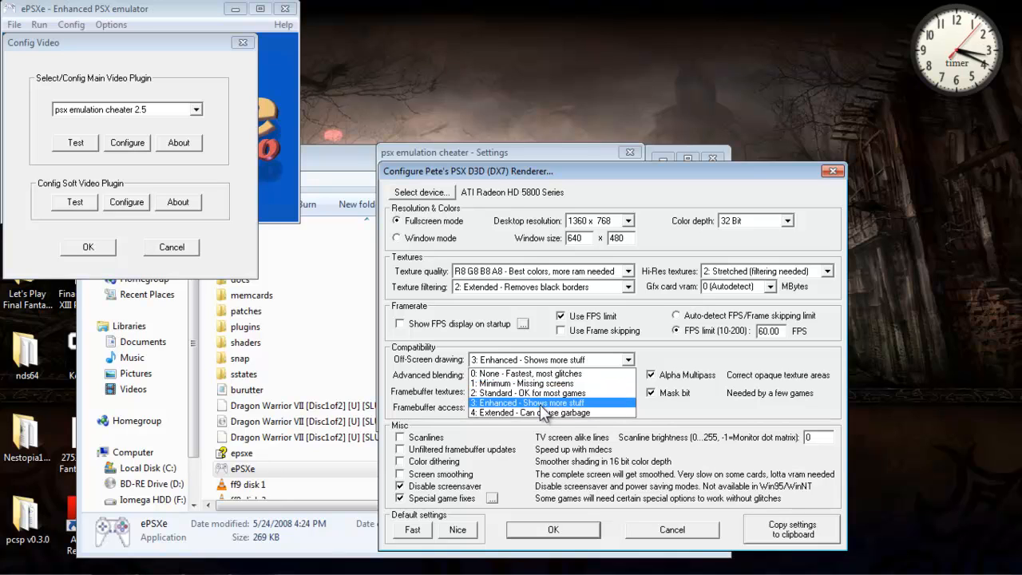
click(527, 402)
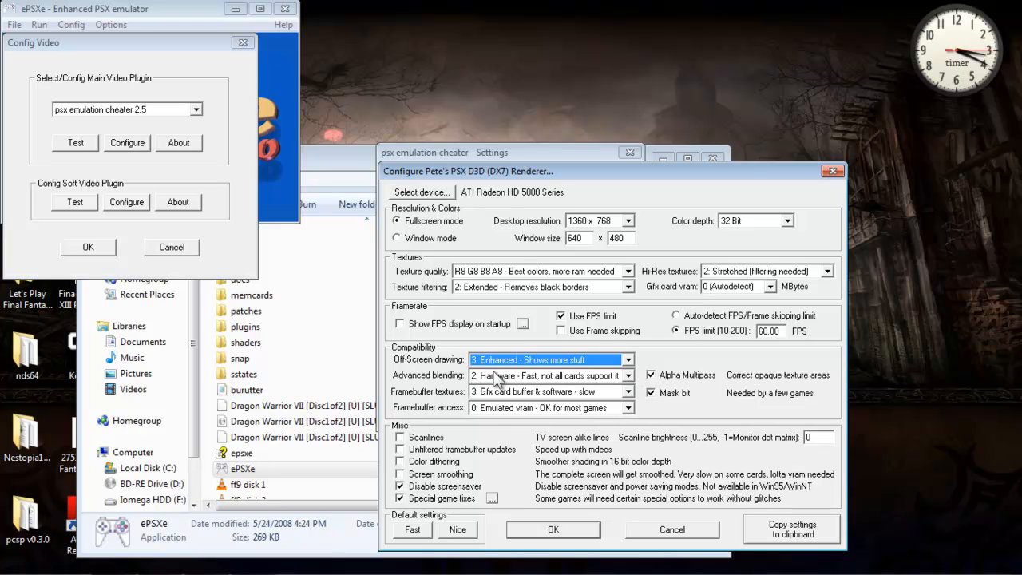
click(628, 376)
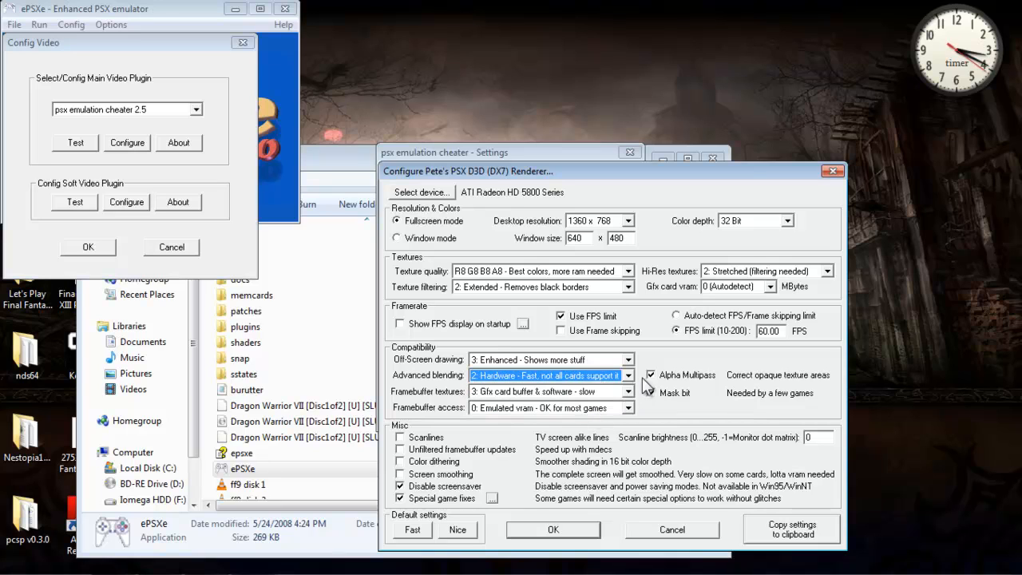
click(629, 391)
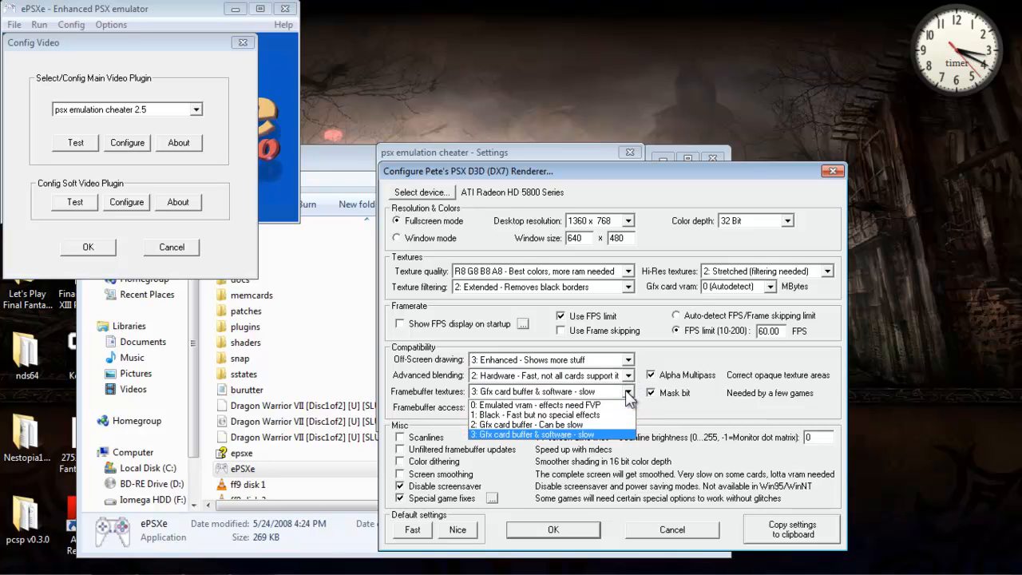
click(547, 434)
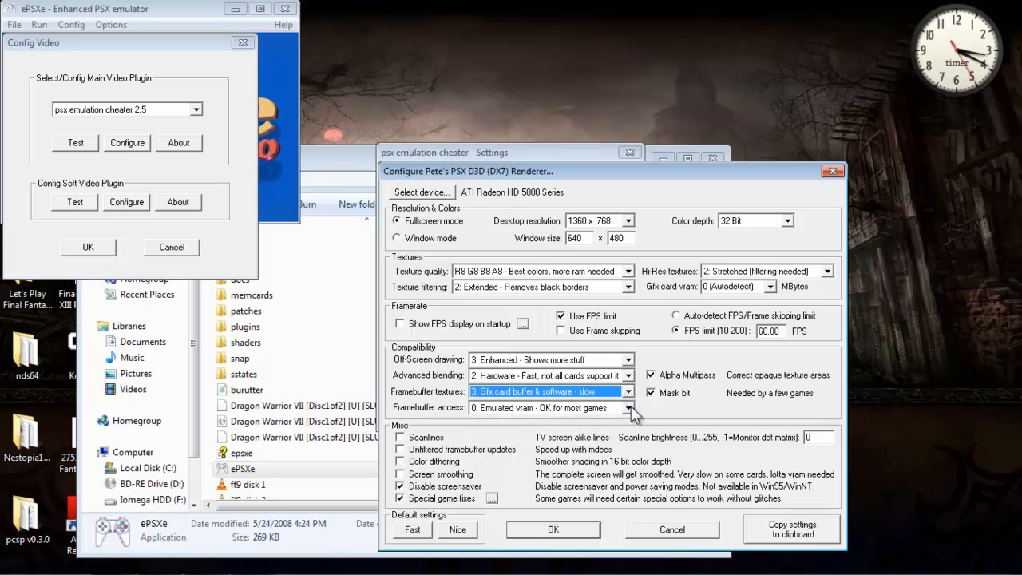
click(628, 408)
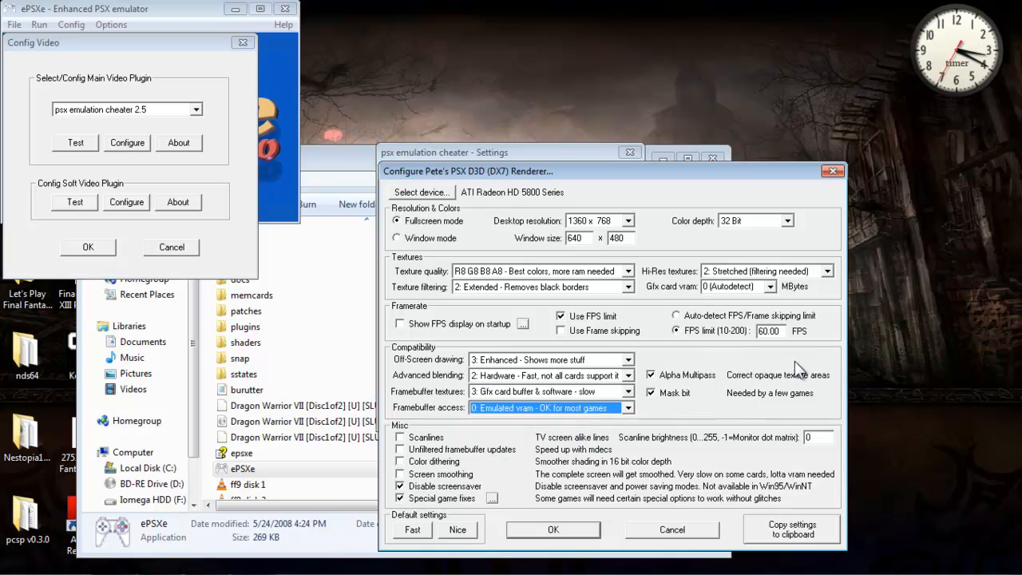
mouse_move(701, 349)
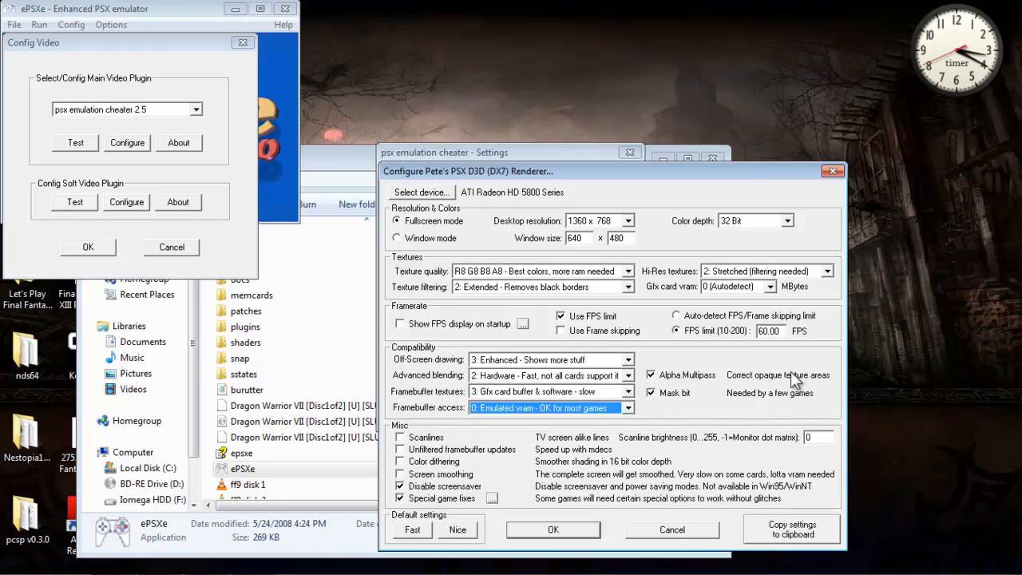
mouse_move(796, 383)
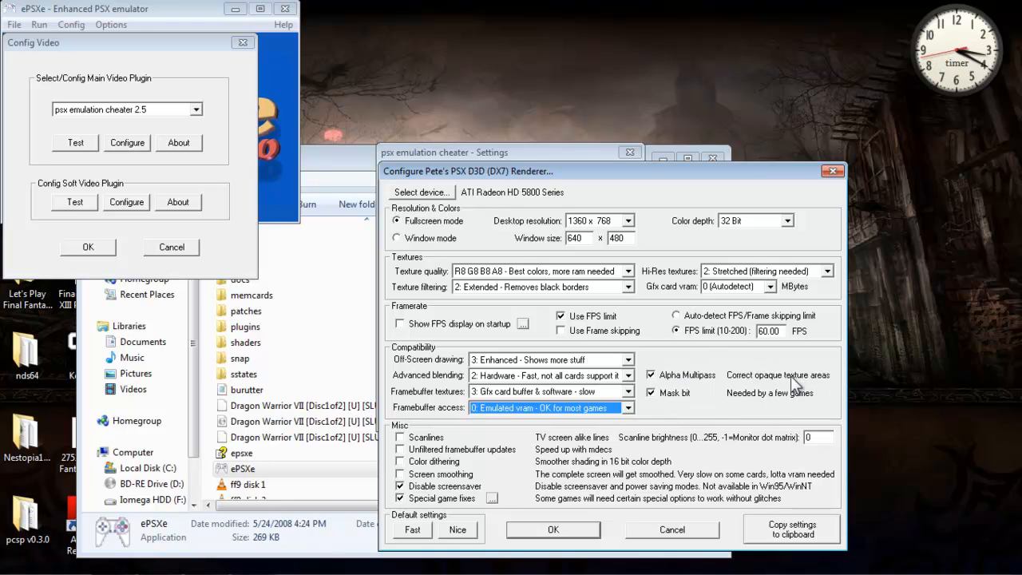
mouse_move(565, 419)
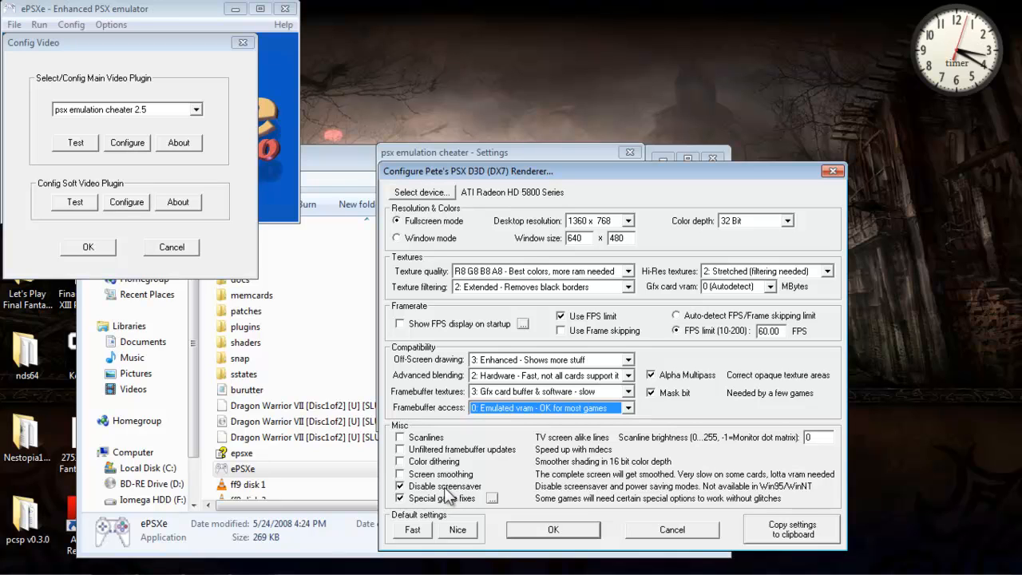
mouse_move(423, 499)
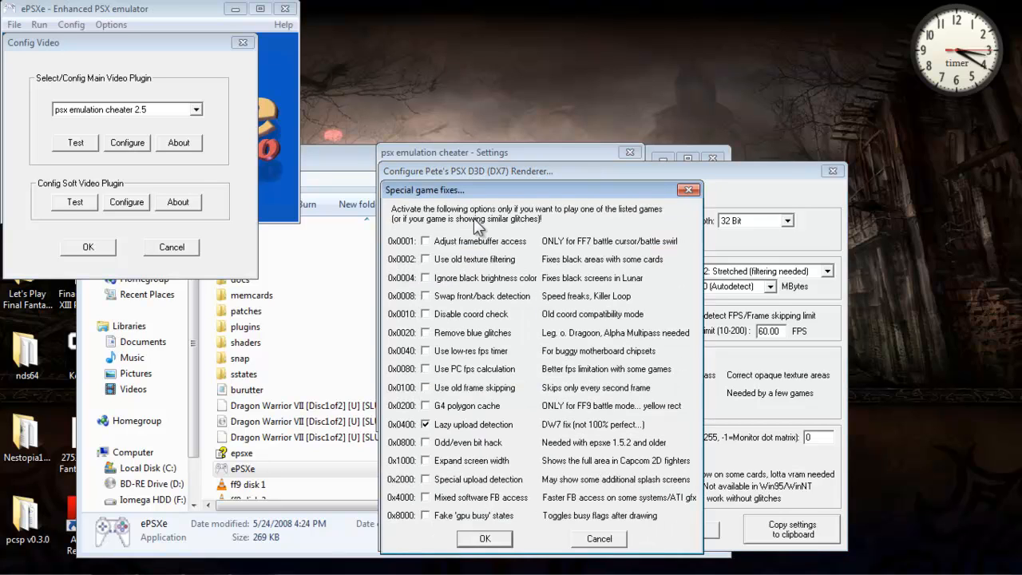
mouse_move(531, 266)
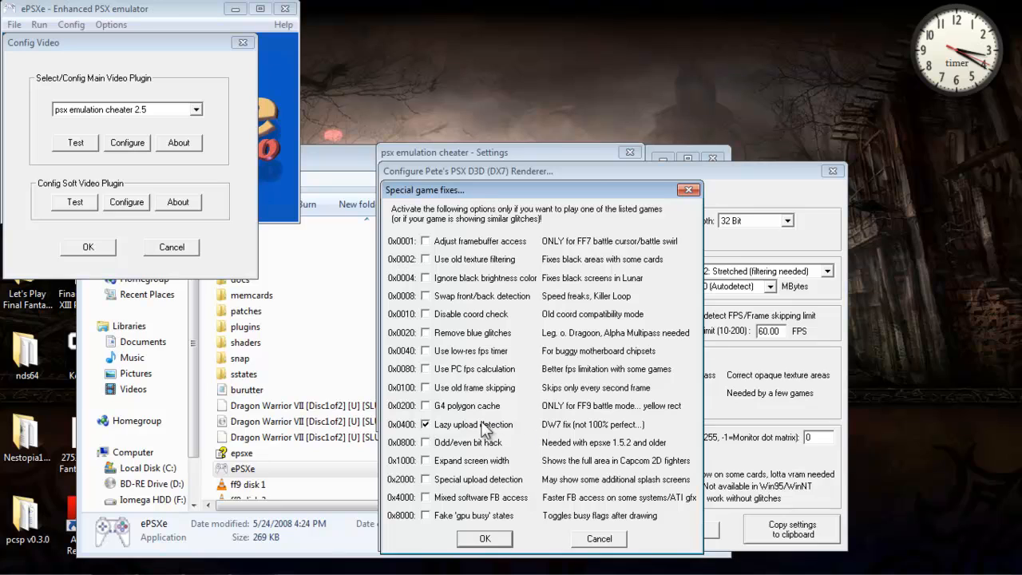
- Untick Lazy upload detection so no special game fix is selected, then confirm
click(425, 424)
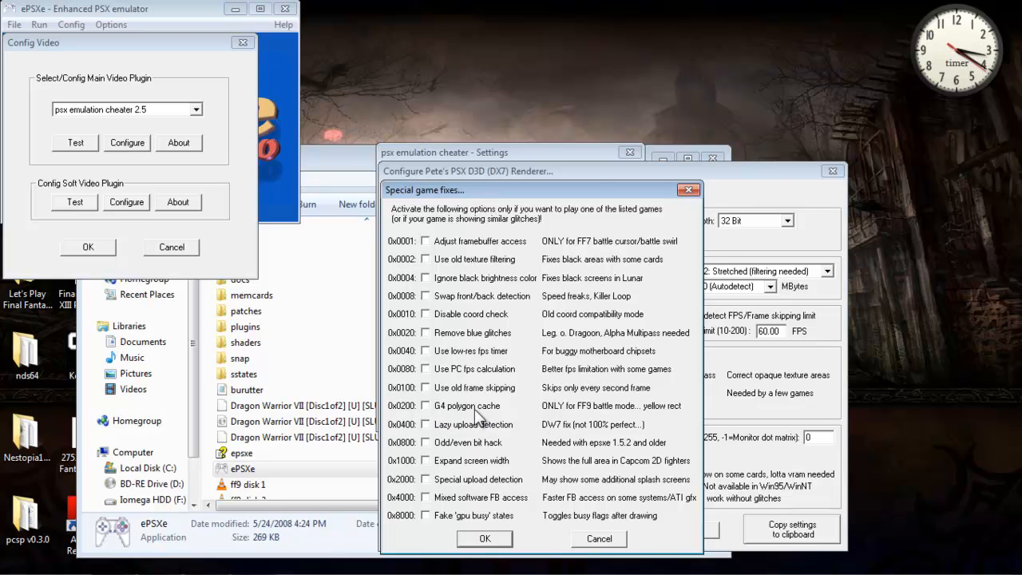
mouse_move(574, 433)
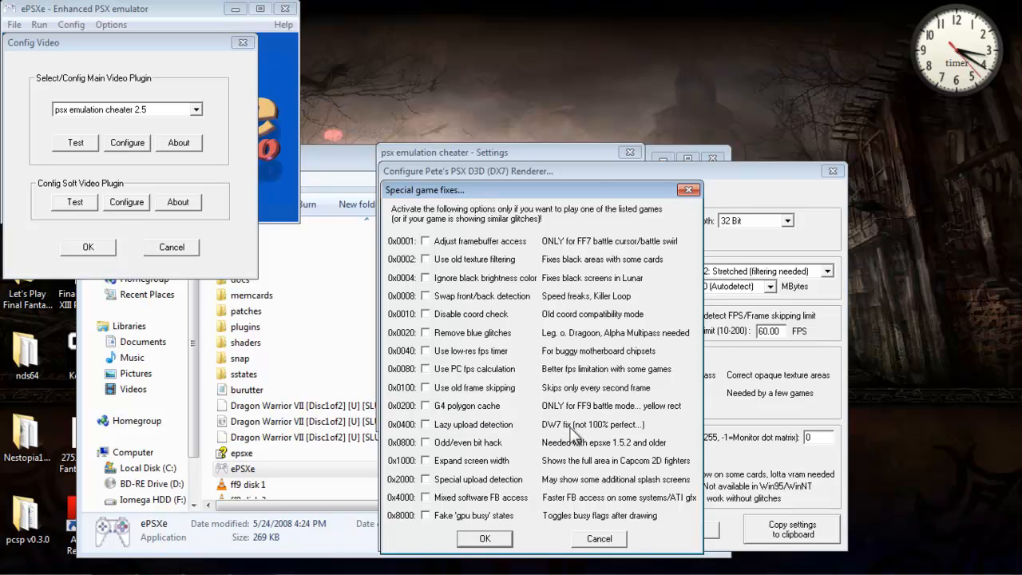
mouse_move(646, 437)
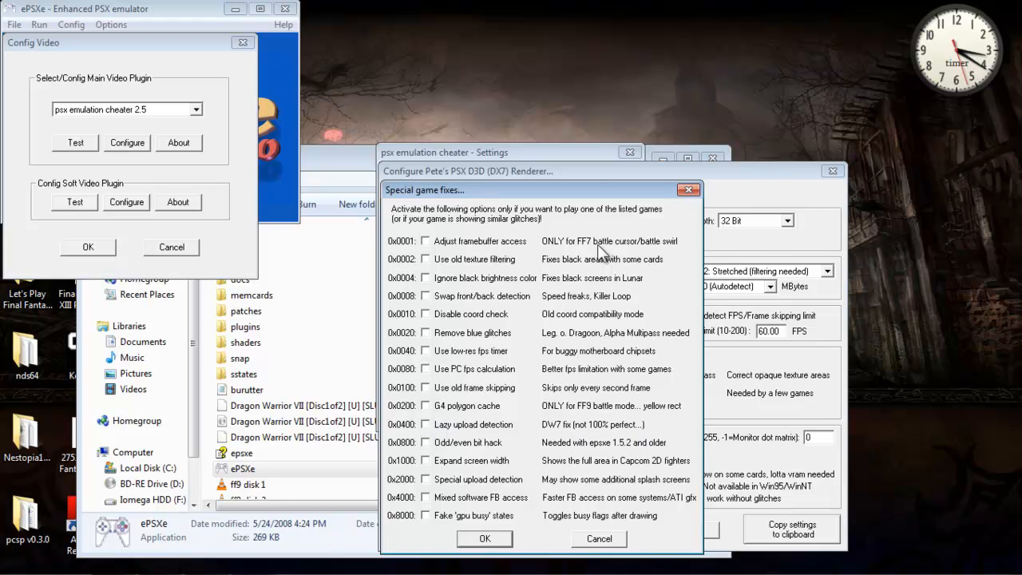
mouse_move(587, 379)
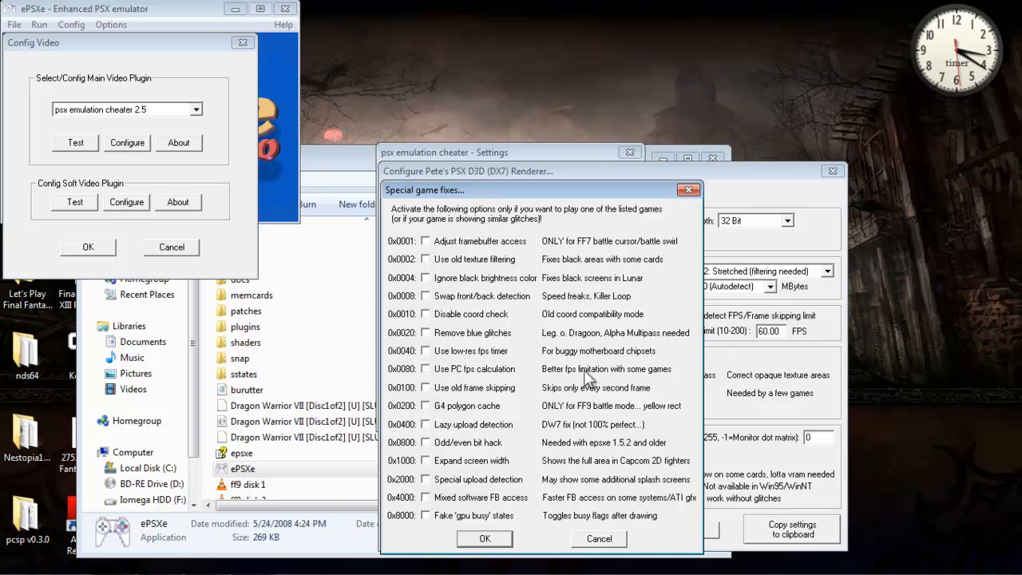
mouse_move(519, 228)
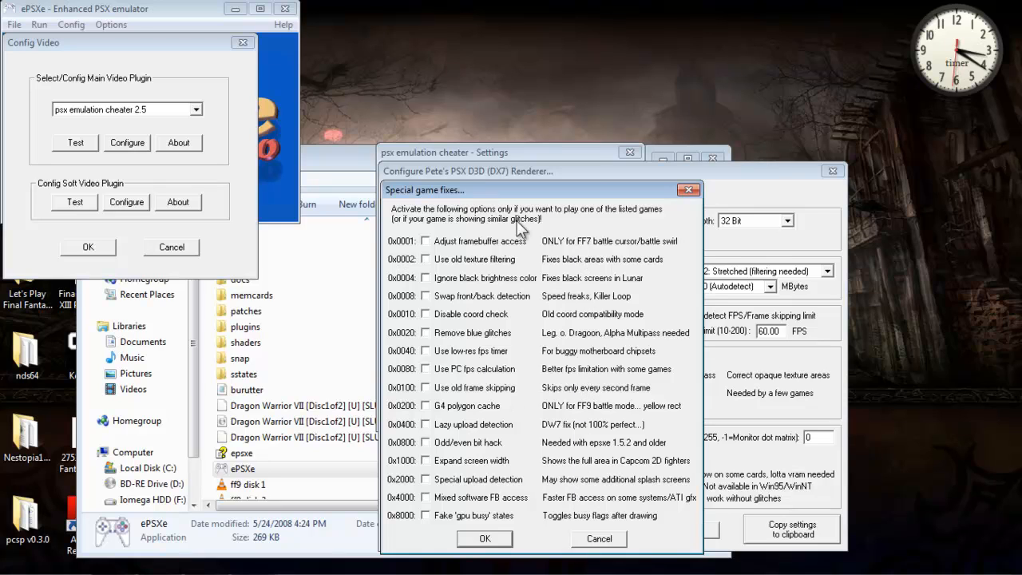
mouse_move(493, 252)
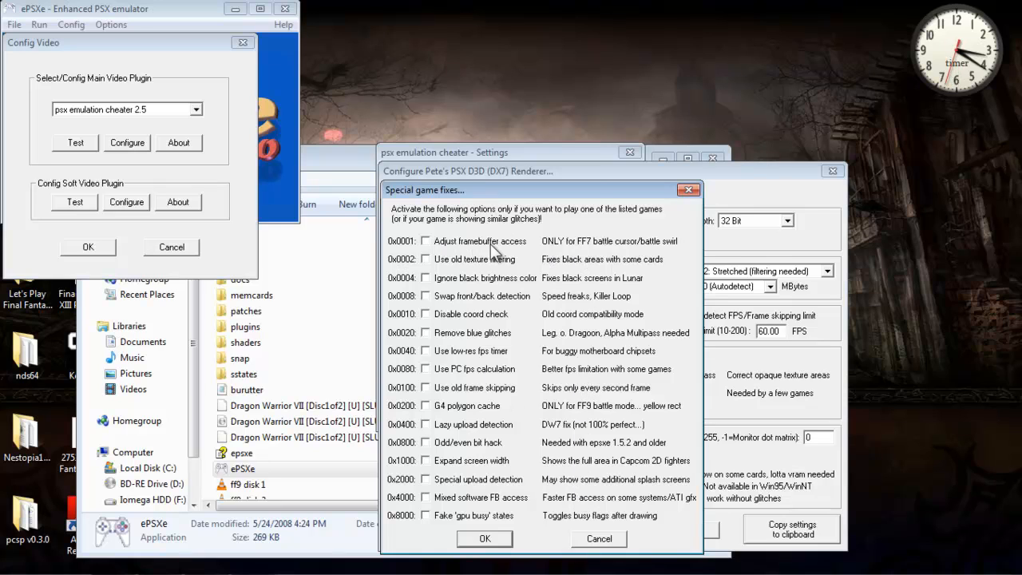
mouse_move(659, 252)
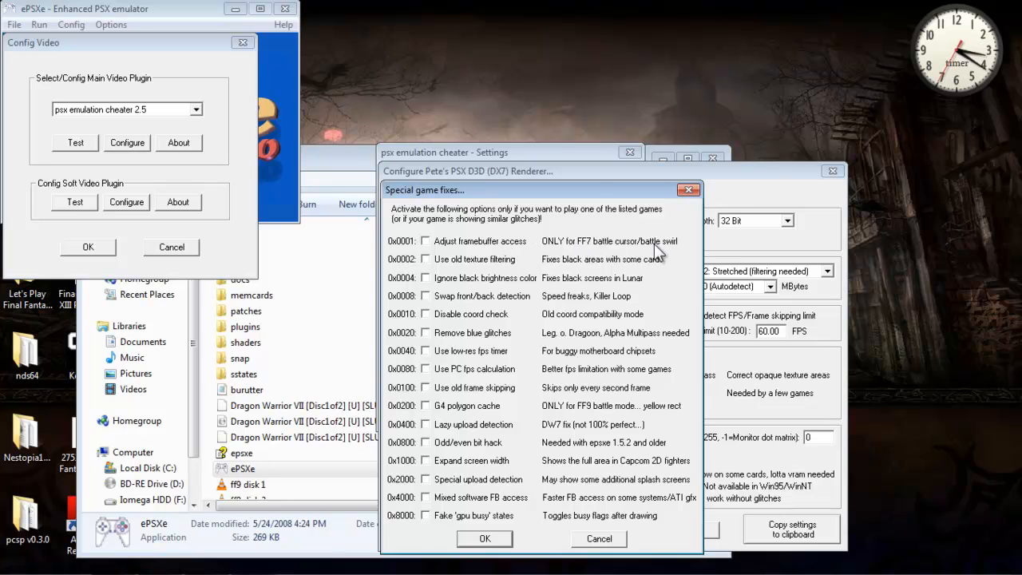
mouse_move(593, 389)
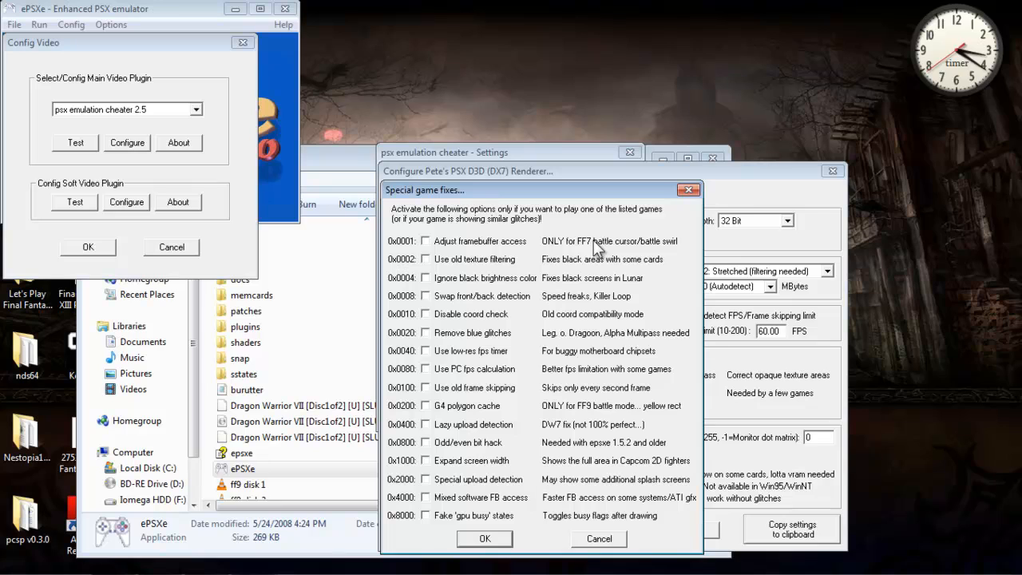
mouse_move(589, 299)
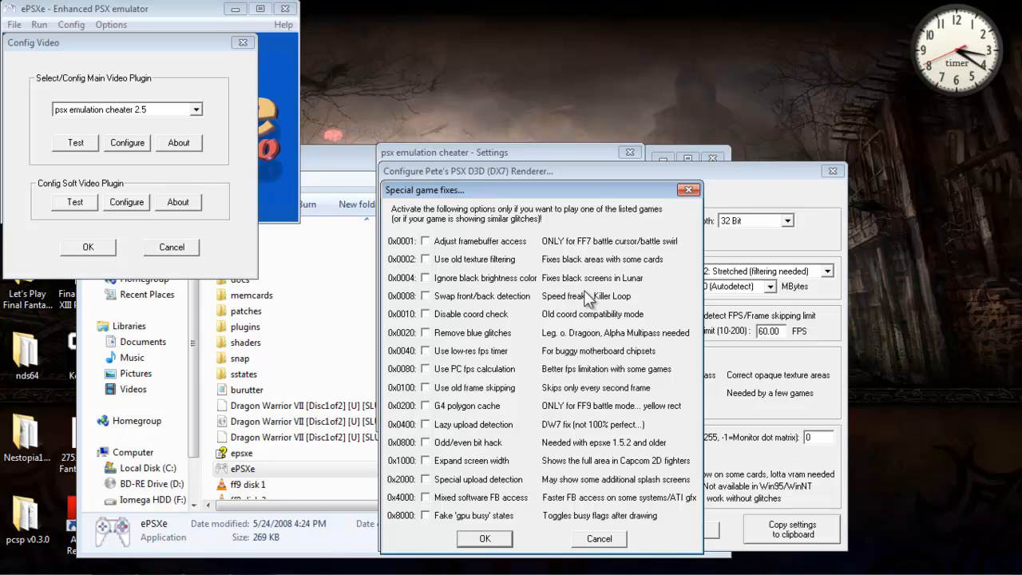
mouse_move(579, 326)
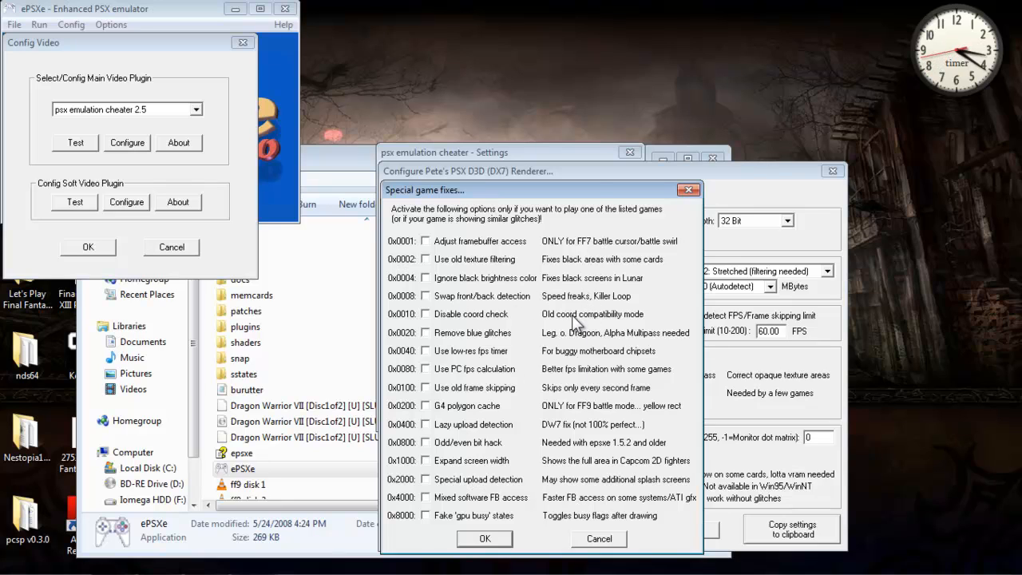
mouse_move(491, 447)
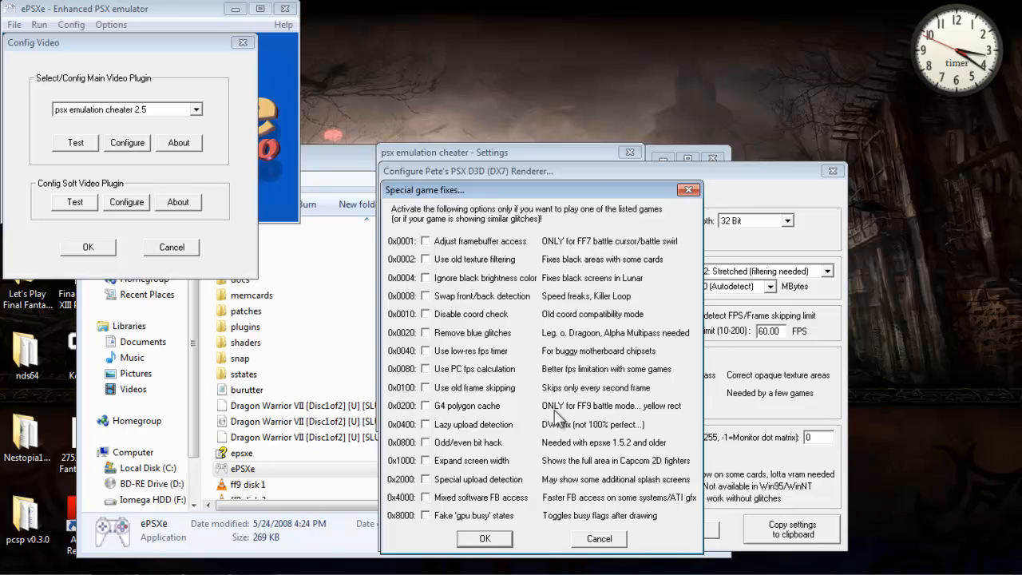
mouse_move(554, 420)
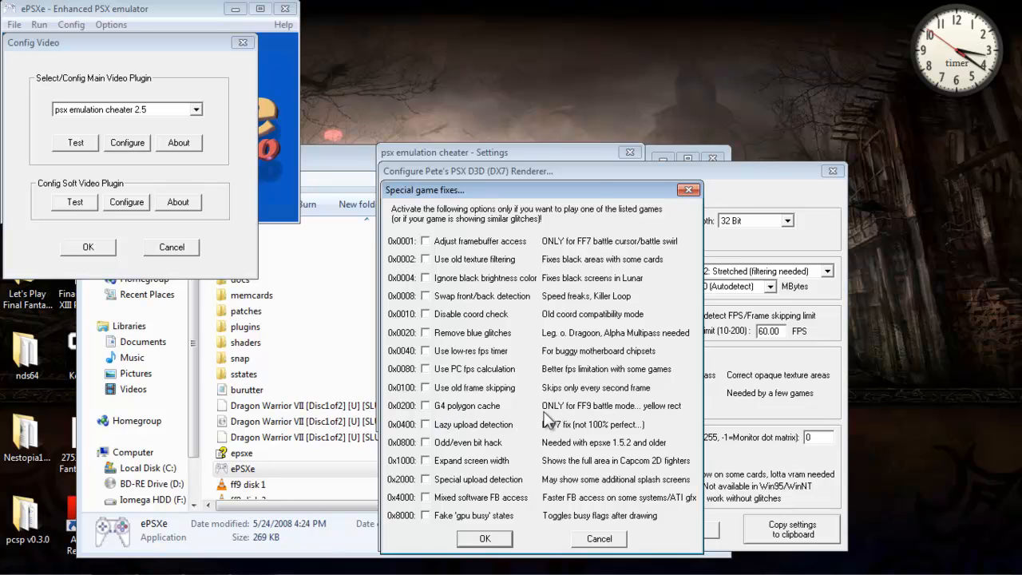
mouse_move(428, 415)
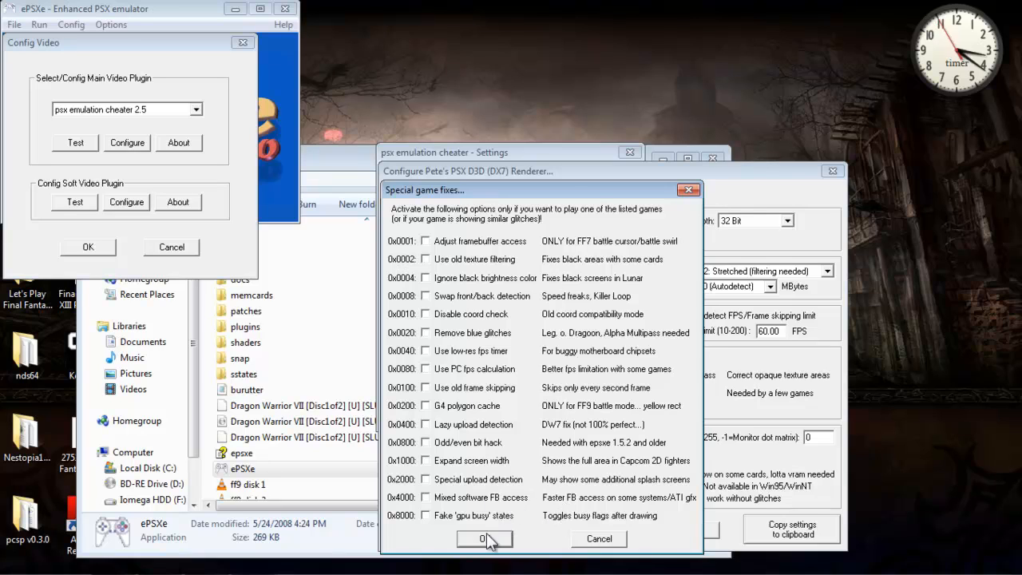
click(485, 538)
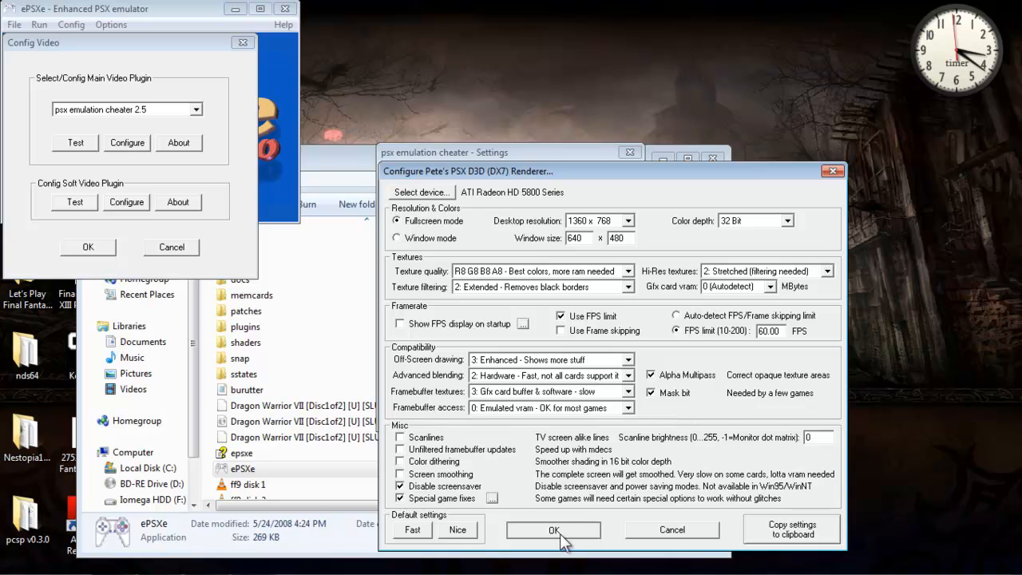
- Accept the D3D renderer settings and open the Eternal SPU Plugin 1.41 sound configuration
click(553, 529)
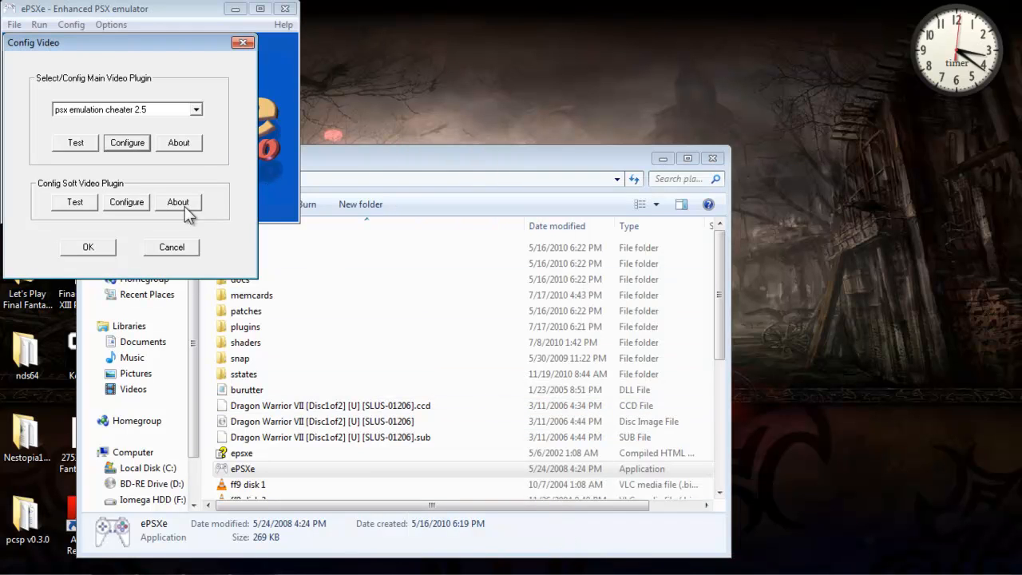
click(71, 25)
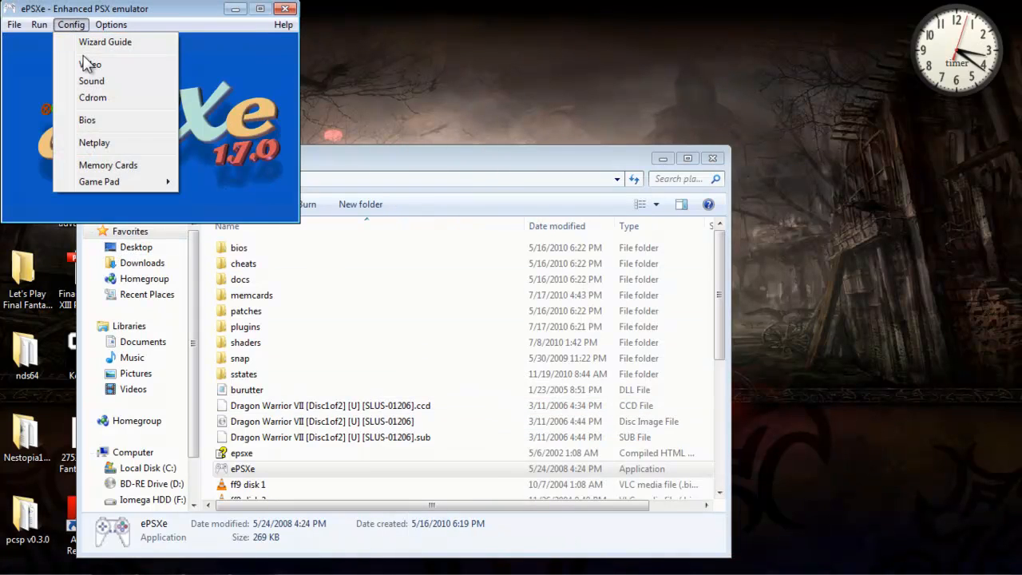
click(91, 80)
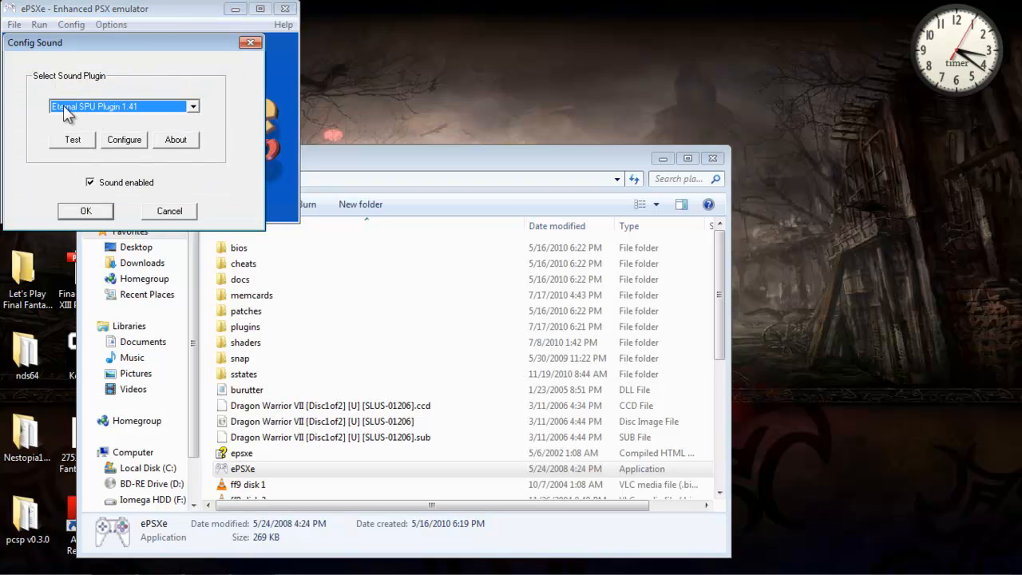
mouse_move(97, 117)
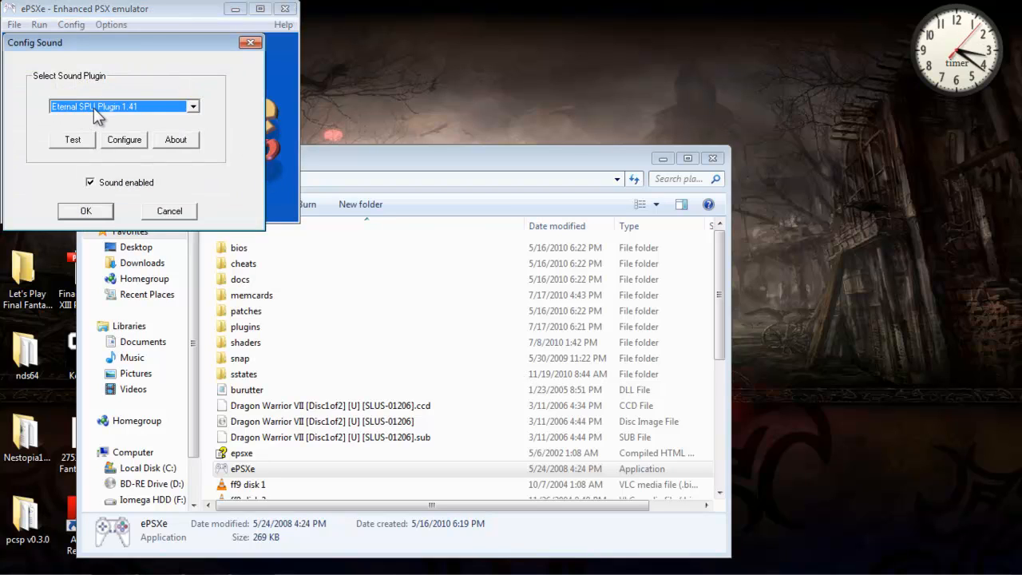
mouse_move(139, 142)
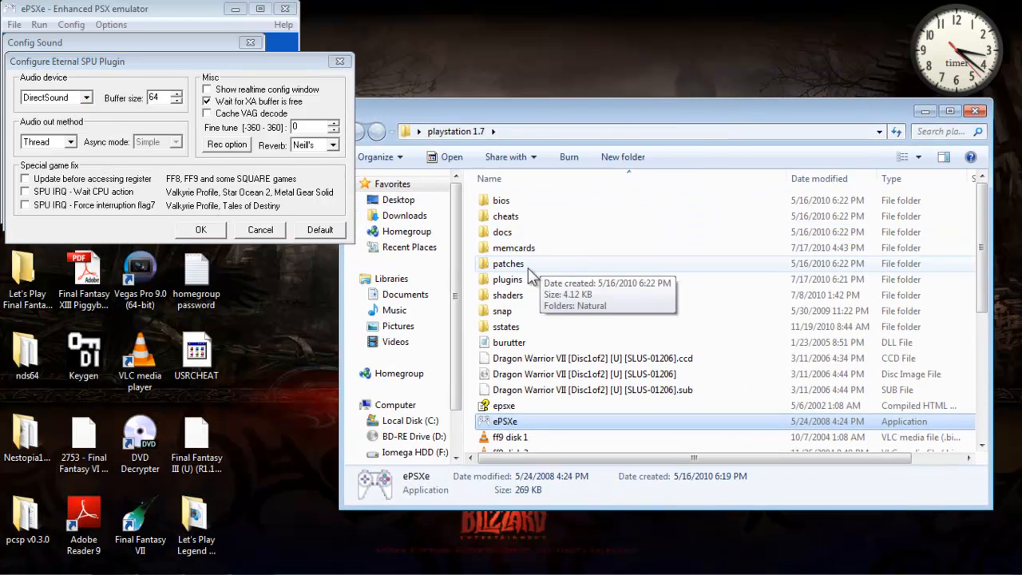
double_click(508, 278)
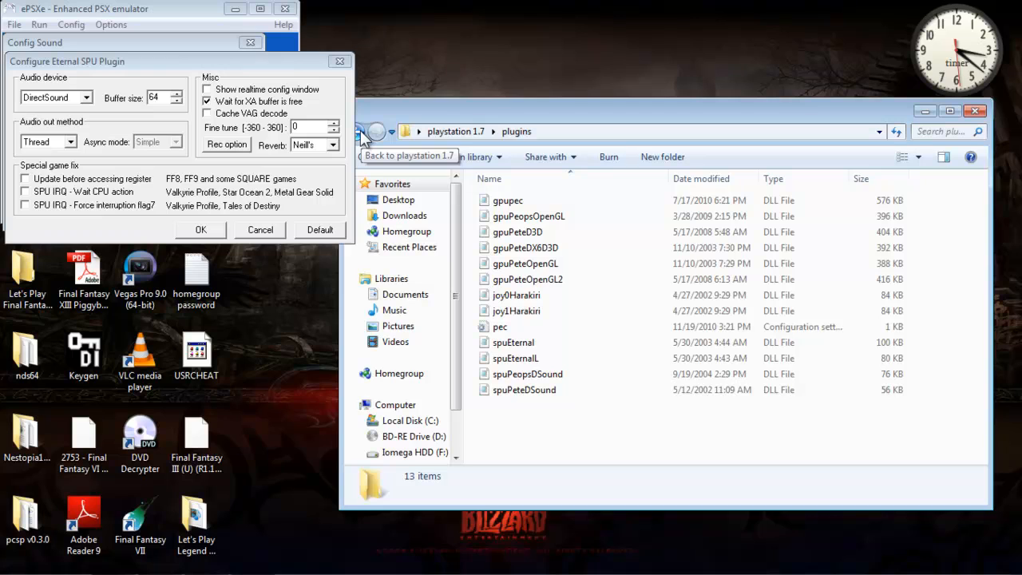
click(375, 131)
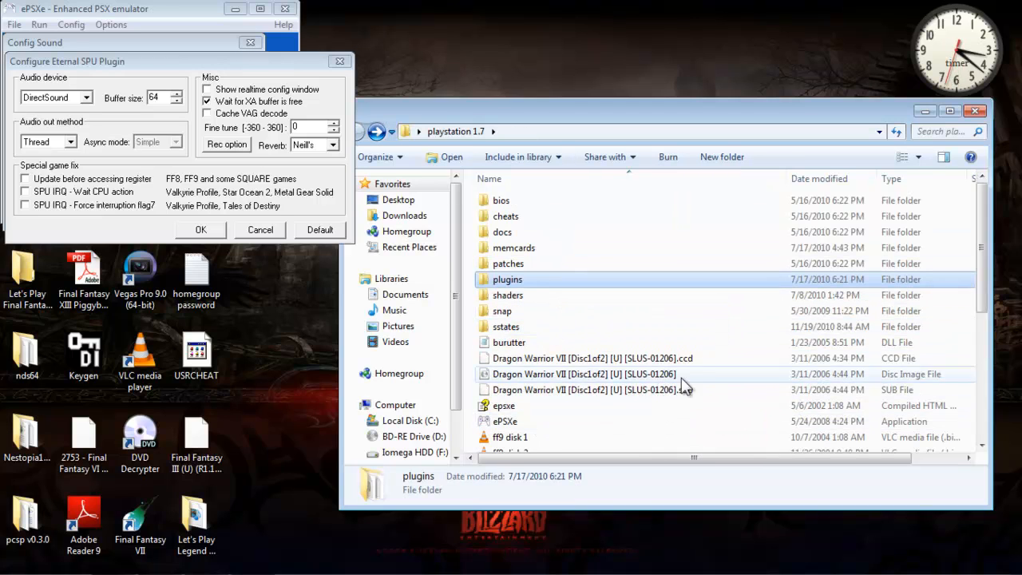
double_click(501, 200)
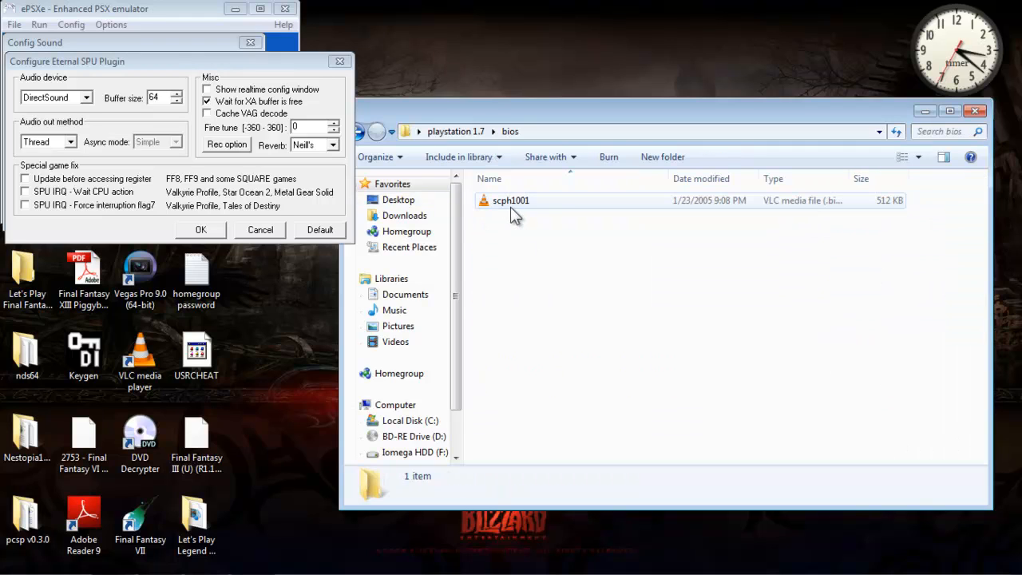
mouse_move(531, 214)
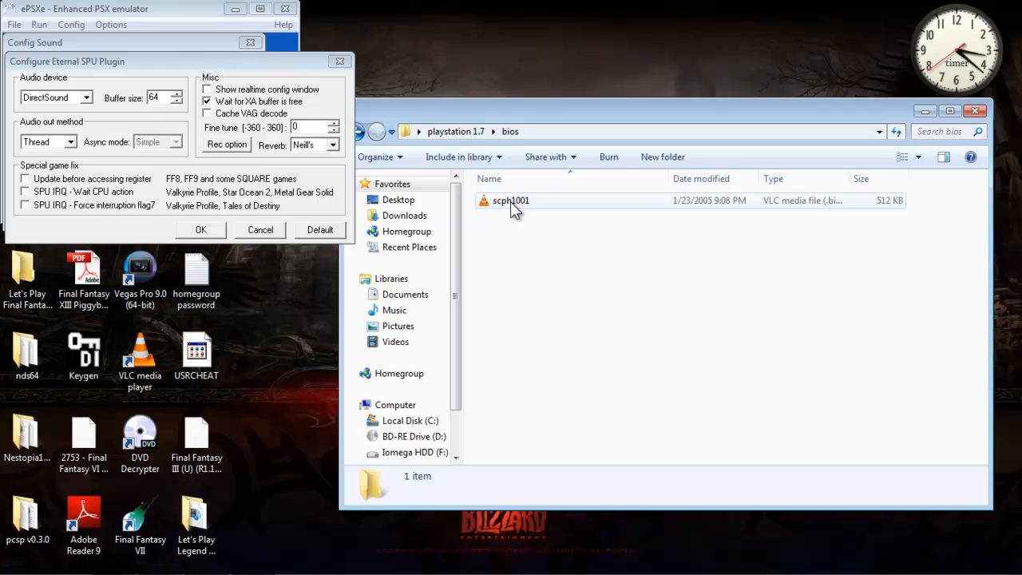
mouse_move(536, 206)
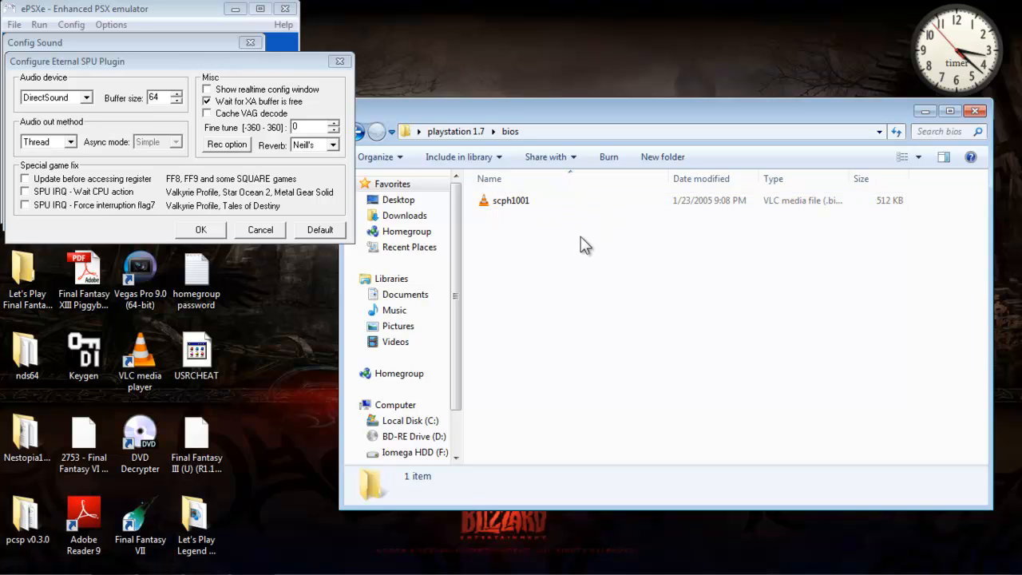
click(511, 200)
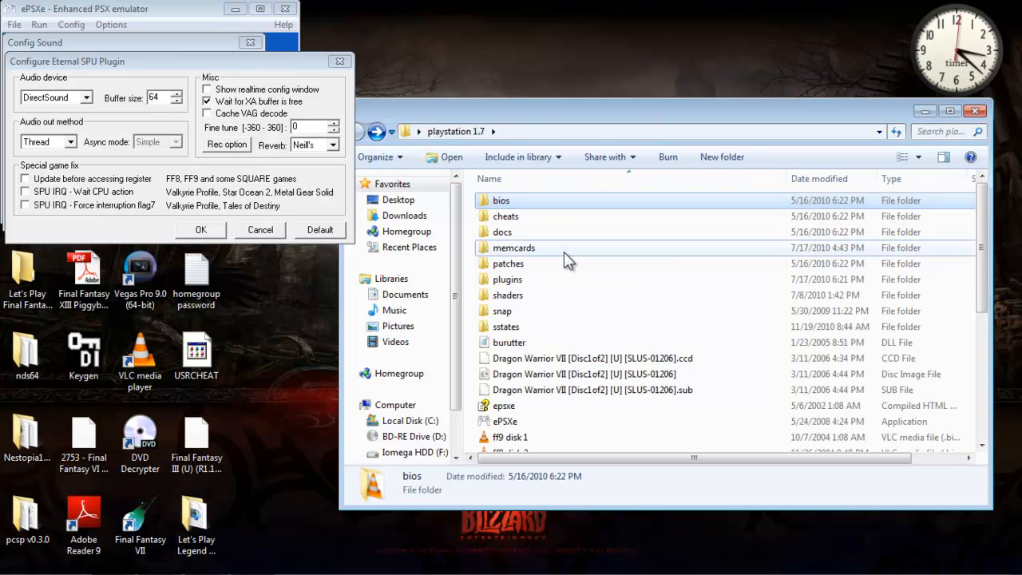
double_click(513, 248)
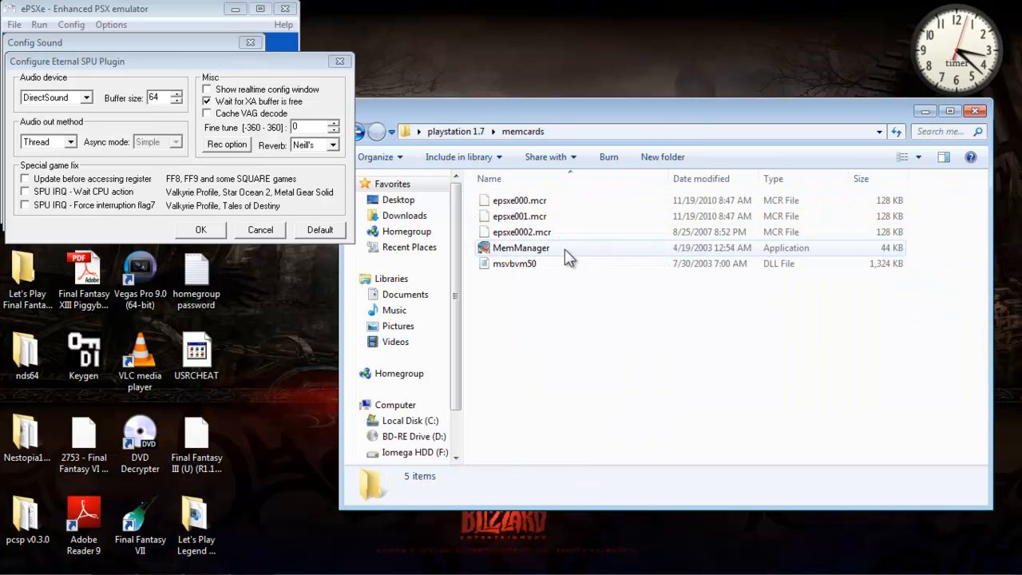
click(375, 131)
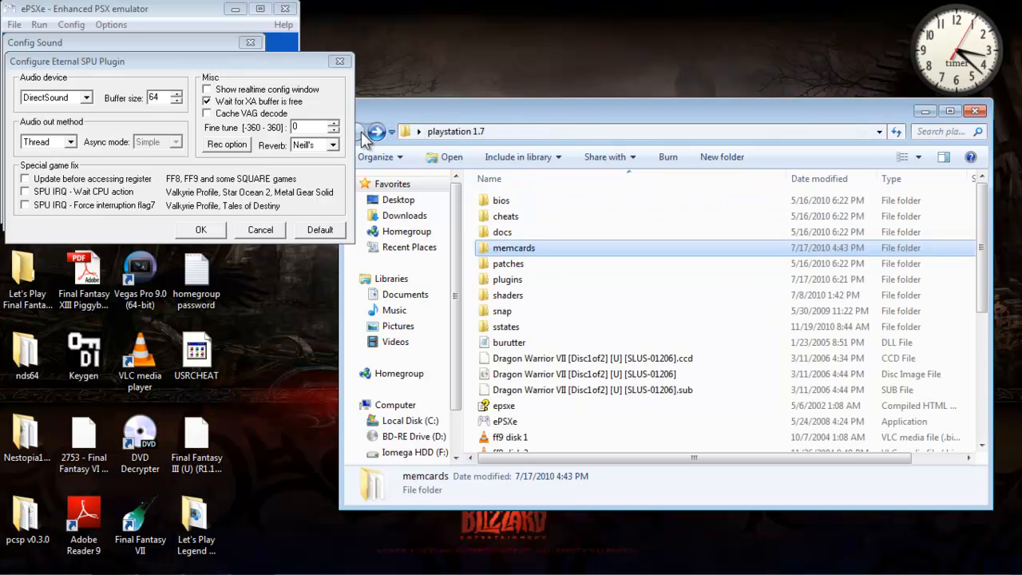
double_click(507, 263)
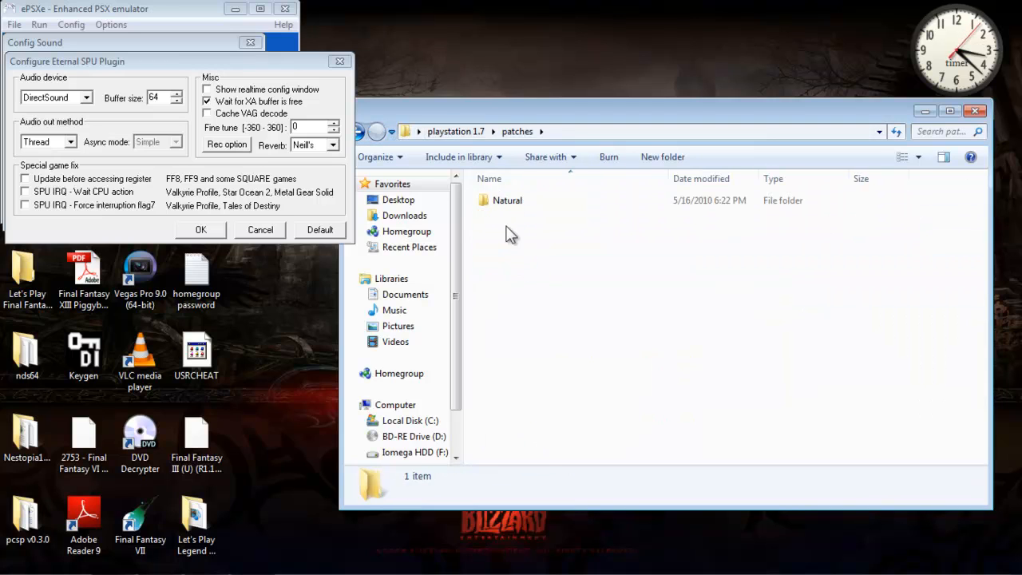
double_click(507, 200)
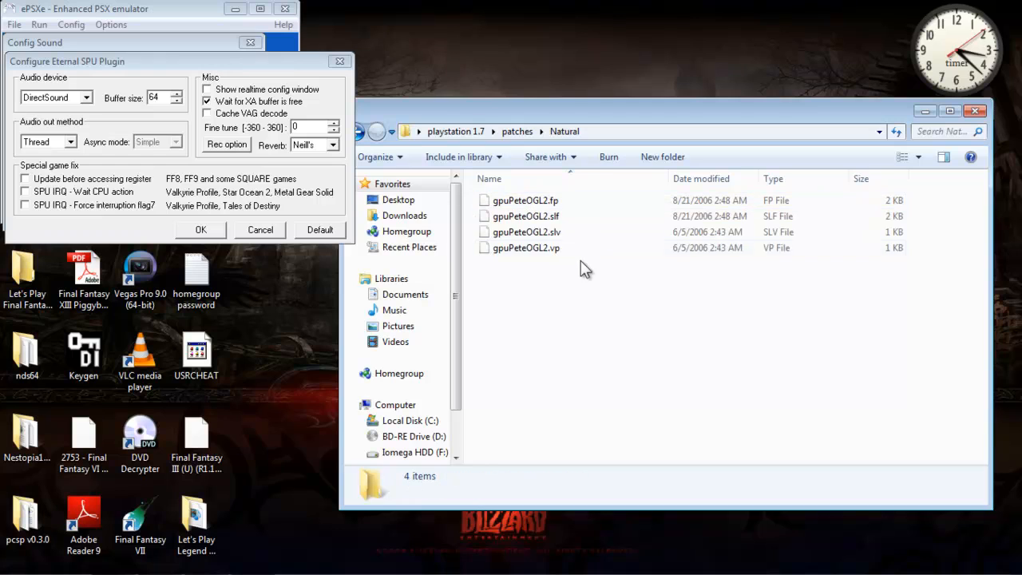
click(361, 131)
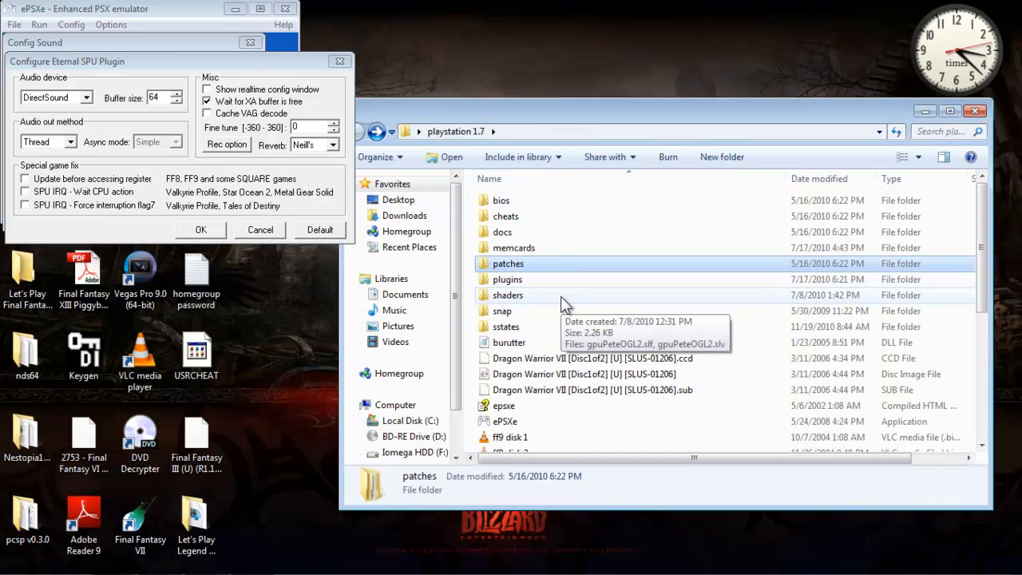
scroll(down, 3)
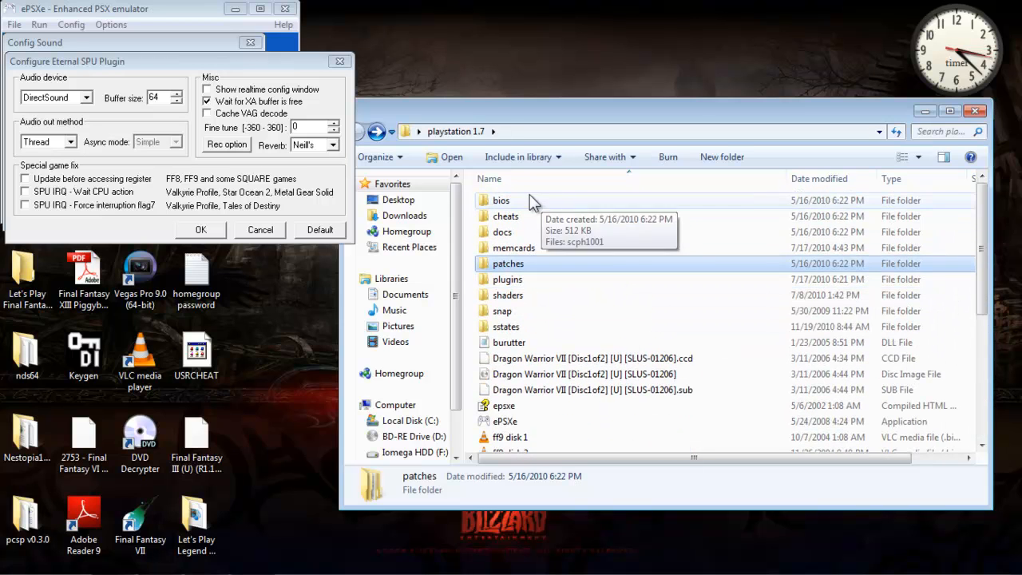
mouse_move(54, 116)
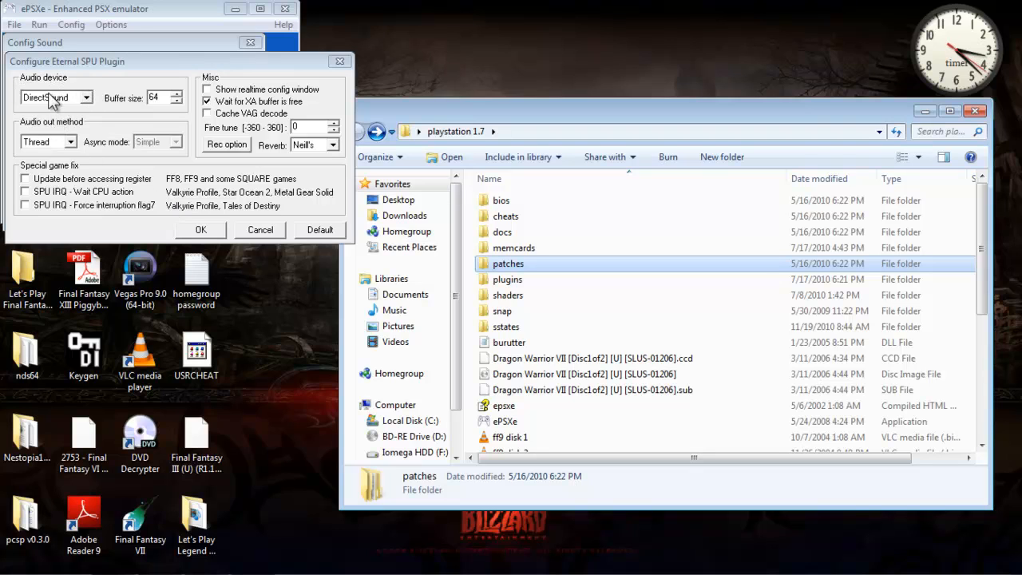
mouse_move(44, 141)
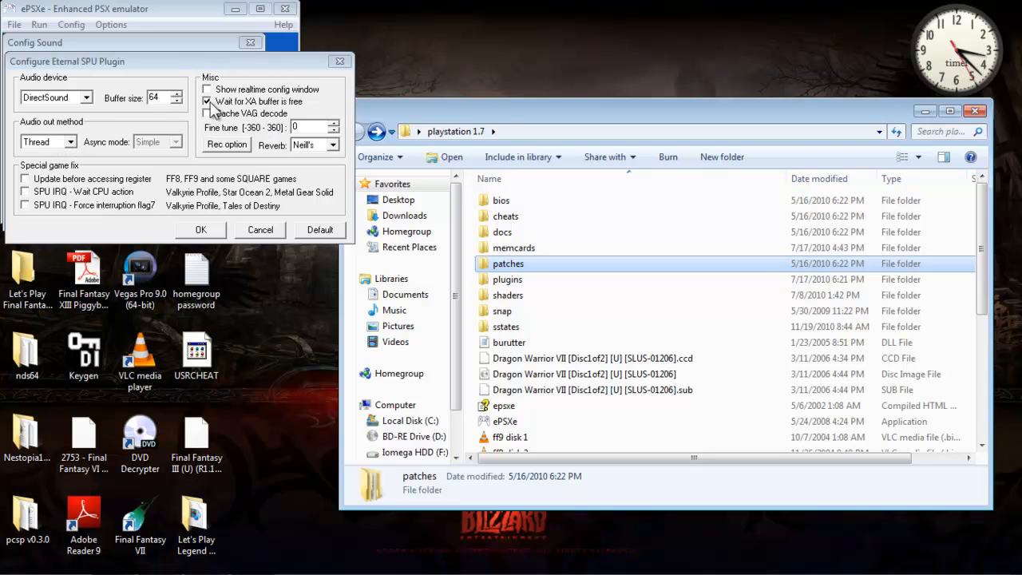
- Keep DirectSound and Wait for XA buffer checked and accept the sound dialogs
click(207, 102)
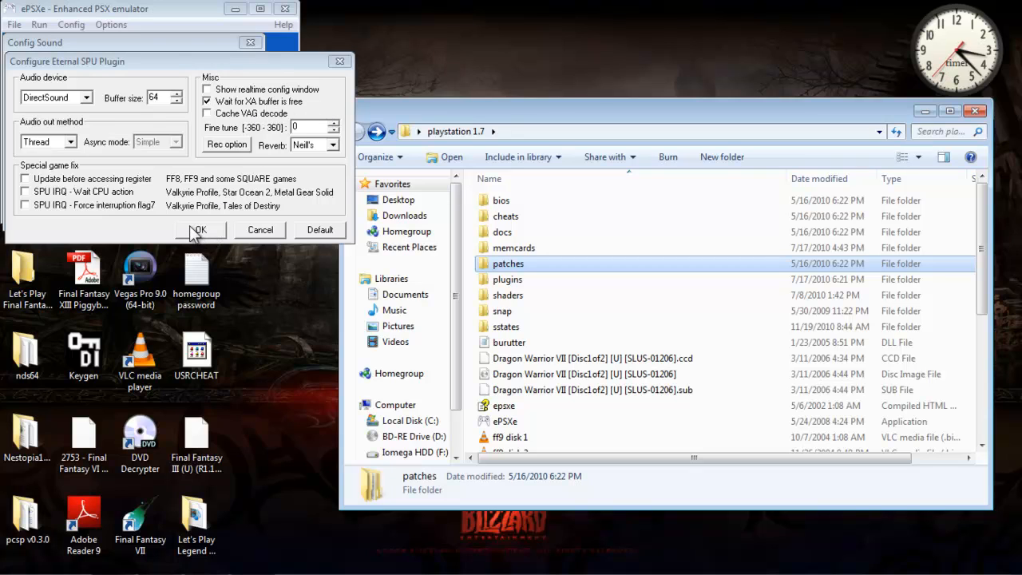
click(199, 230)
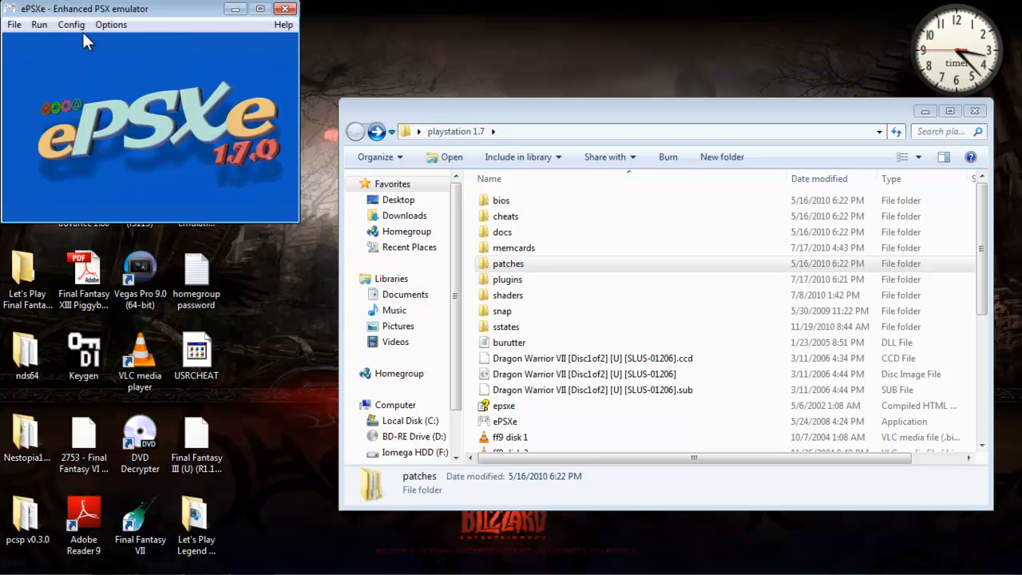
click(71, 24)
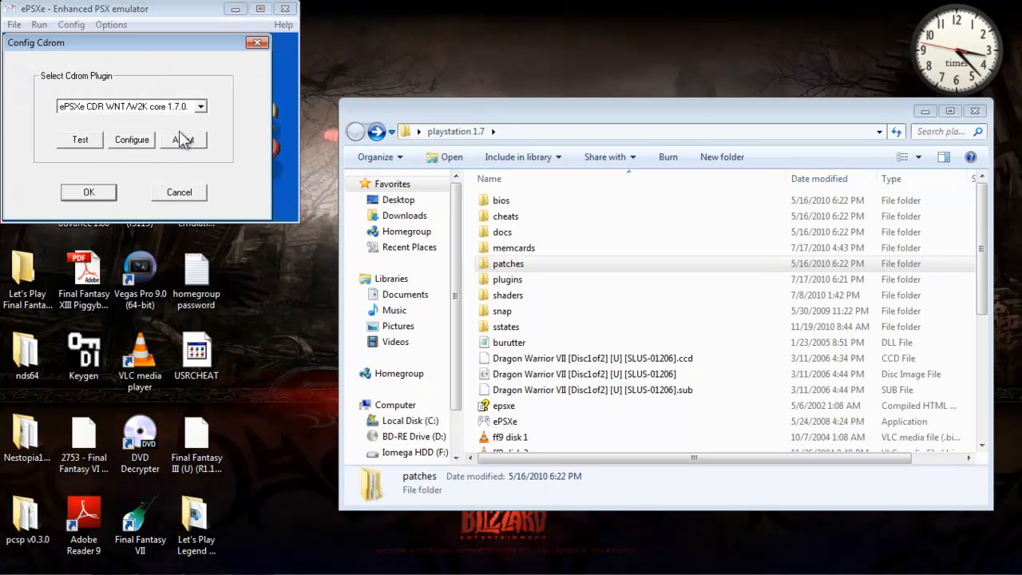
click(201, 107)
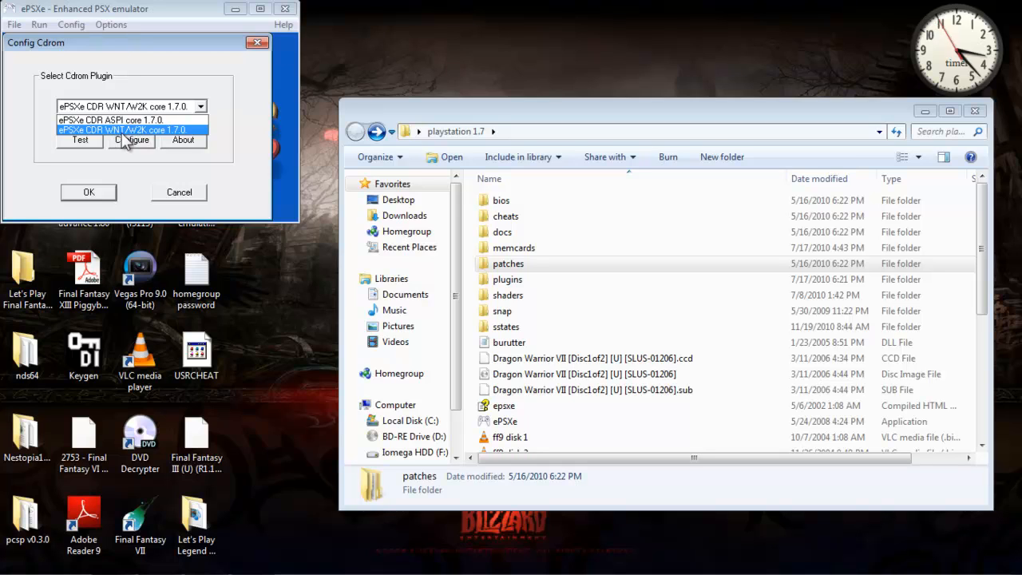
mouse_move(156, 141)
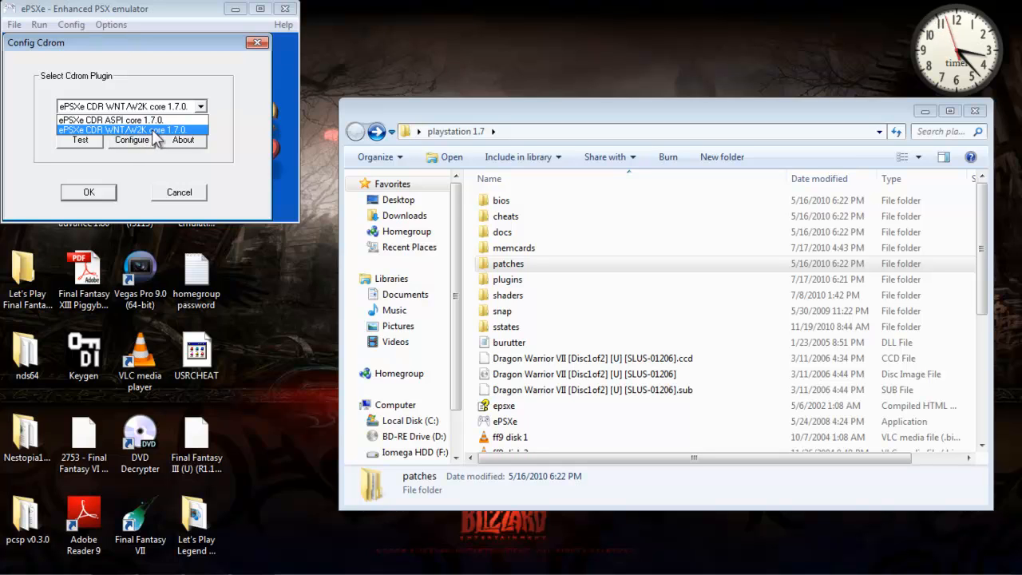
click(128, 130)
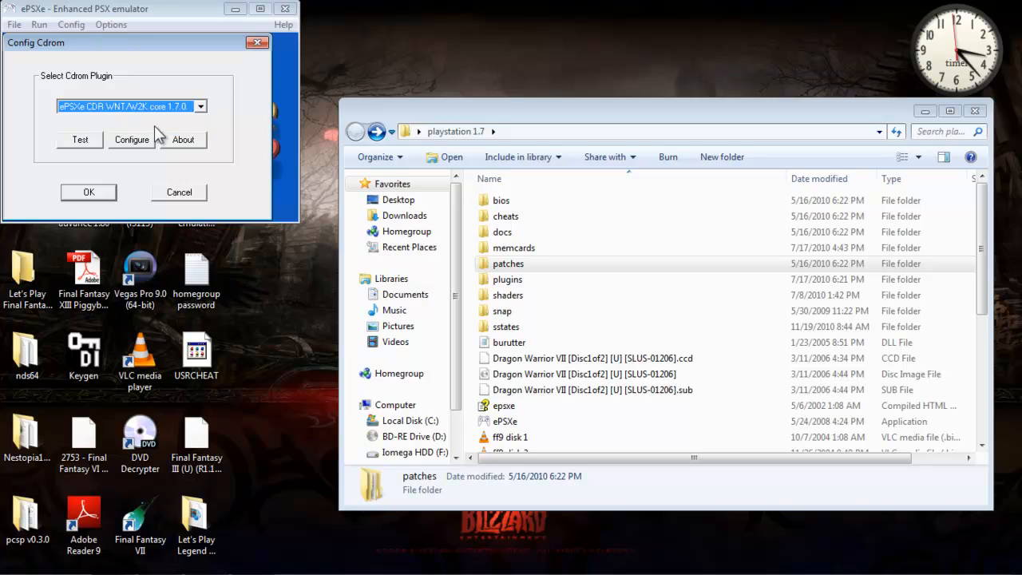
click(132, 139)
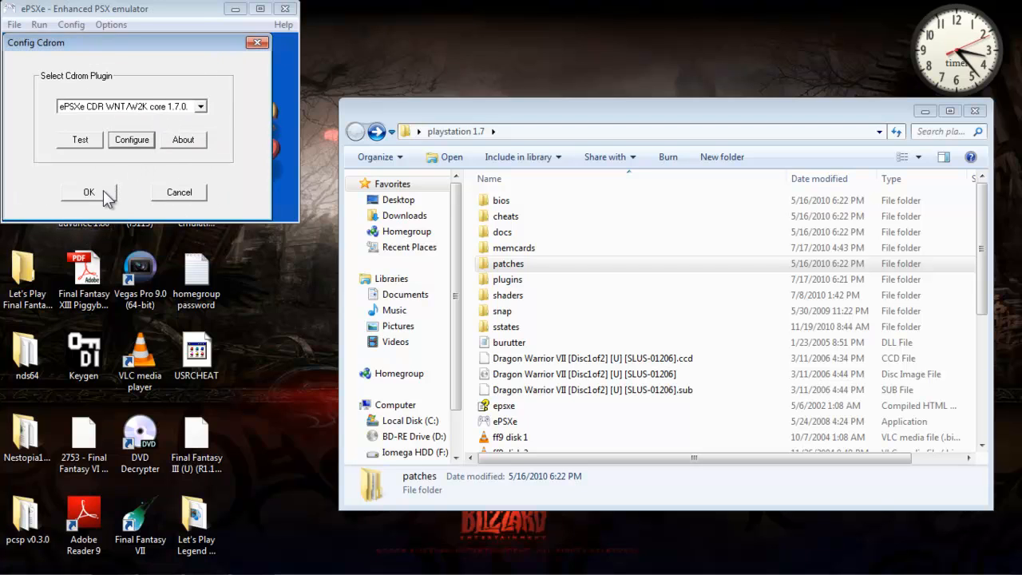
click(89, 191)
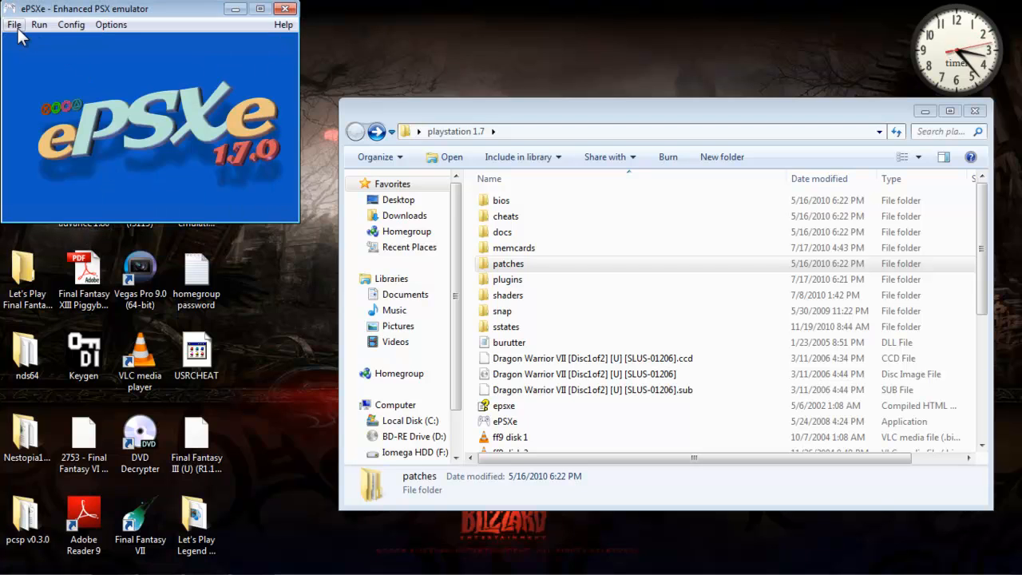
click(13, 24)
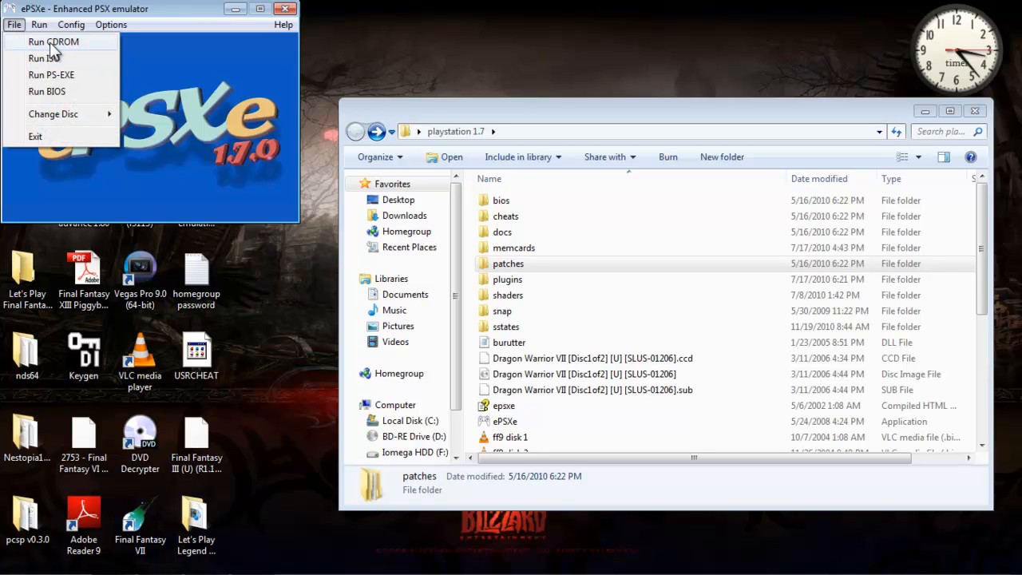
click(45, 57)
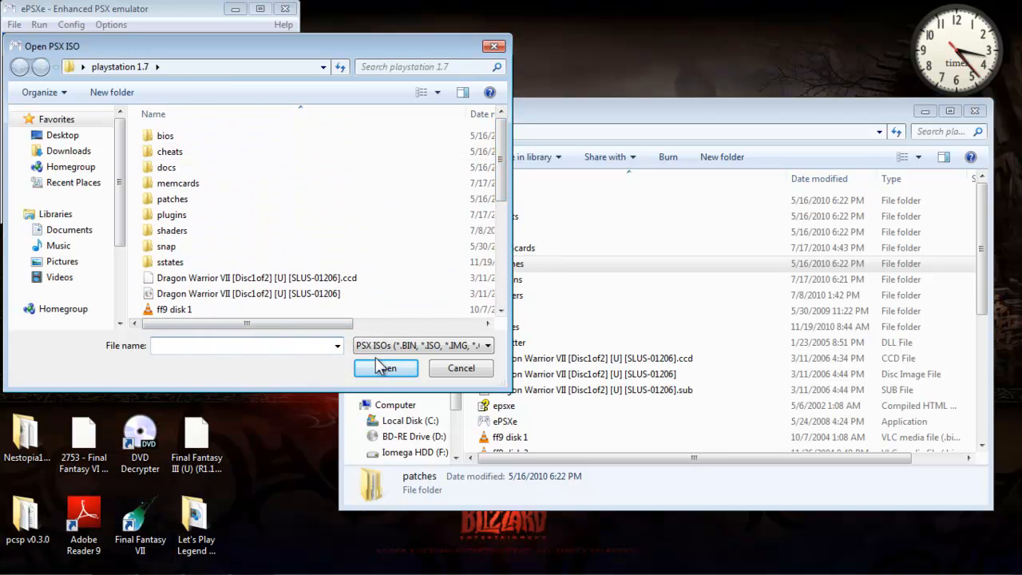
click(71, 24)
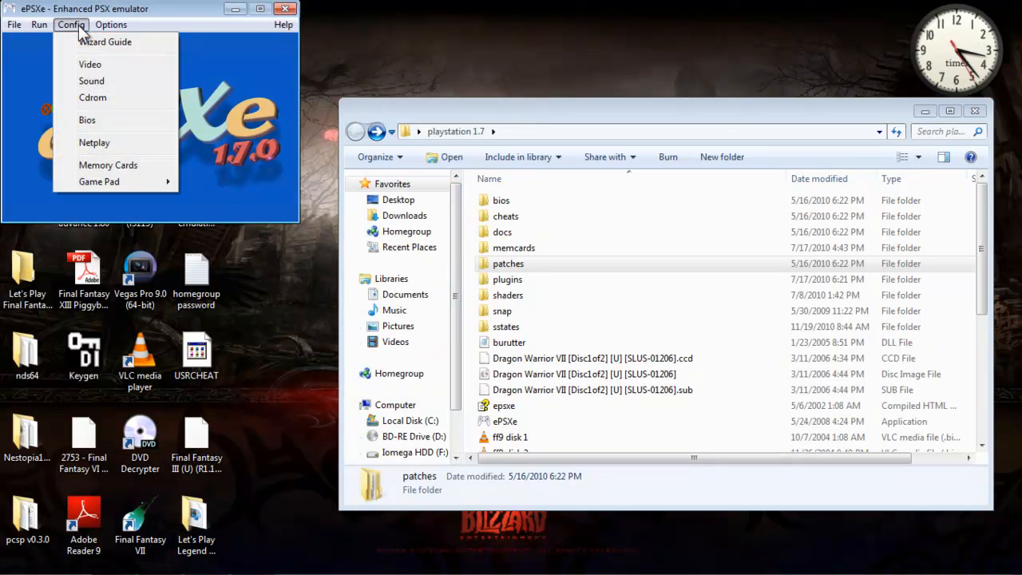
mouse_move(99, 182)
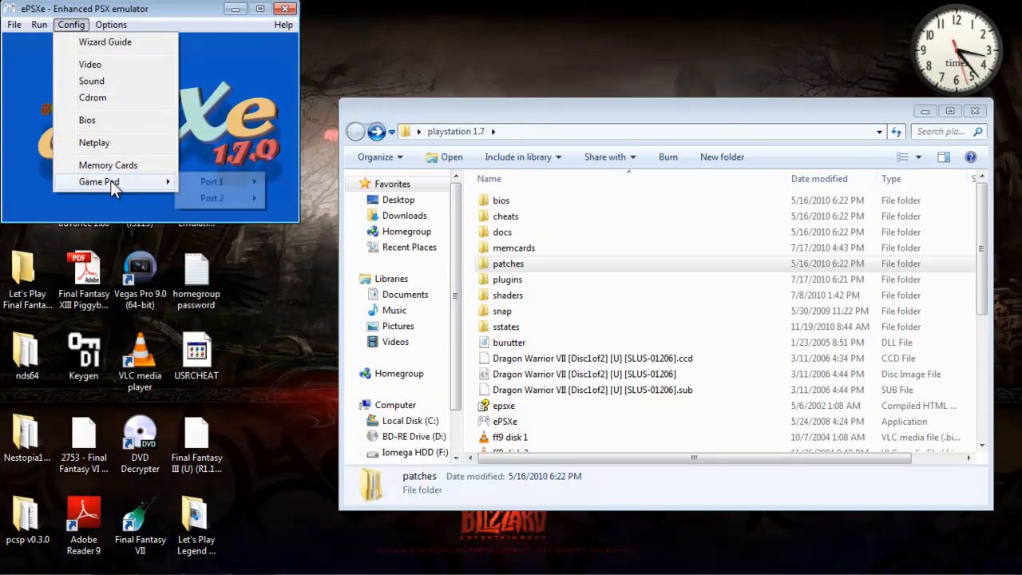
- Open port 1 pad mapping, select the R2 field, and keep SCPH-1150 DualAnalog
click(212, 181)
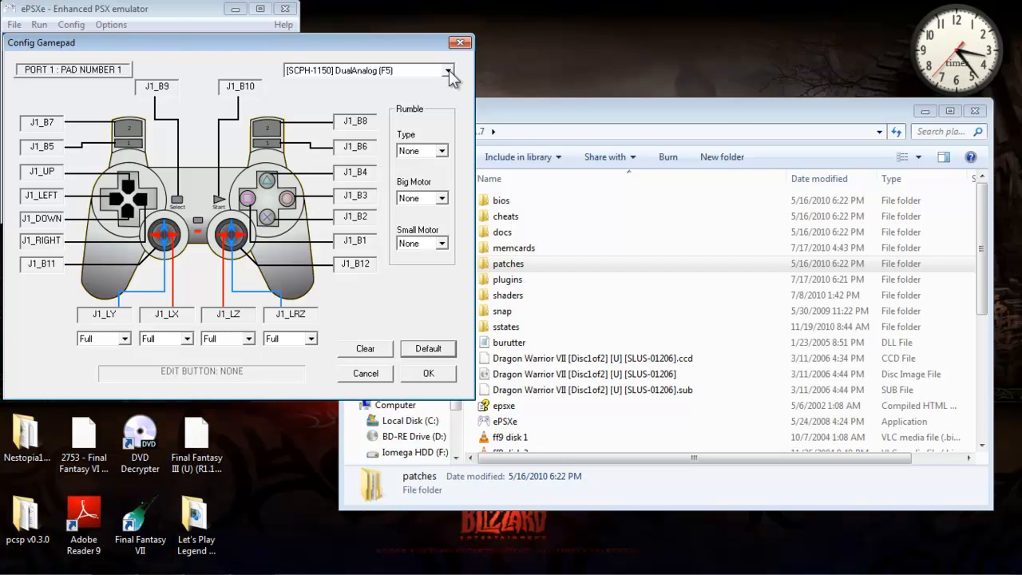
mouse_move(375, 132)
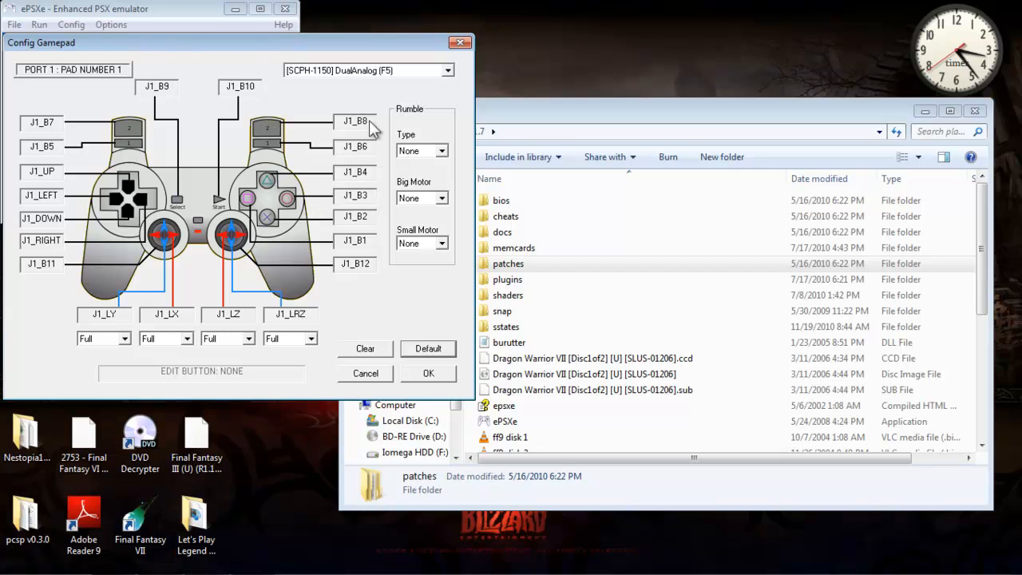
mouse_move(66, 87)
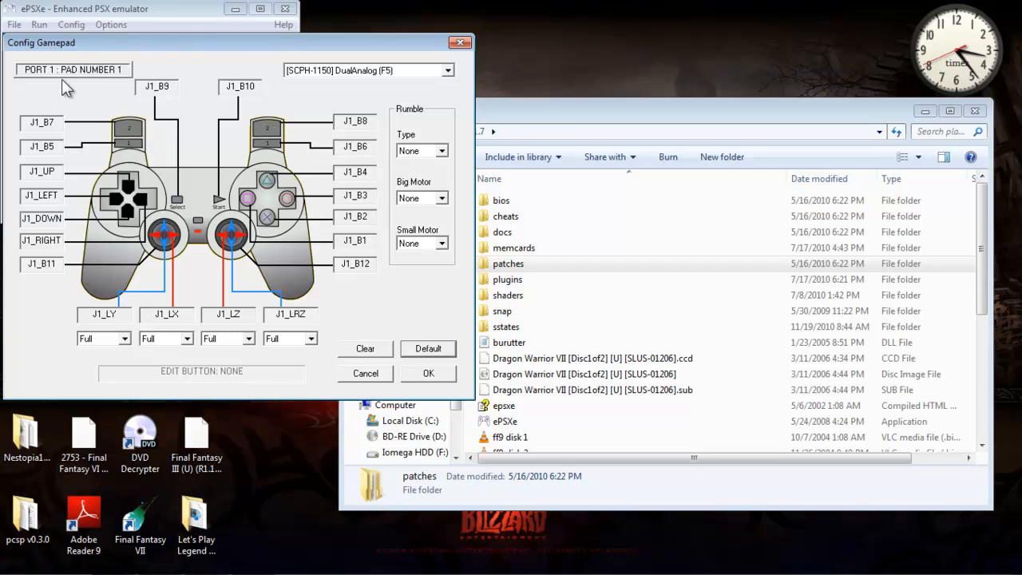
mouse_move(294, 310)
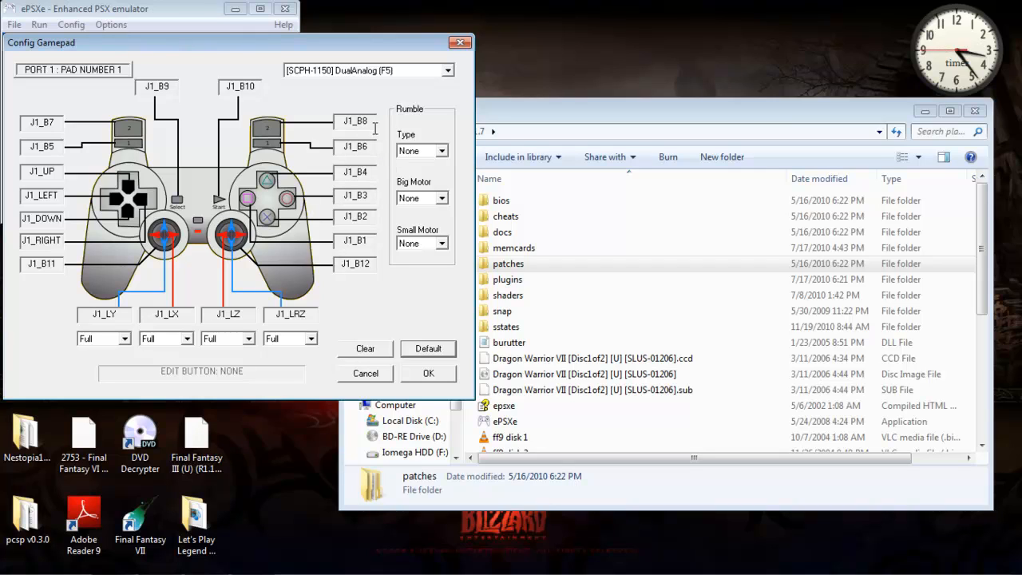
click(355, 121)
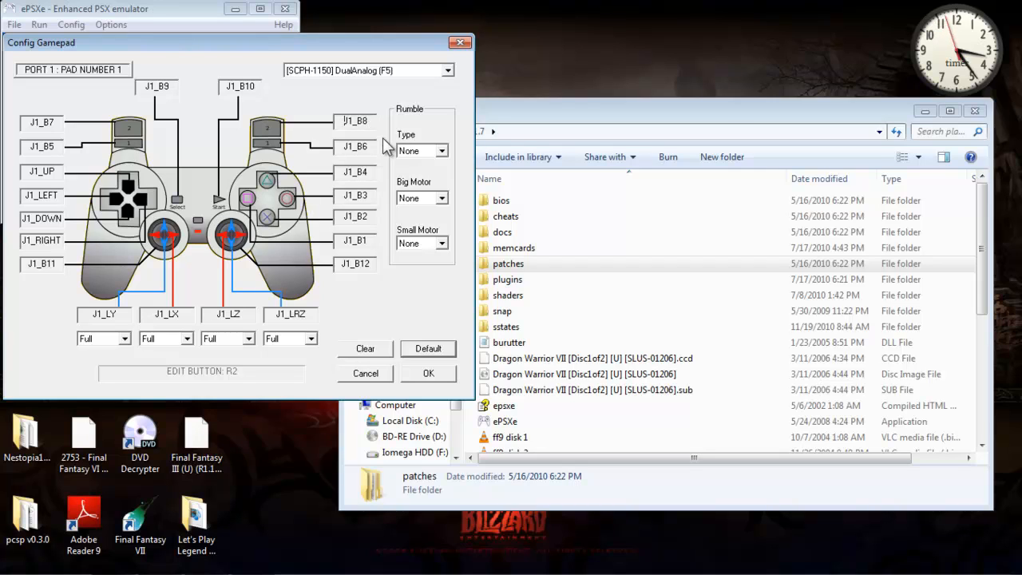
mouse_move(323, 151)
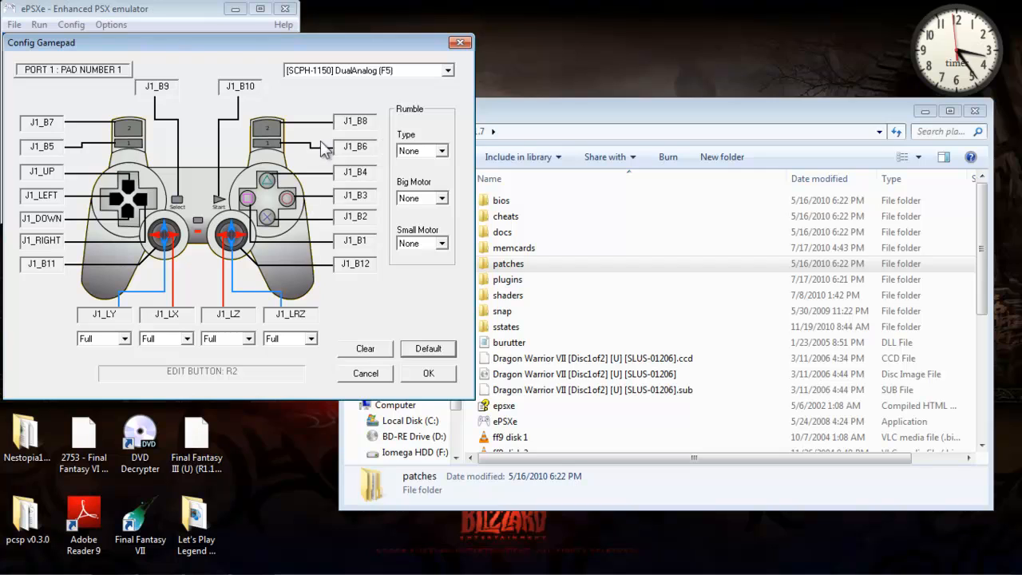
mouse_move(357, 80)
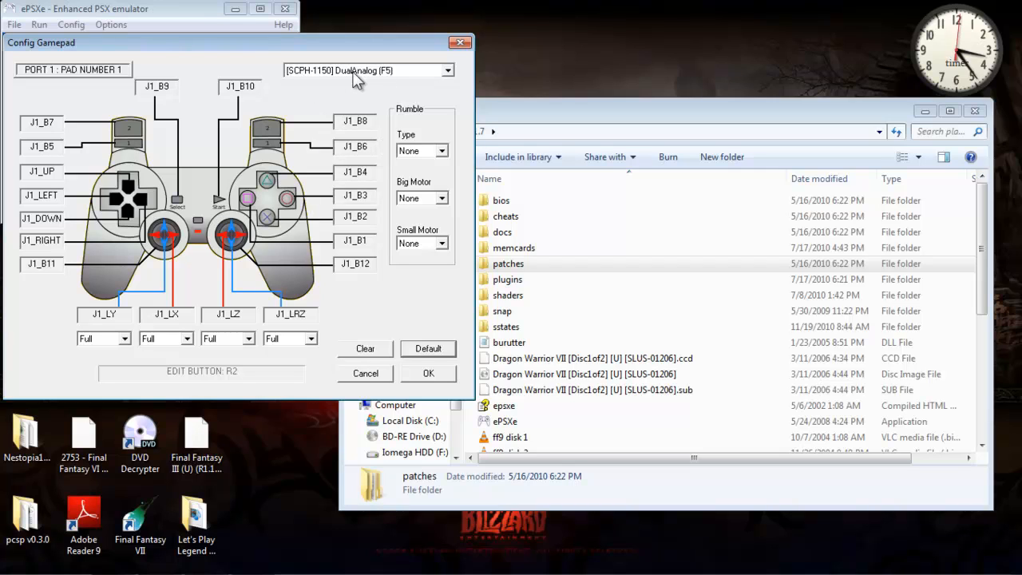
click(447, 70)
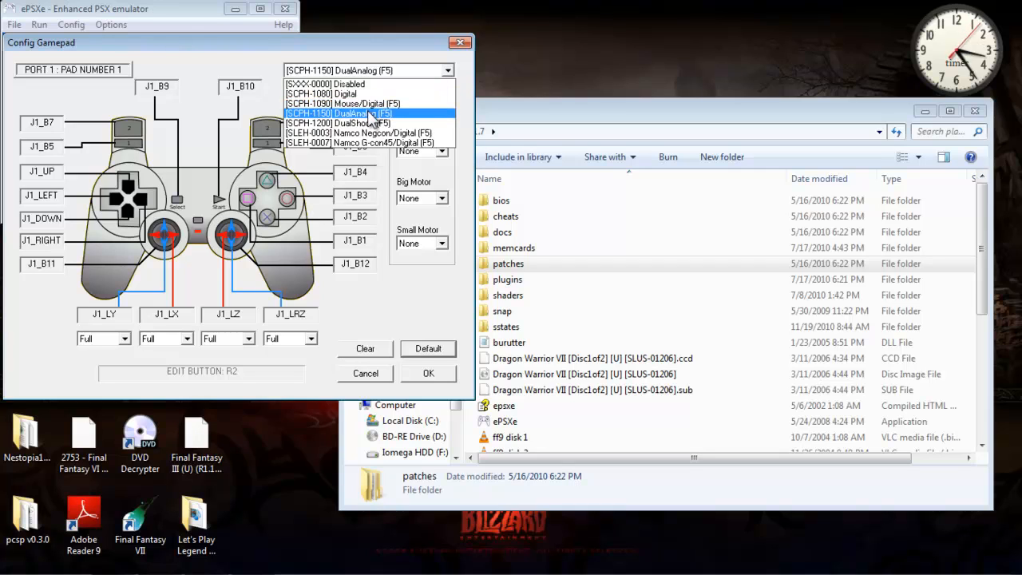
click(339, 113)
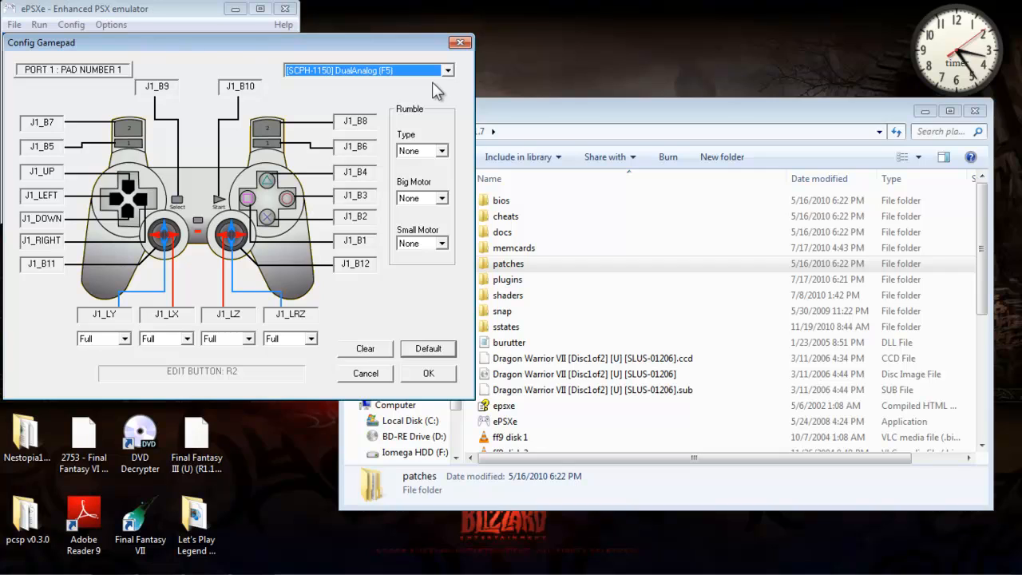
mouse_move(366, 78)
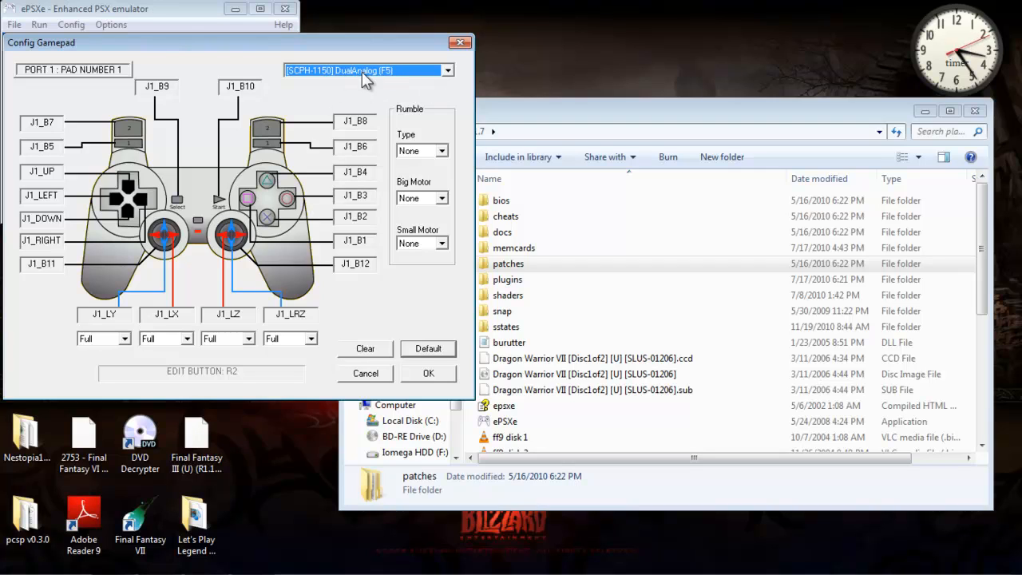
mouse_move(398, 218)
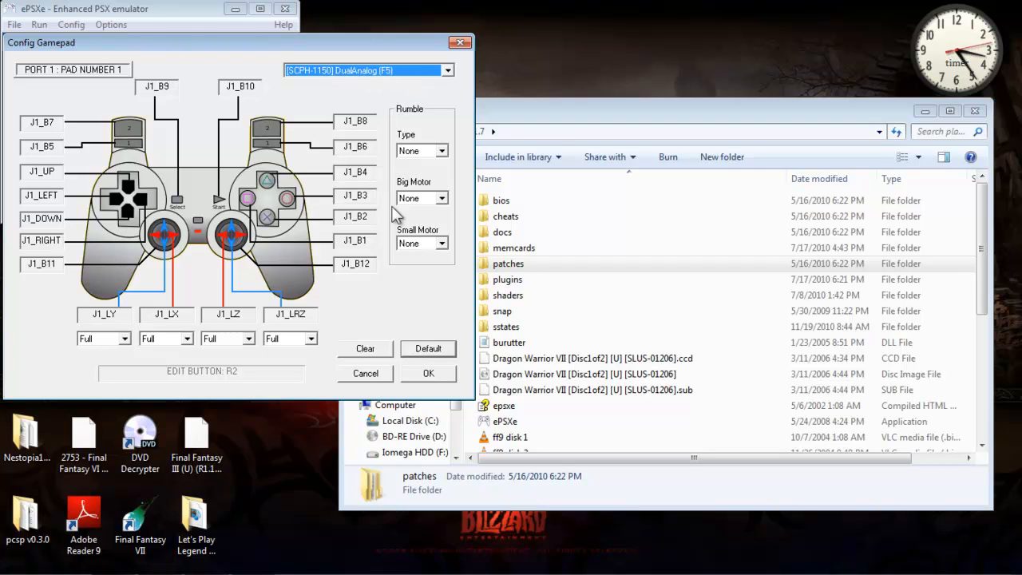
mouse_move(280, 336)
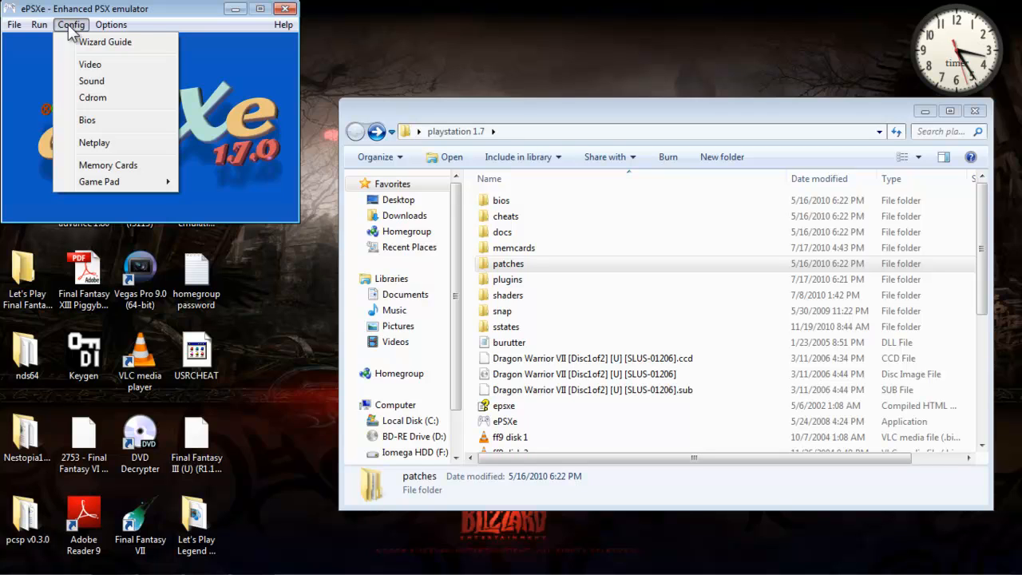
- Open and dismiss the Config menu, then close the ePSXe window
click(176, 144)
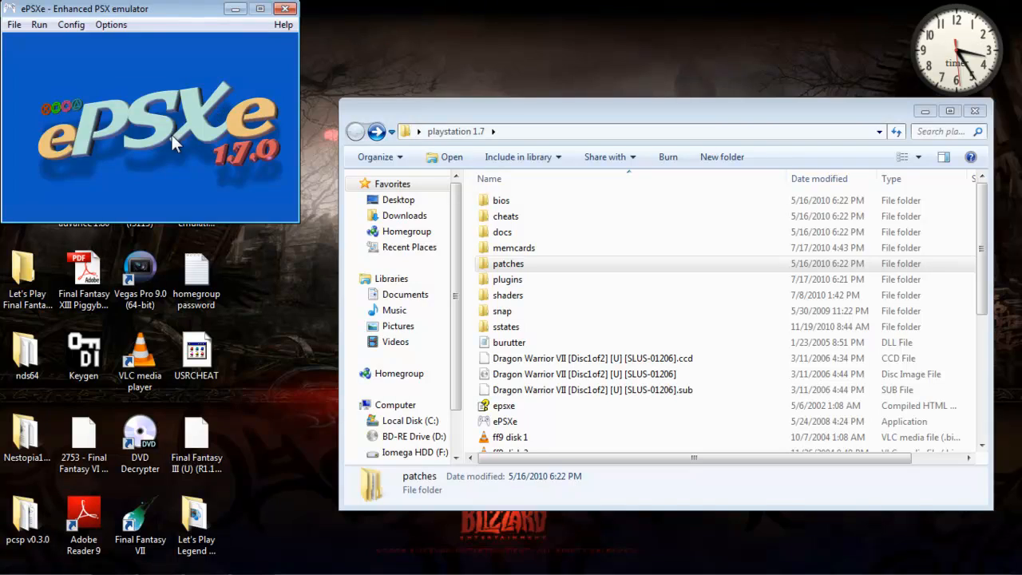
mouse_move(286, 9)
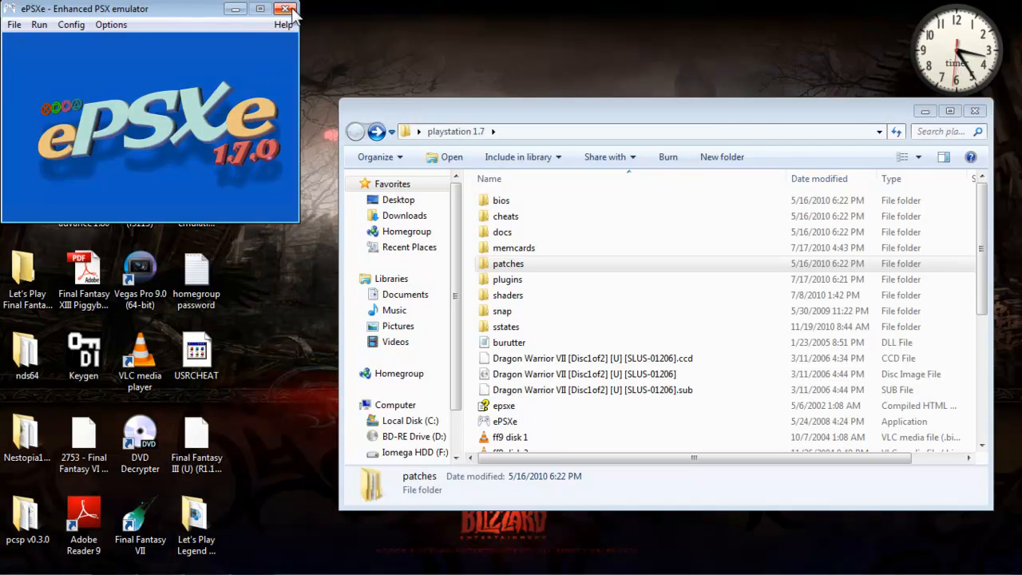
mouse_move(230, 111)
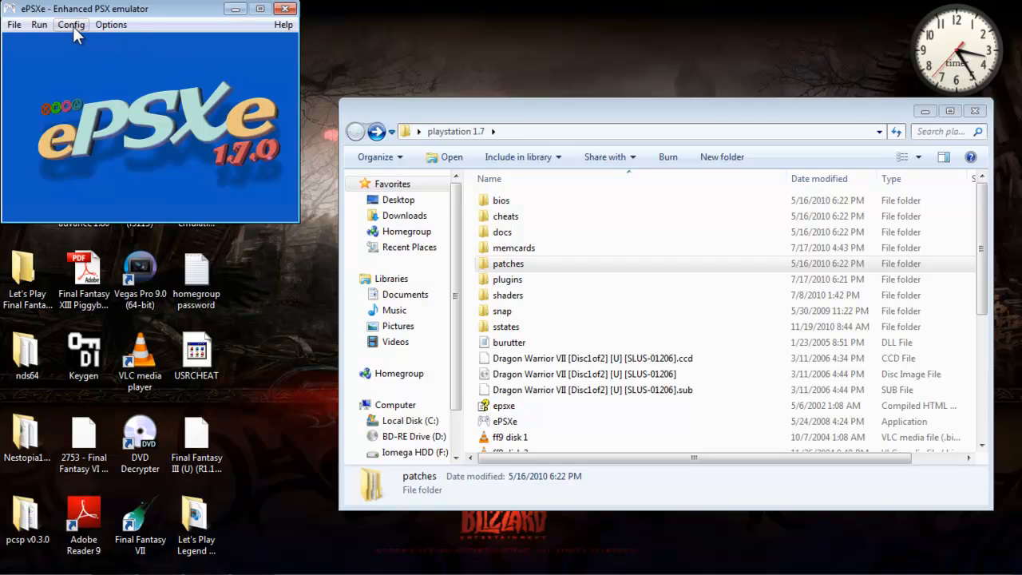
mouse_move(268, 84)
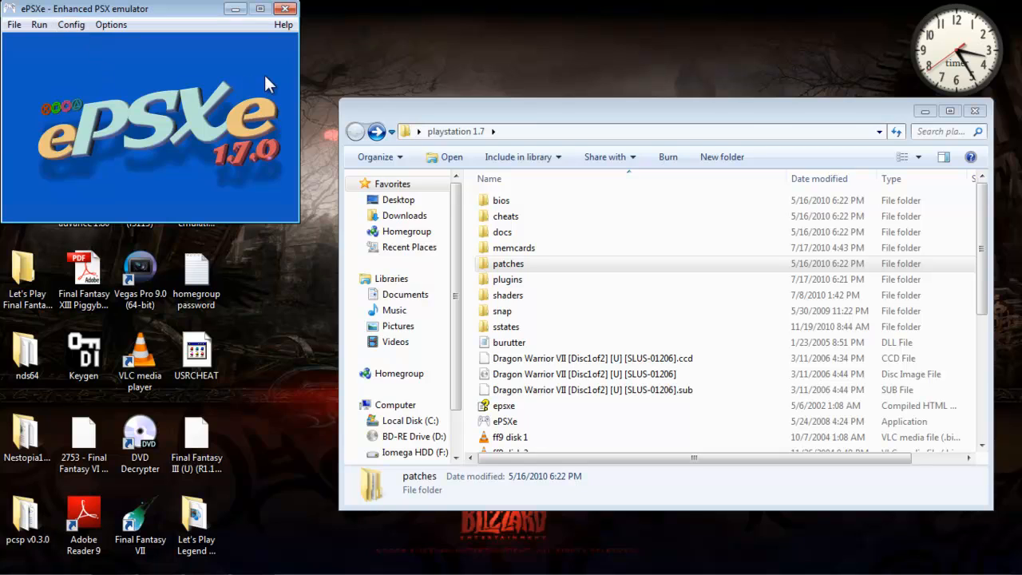
mouse_move(286, 62)
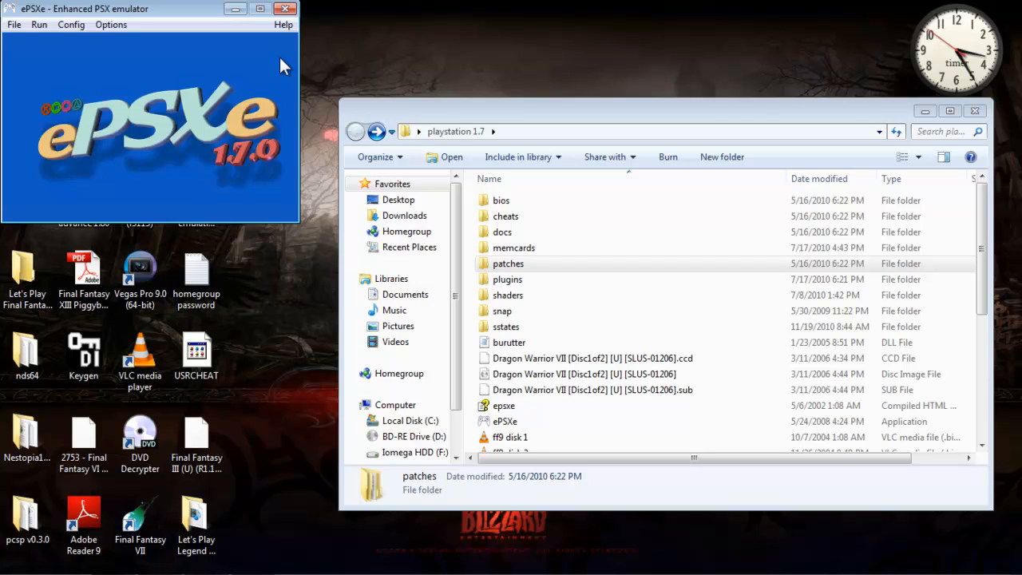
click(72, 24)
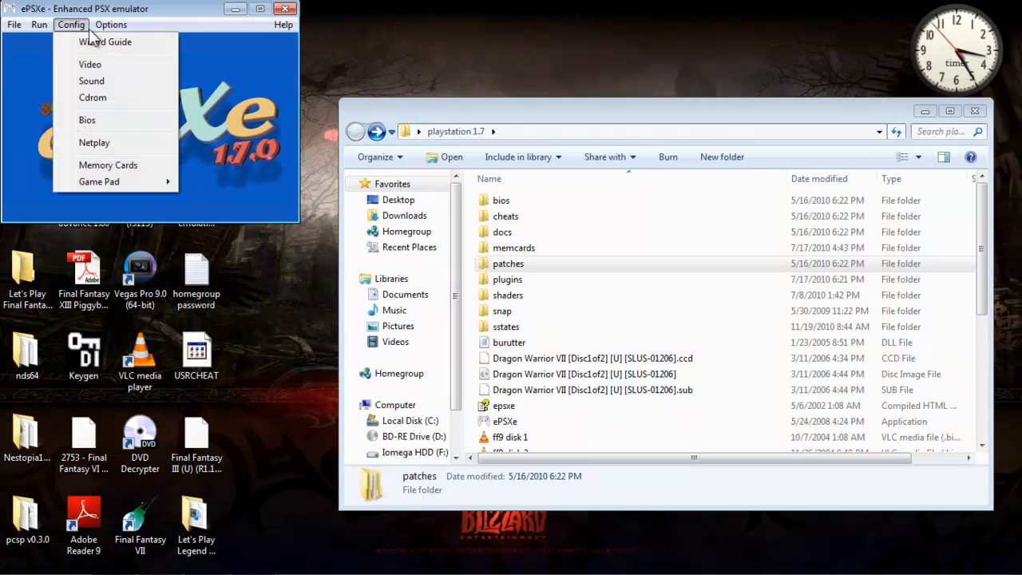
click(13, 24)
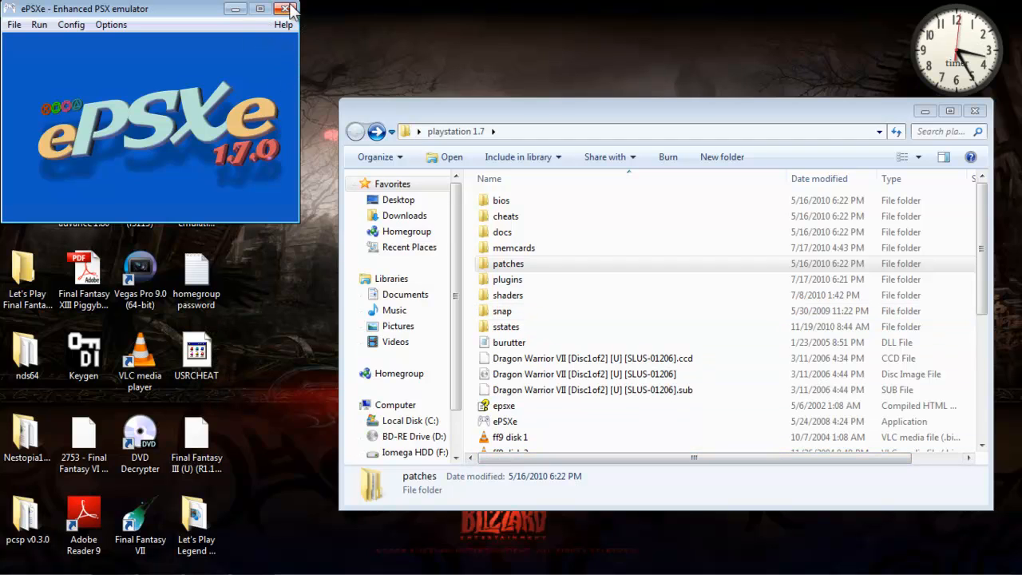
mouse_move(286, 9)
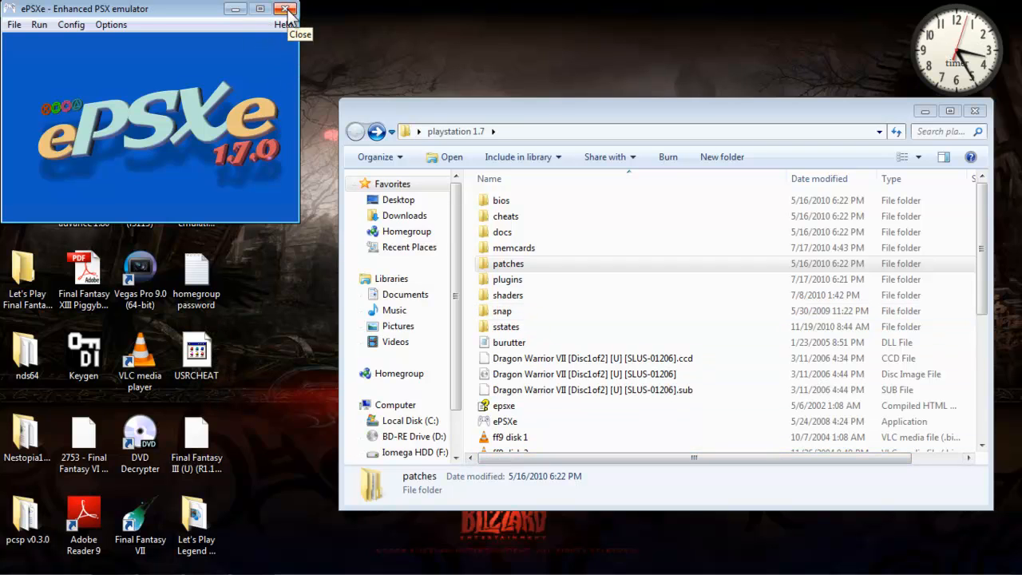
click(286, 9)
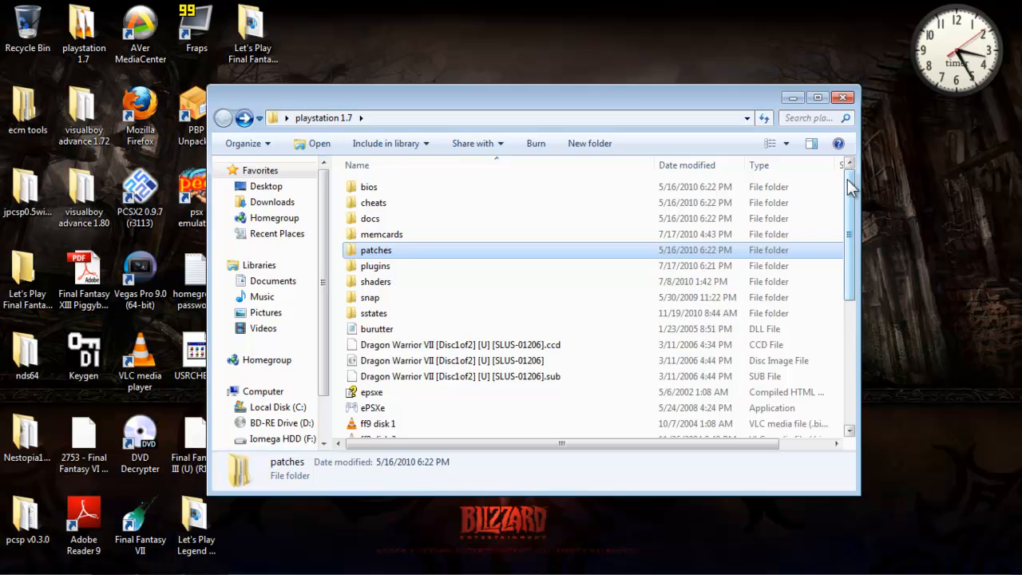
- Scroll the playstation 1.7 files, close the folder, and open the Let's Play folder
scroll(down, 3)
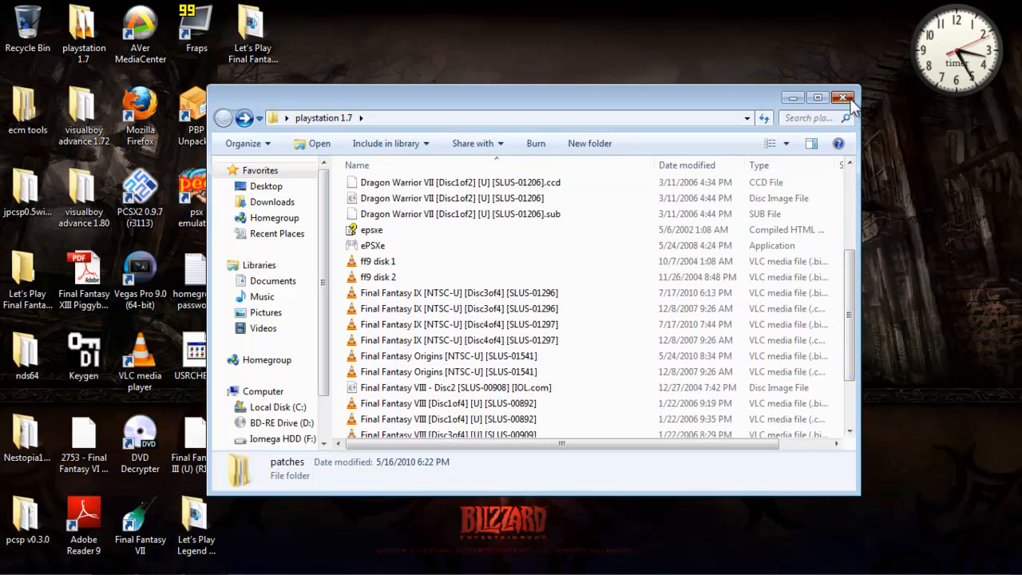
click(20, 559)
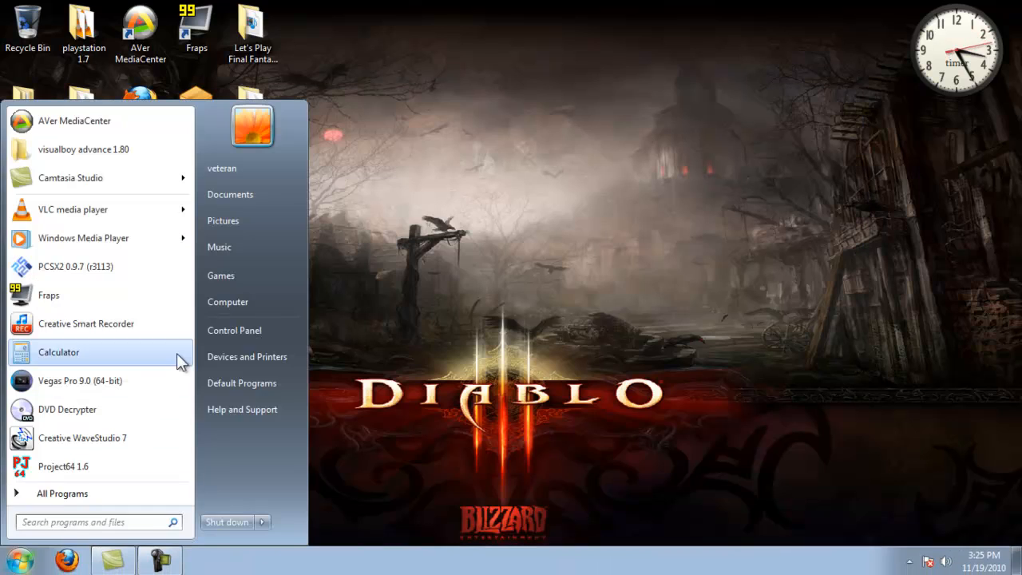
mouse_move(104, 380)
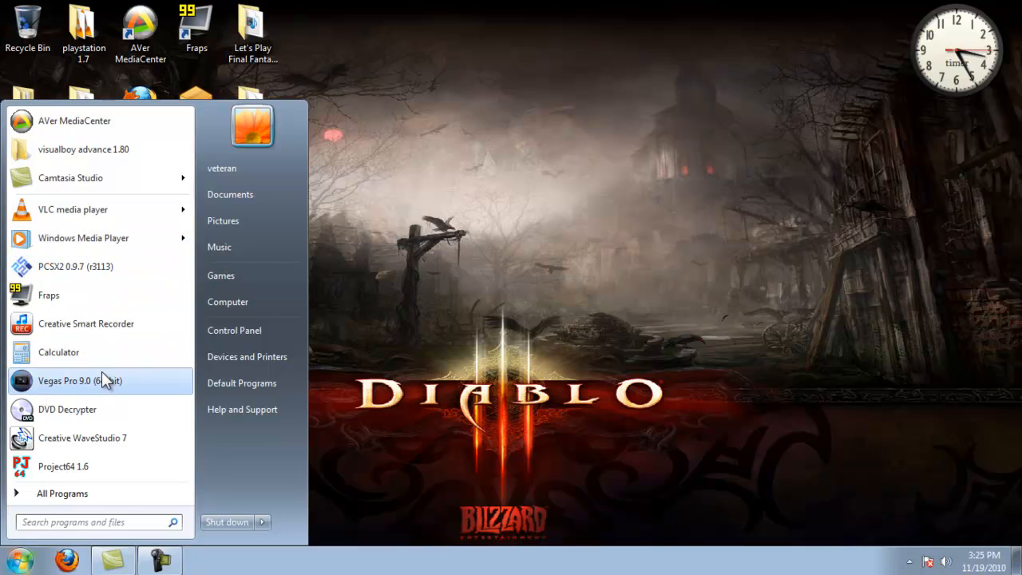
mouse_move(94, 467)
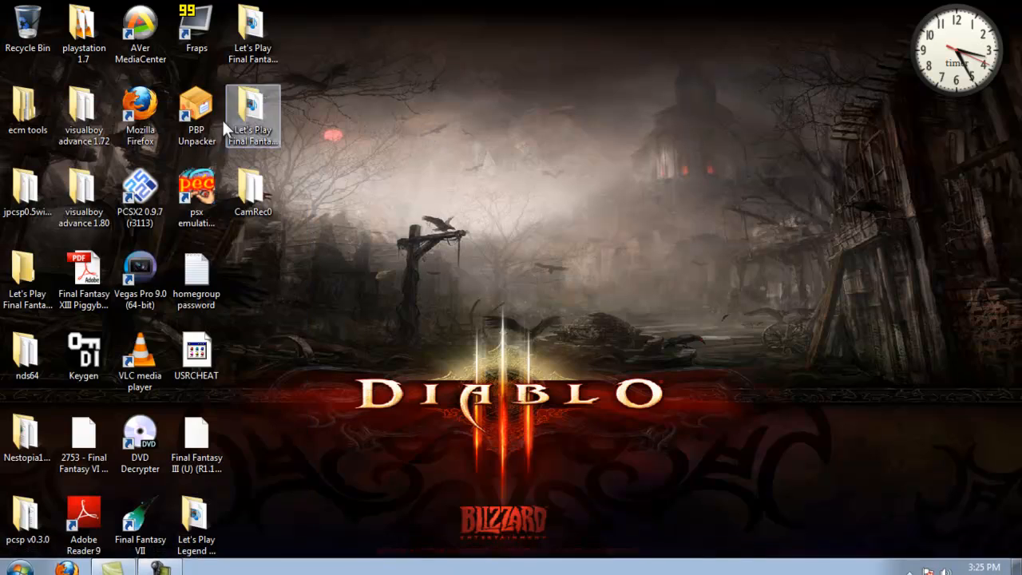
double_click(140, 116)
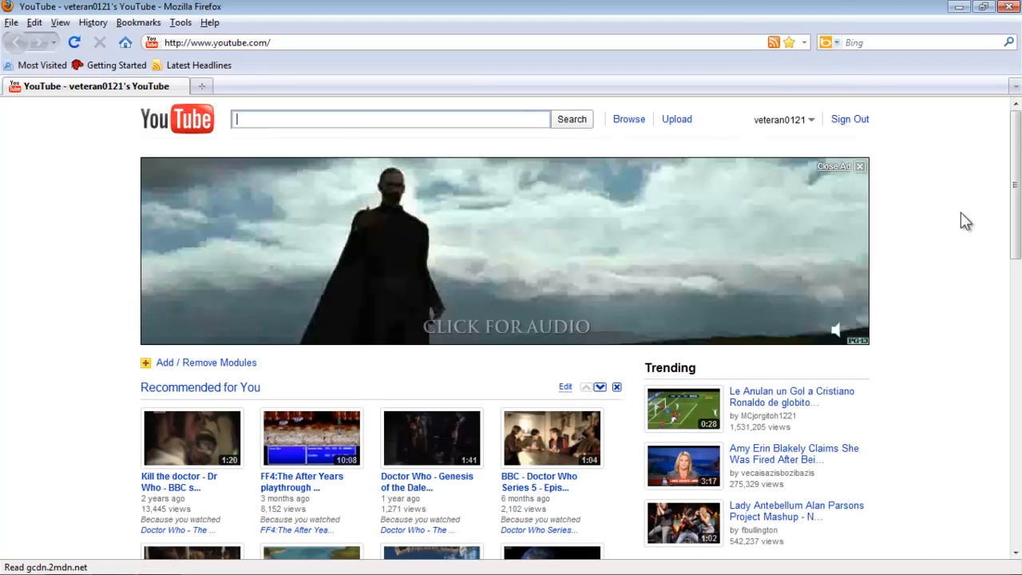
- From My Videos, open 'Let's Play Final Fantasy IV The After Years #52'
click(783, 119)
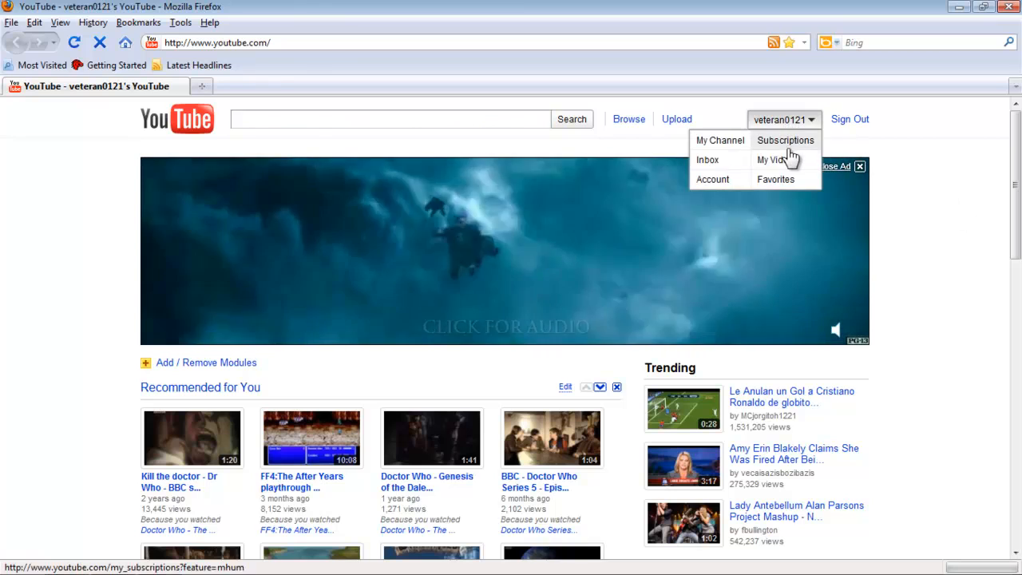
click(768, 160)
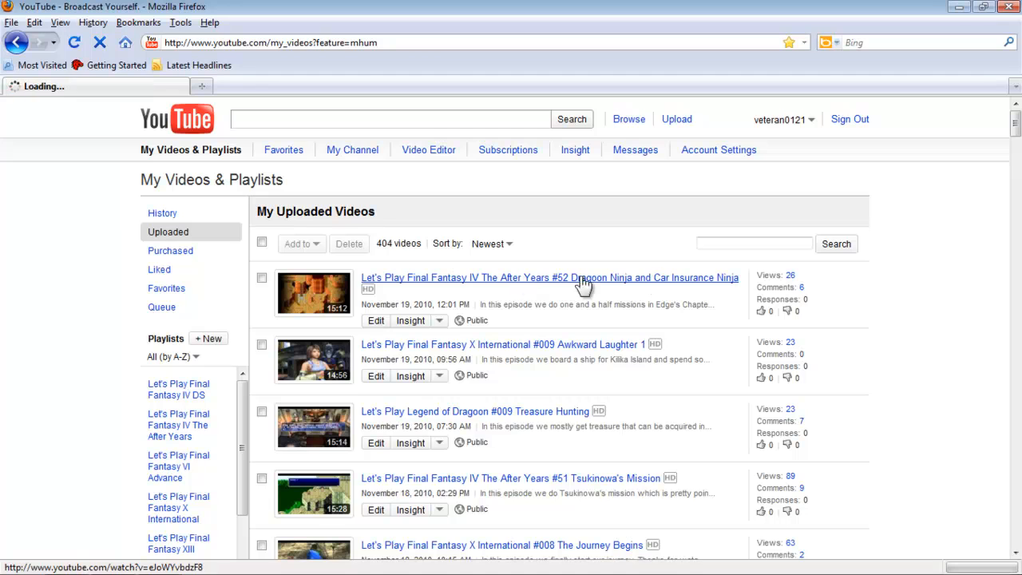
click(549, 277)
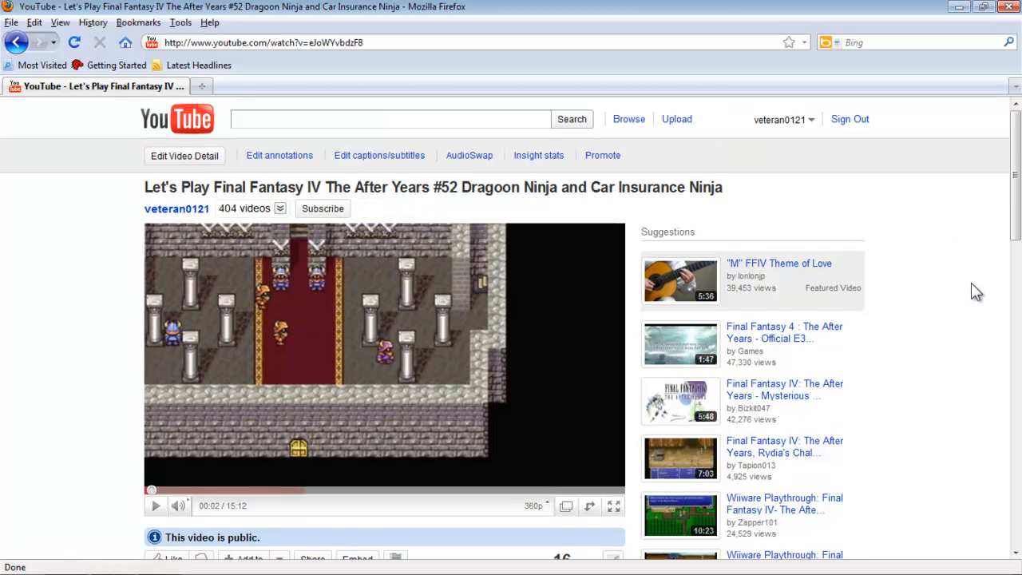
- Switch episode #52 playback to 720p HD and scroll down to the comments
scroll(down, 3)
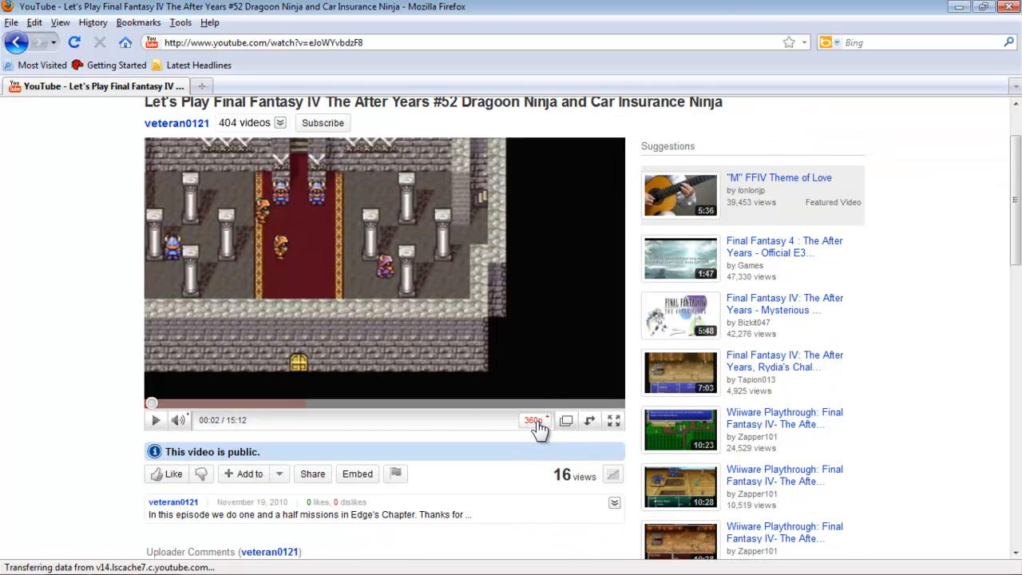
click(533, 420)
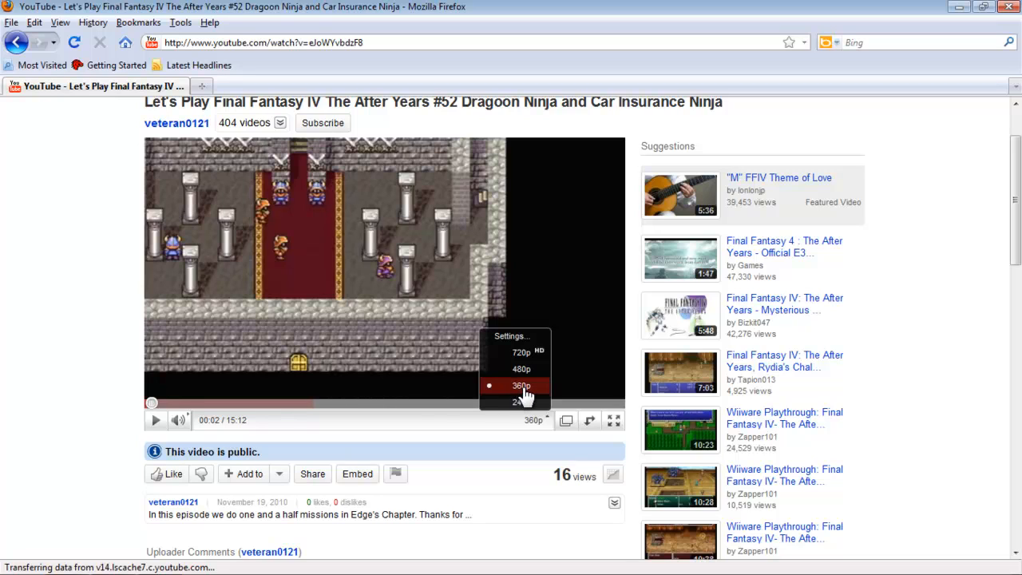
mouse_move(527, 353)
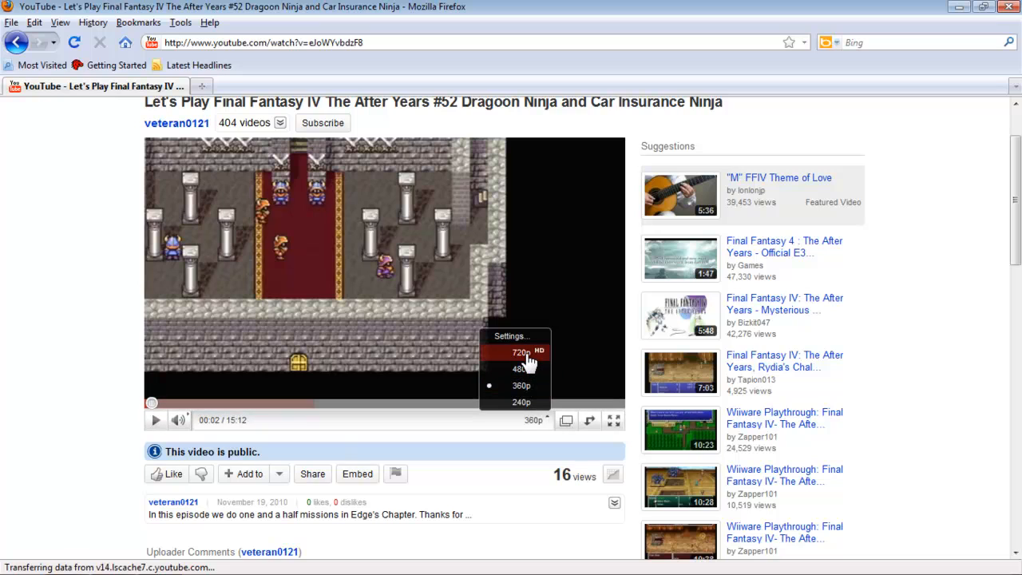
mouse_move(526, 359)
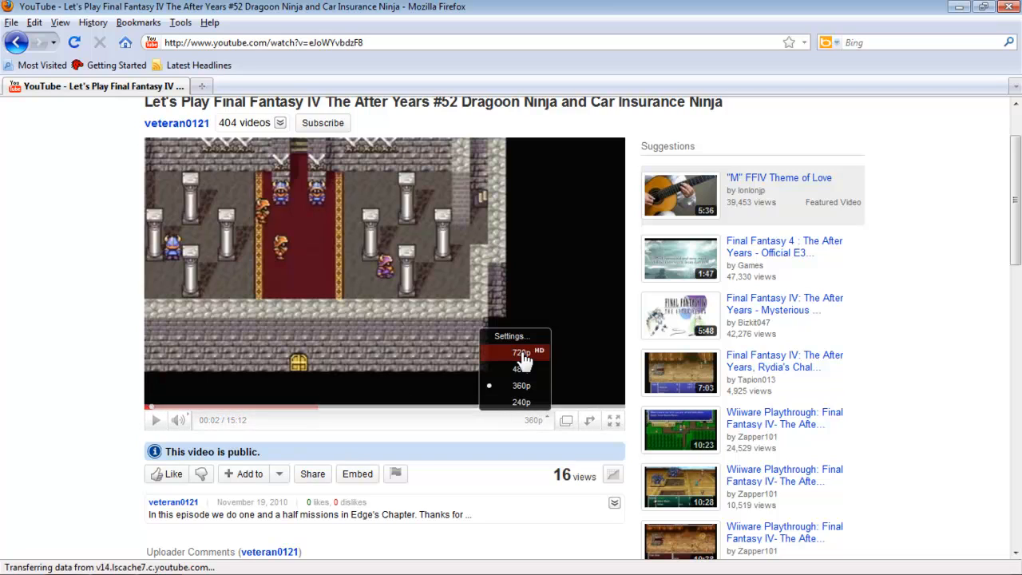
click(520, 352)
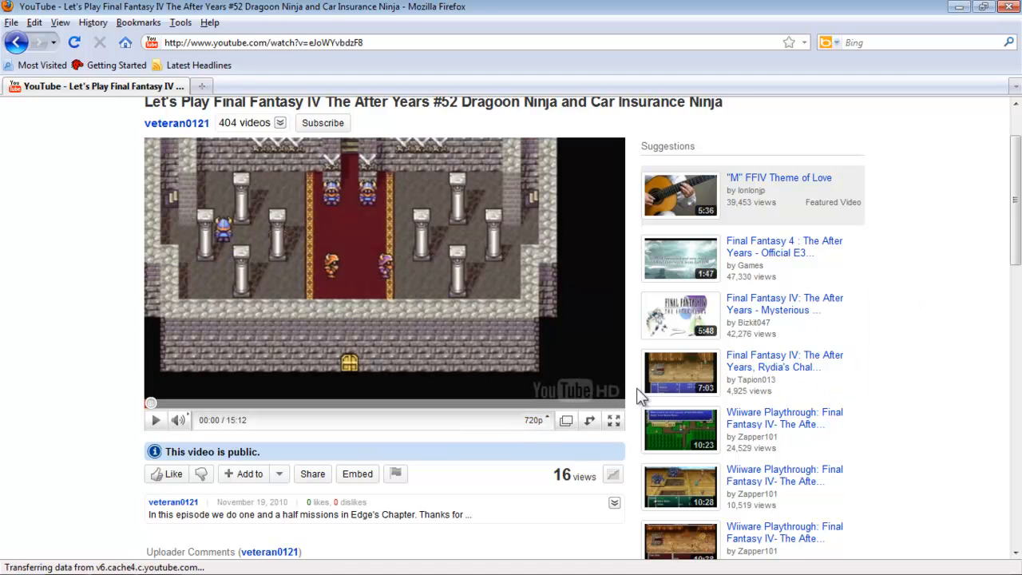
scroll(down, 3)
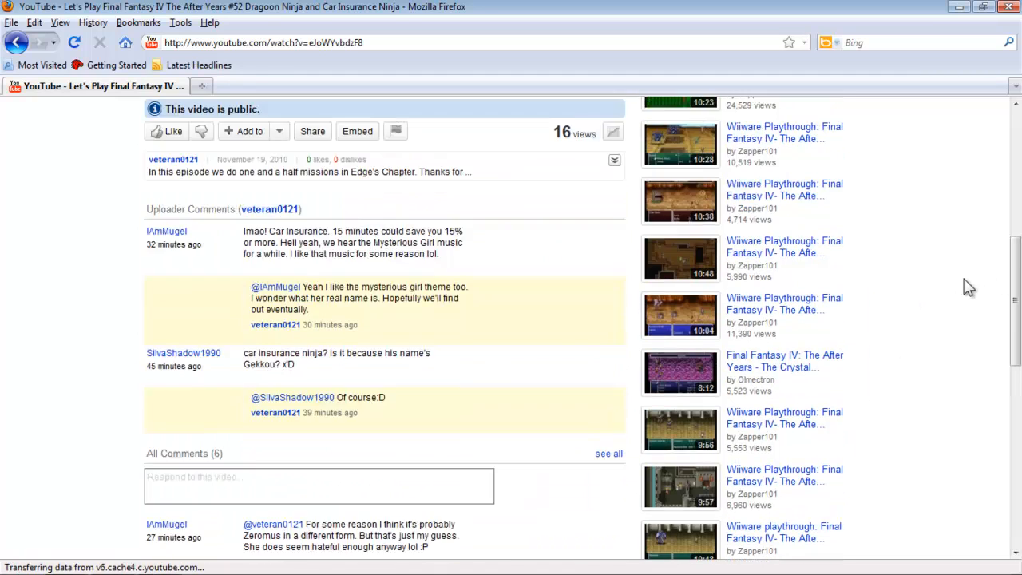
scroll(down, 3)
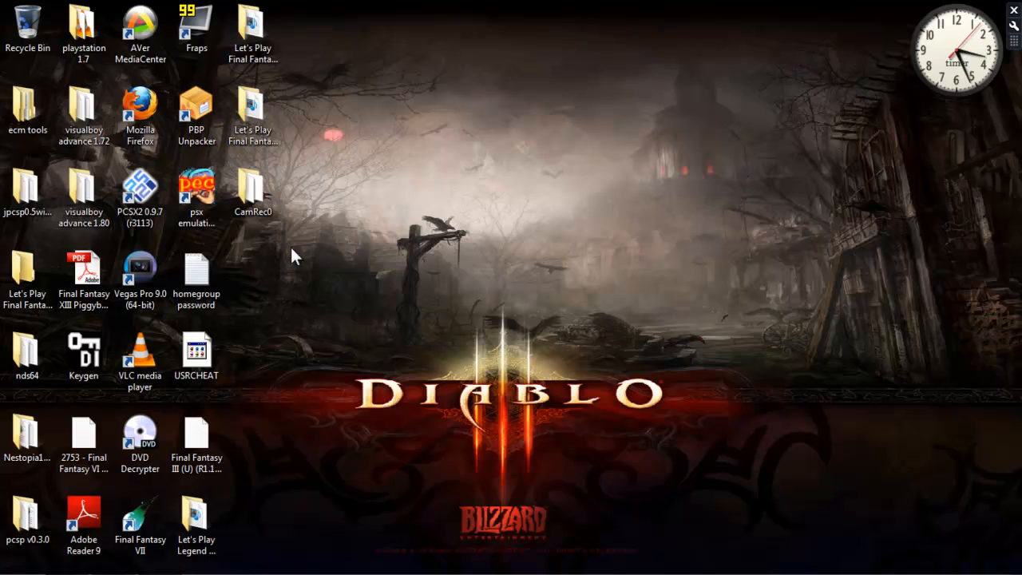
- Open playstation 1.7, check scph1001 in the bios folder twice, and return to the parent folder
click(12, 559)
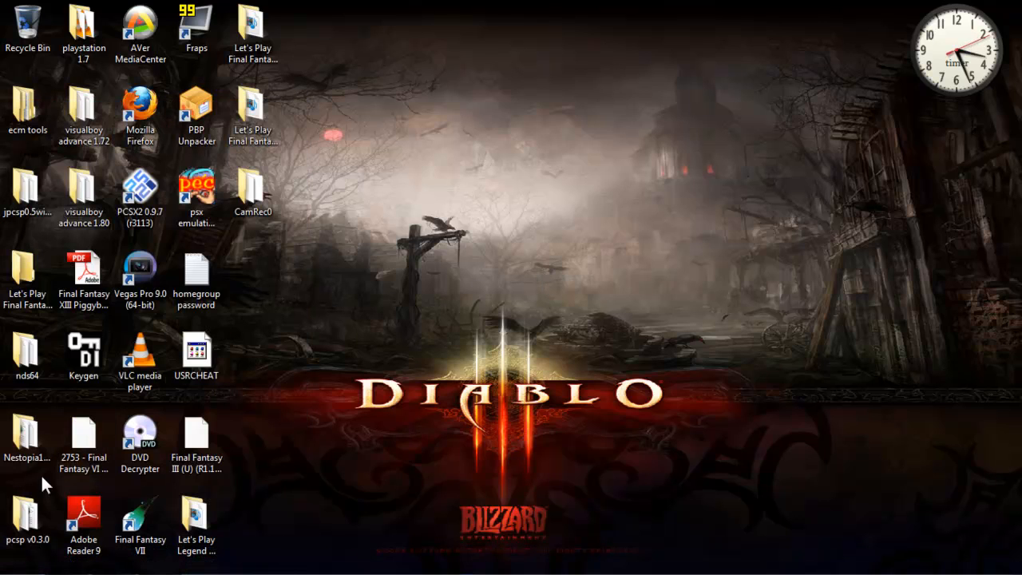
click(83, 32)
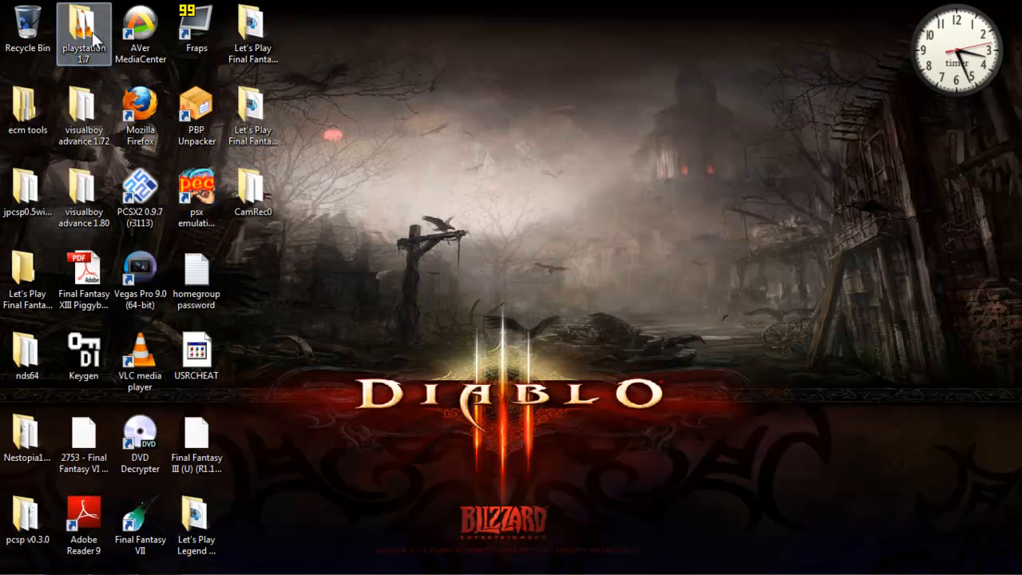
double_click(84, 28)
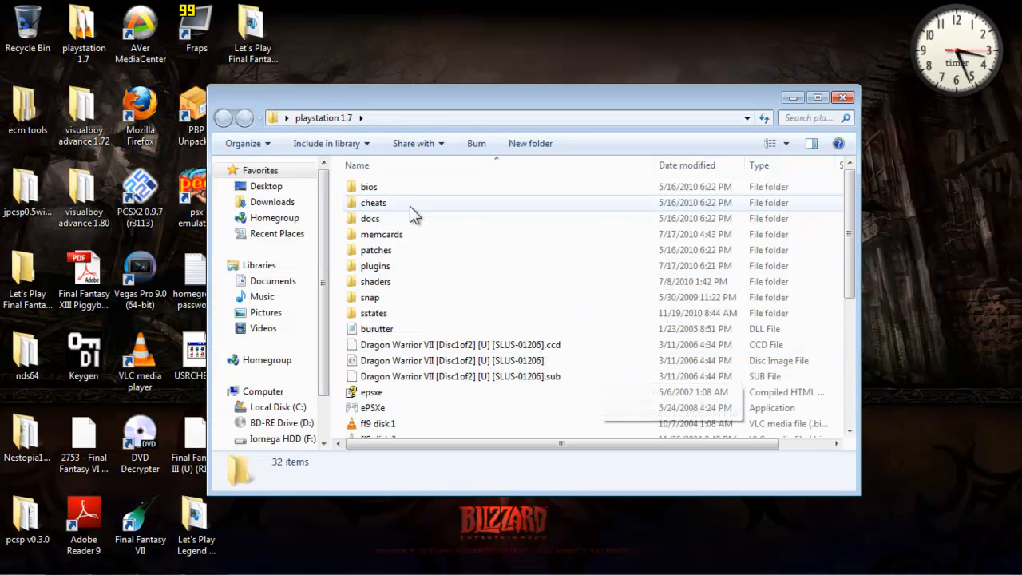
double_click(368, 186)
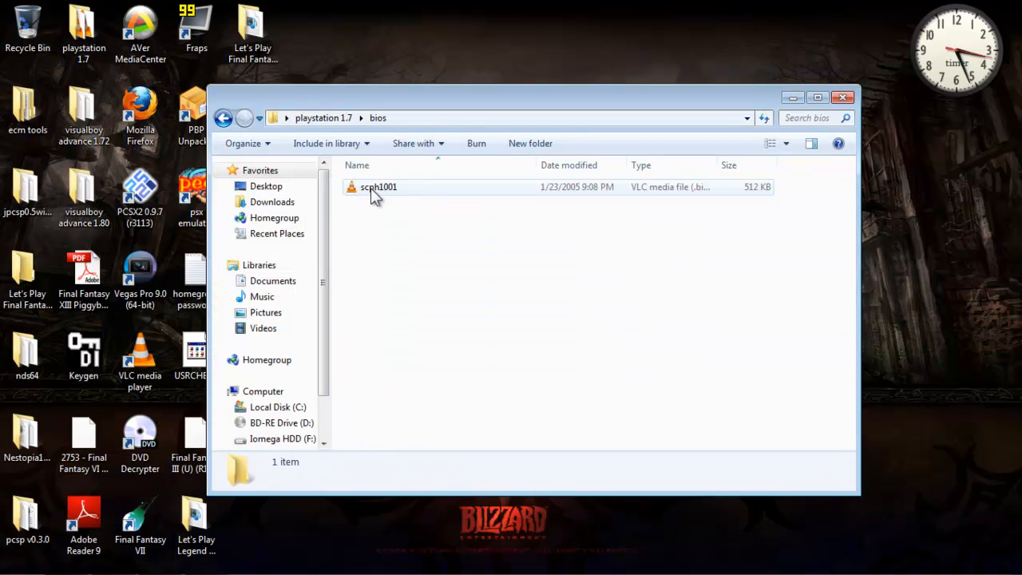
mouse_move(418, 200)
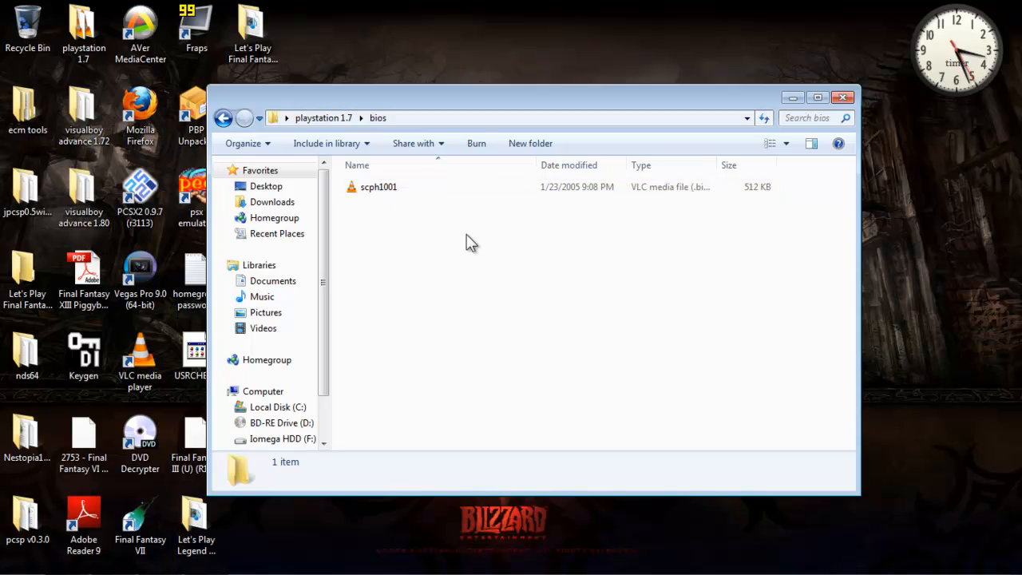
mouse_move(399, 204)
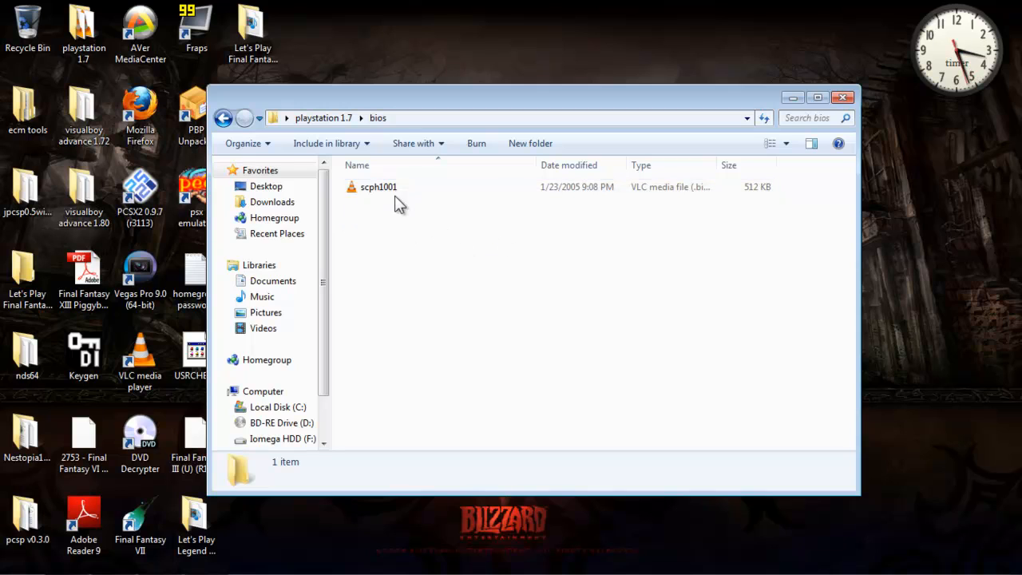
click(378, 187)
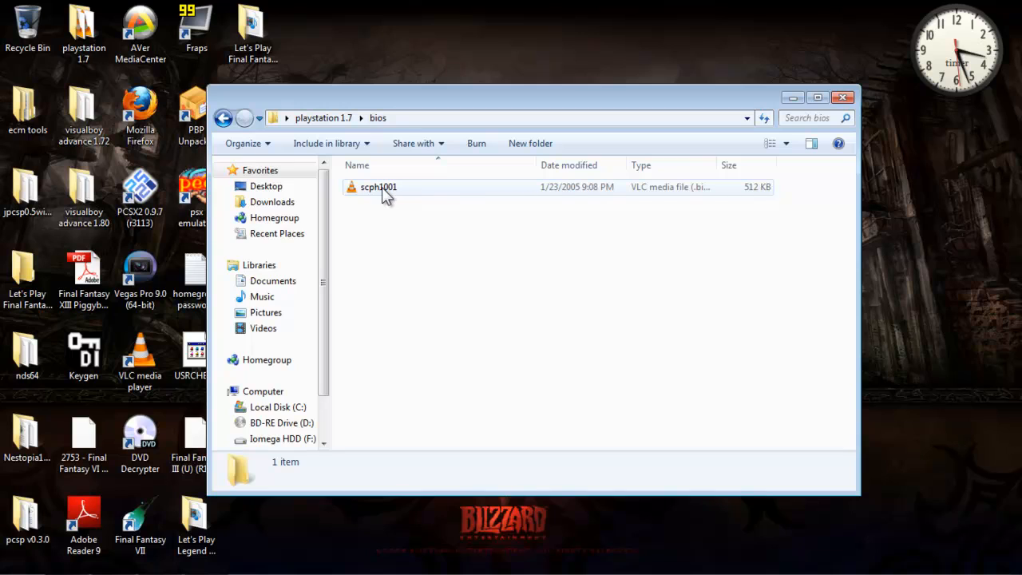
mouse_move(391, 198)
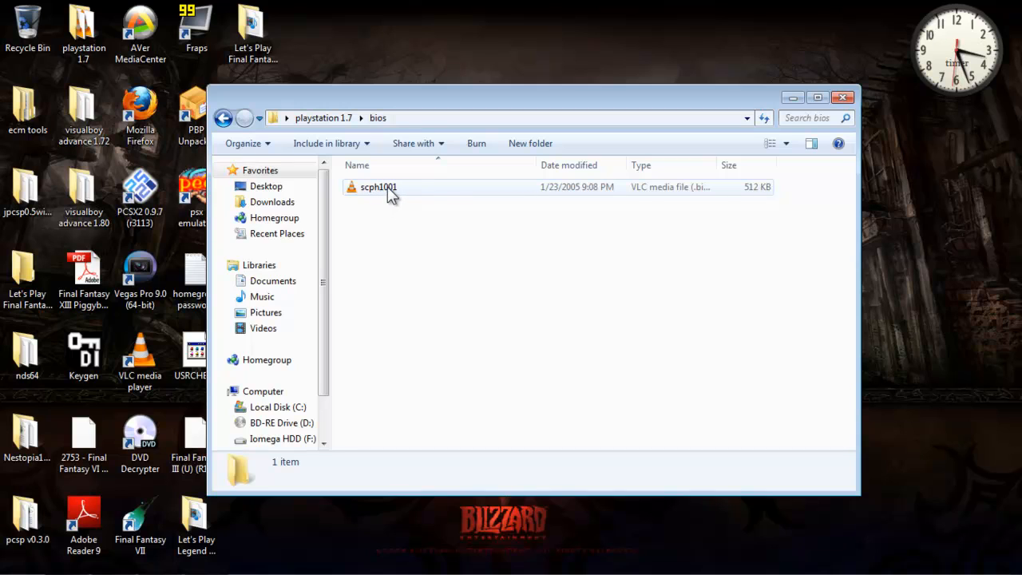
mouse_move(362, 201)
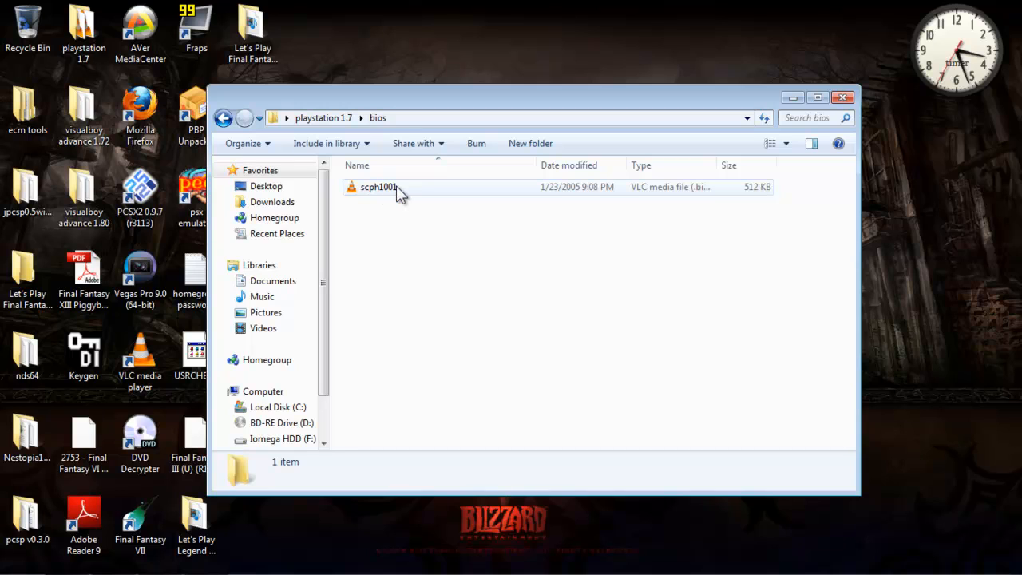
mouse_move(411, 234)
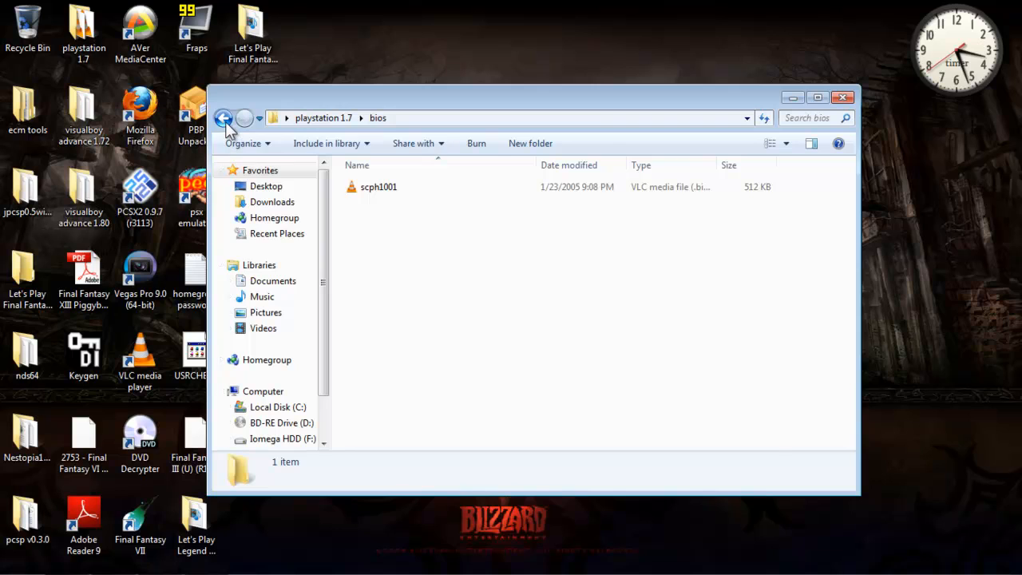
click(224, 117)
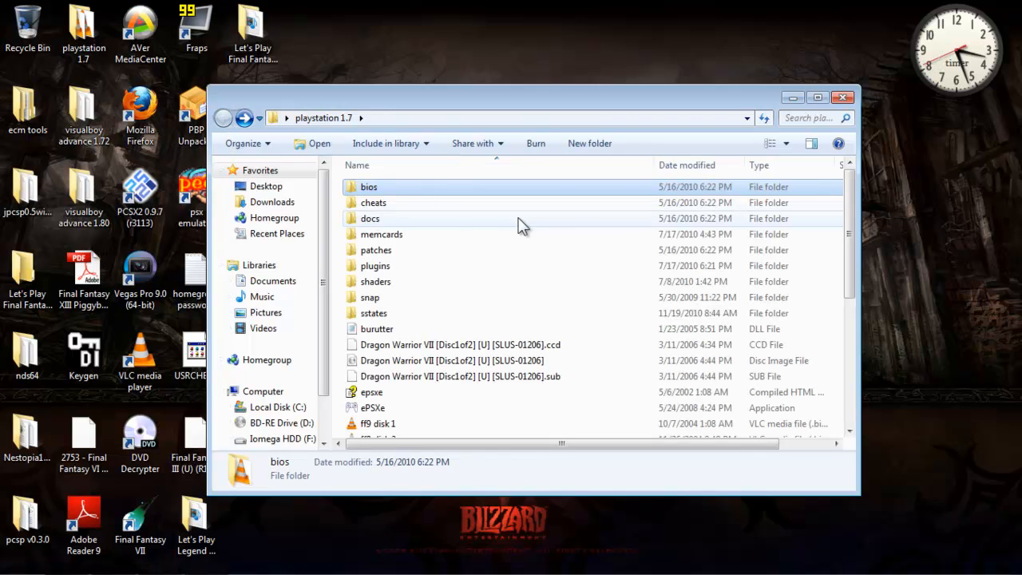
mouse_move(457, 230)
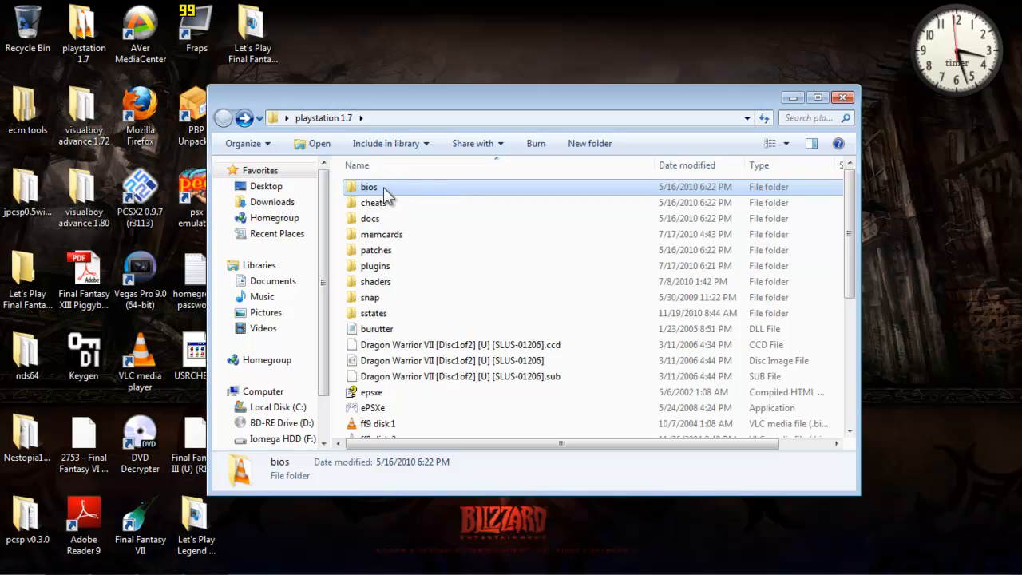
double_click(368, 186)
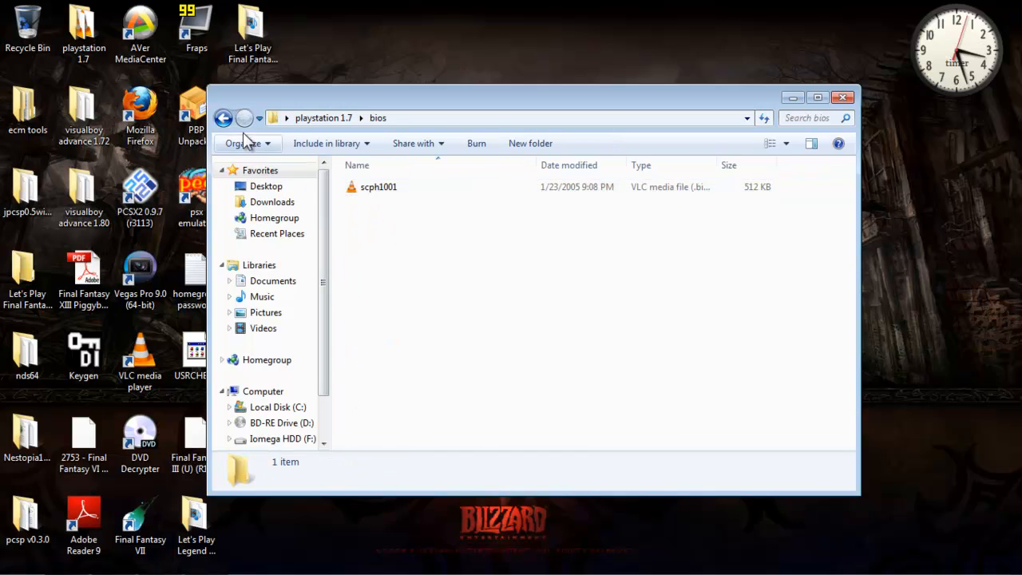
click(223, 117)
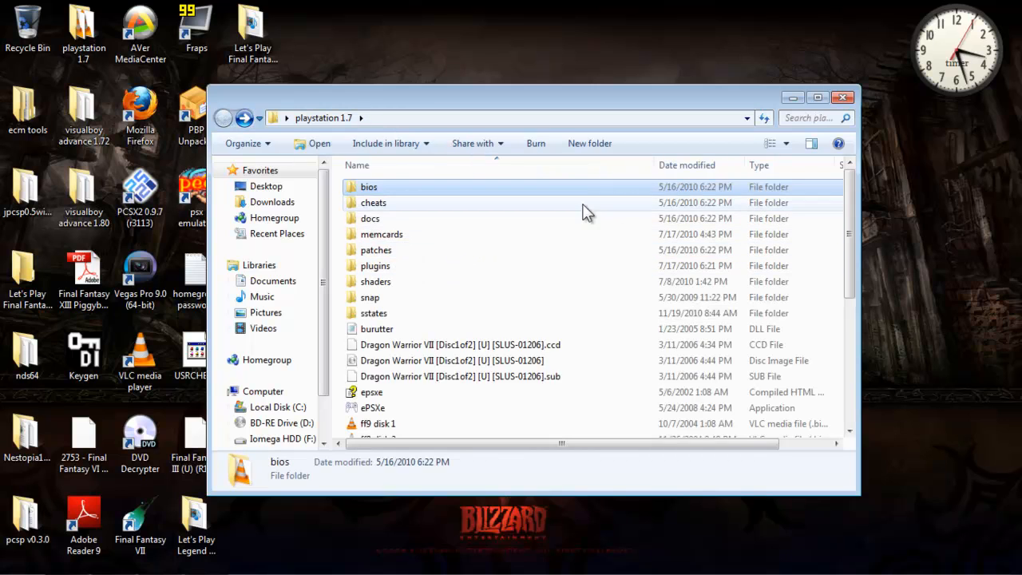
double_click(380, 234)
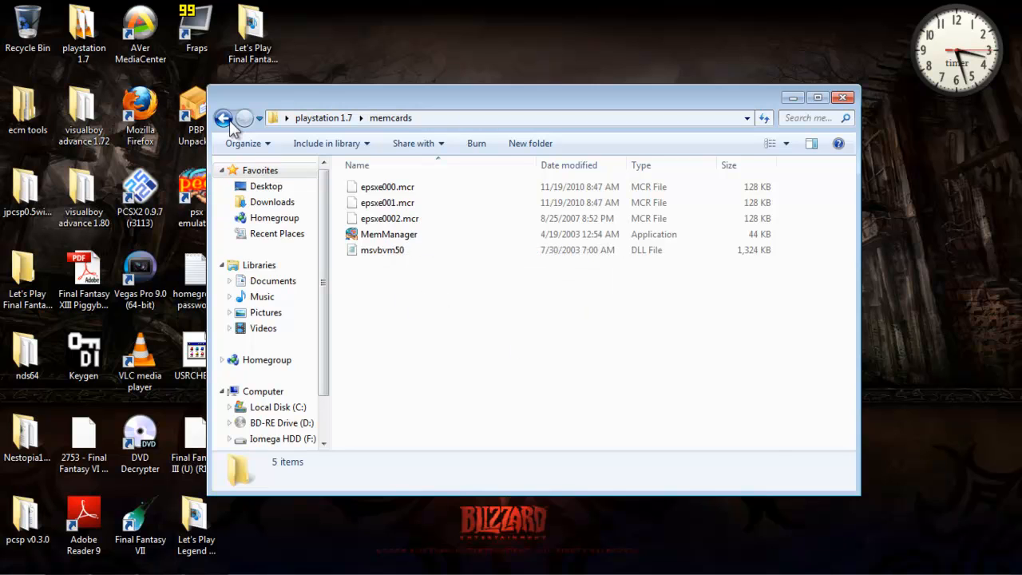
click(225, 118)
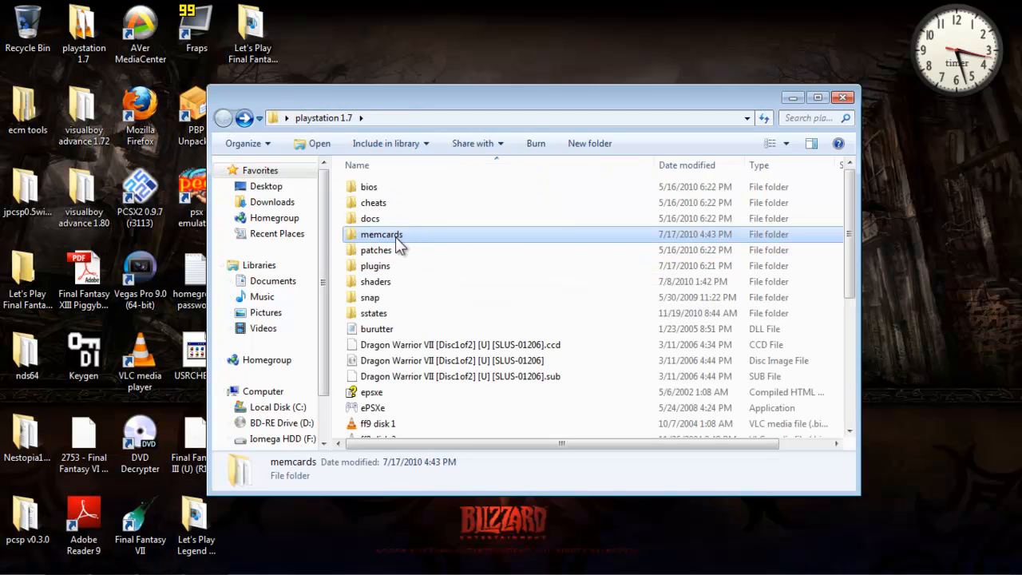
double_click(381, 234)
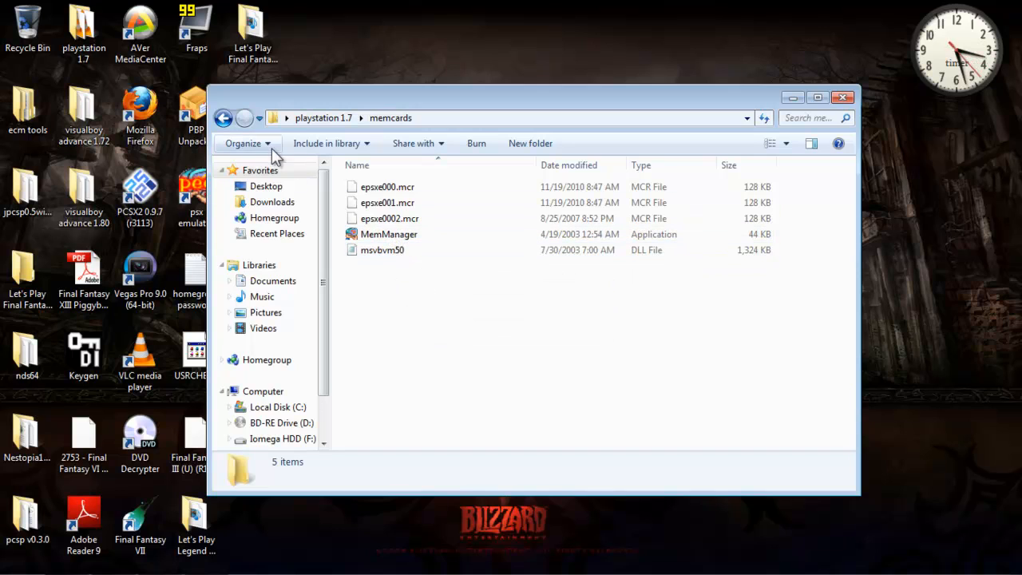
click(223, 117)
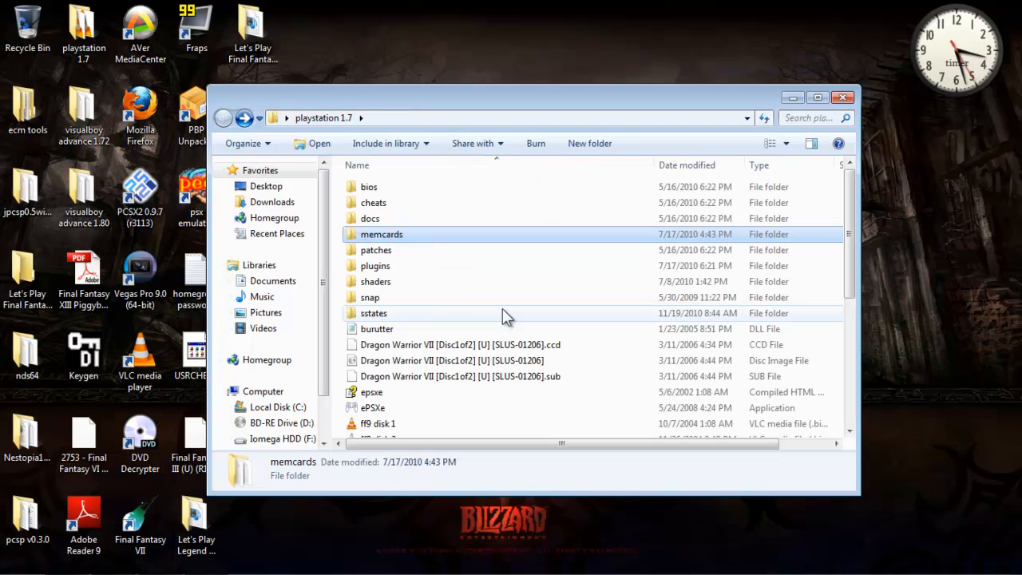
double_click(375, 281)
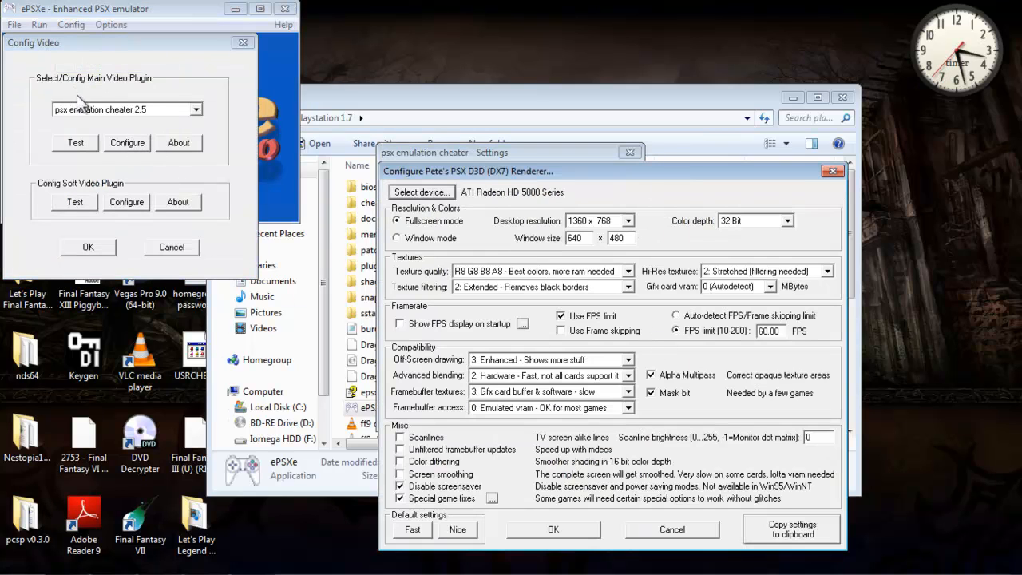
mouse_move(723, 285)
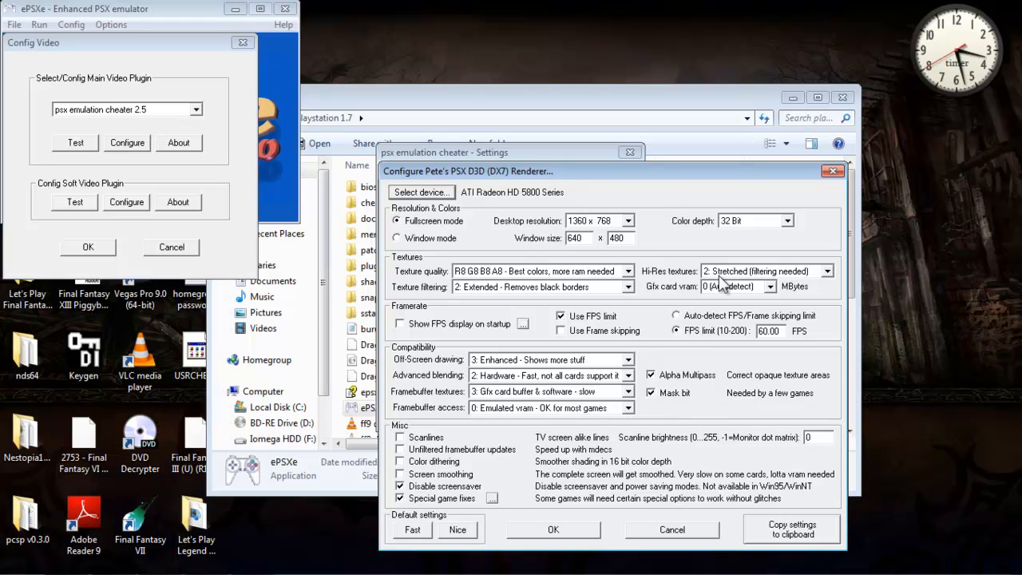
mouse_move(475, 210)
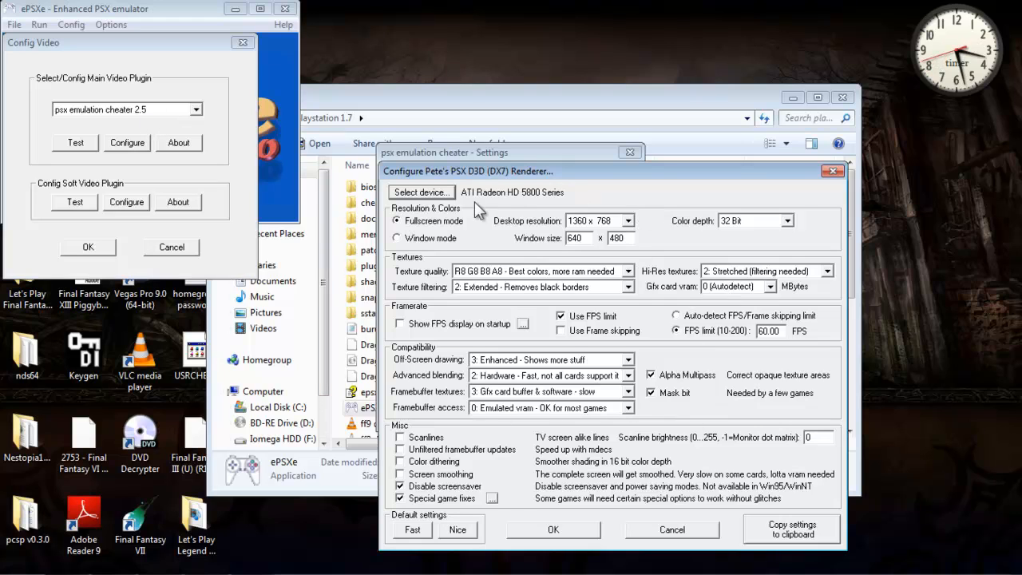
mouse_move(709, 416)
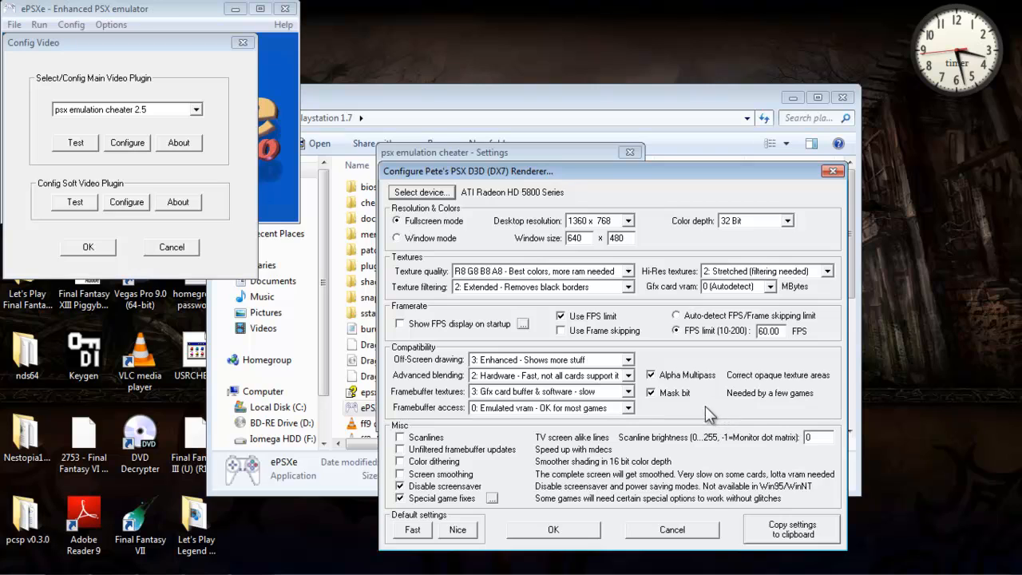
mouse_move(668, 316)
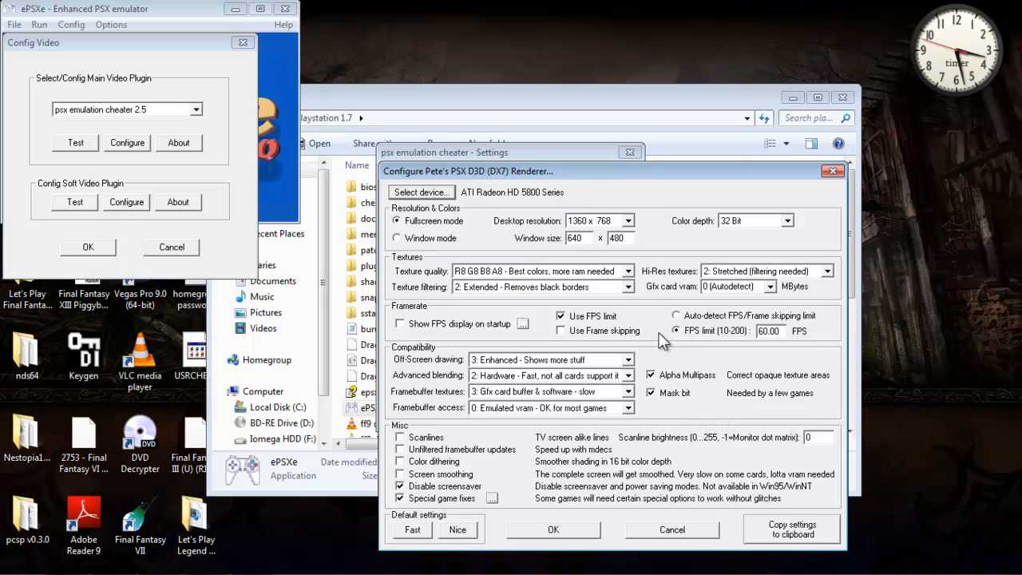
mouse_move(654, 391)
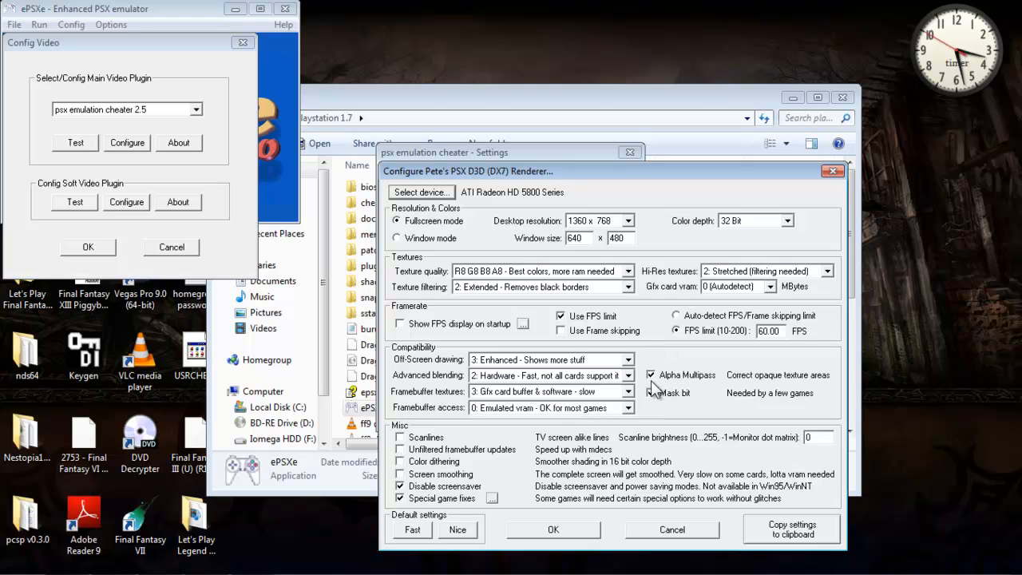
- Close the Pete's PSX D3D Renderer configuration dialog
click(652, 392)
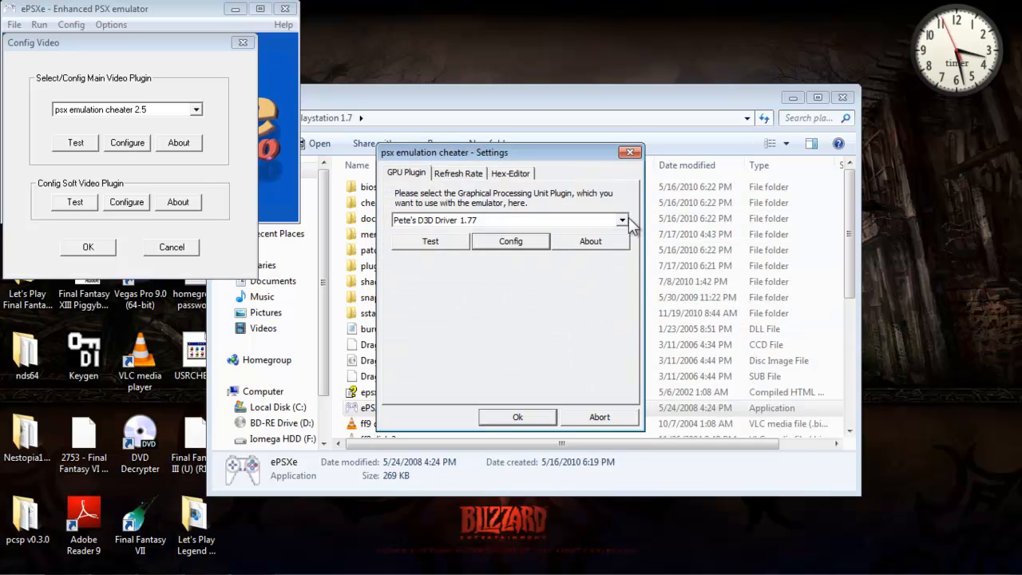
- Select Pete's OpenGL2 Driver 2.9 and enable GLSlang shader effects in its settings
click(511, 219)
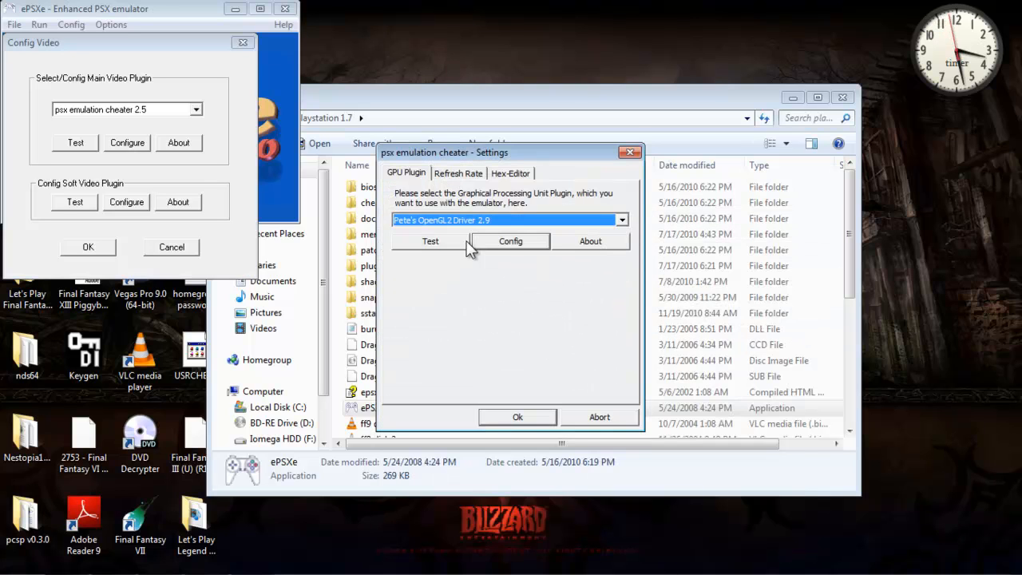
click(510, 241)
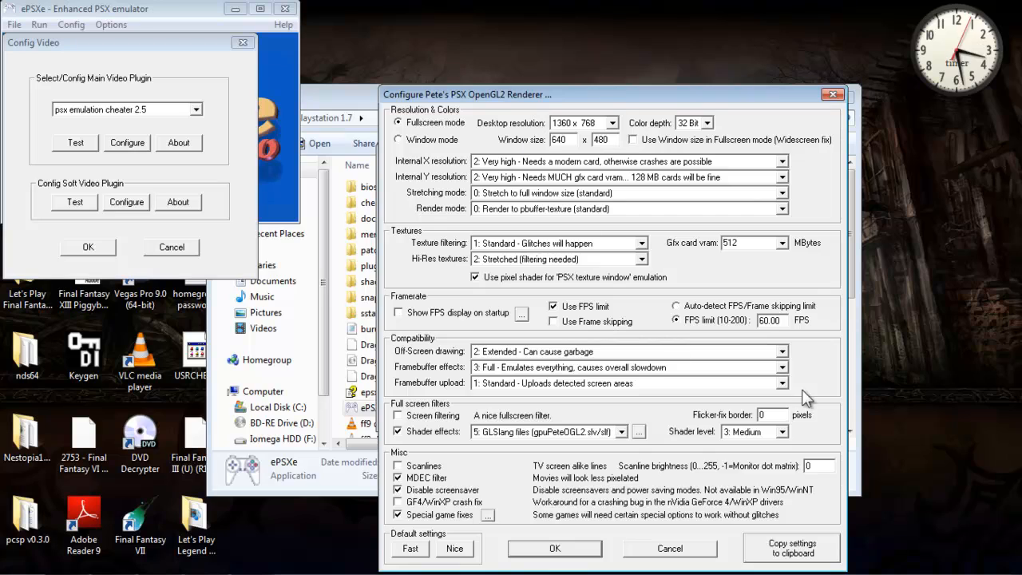
mouse_move(691, 278)
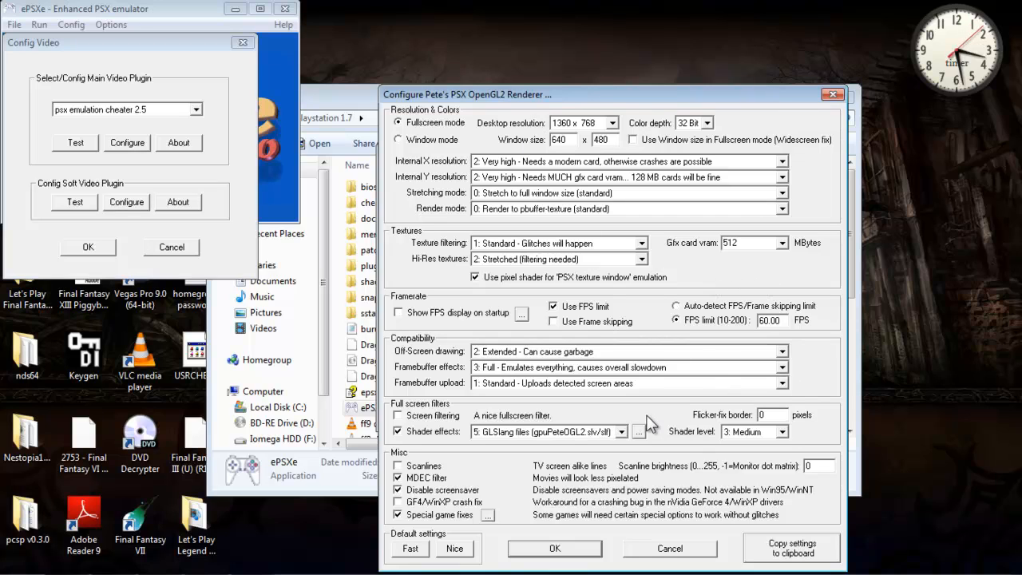
mouse_move(489, 100)
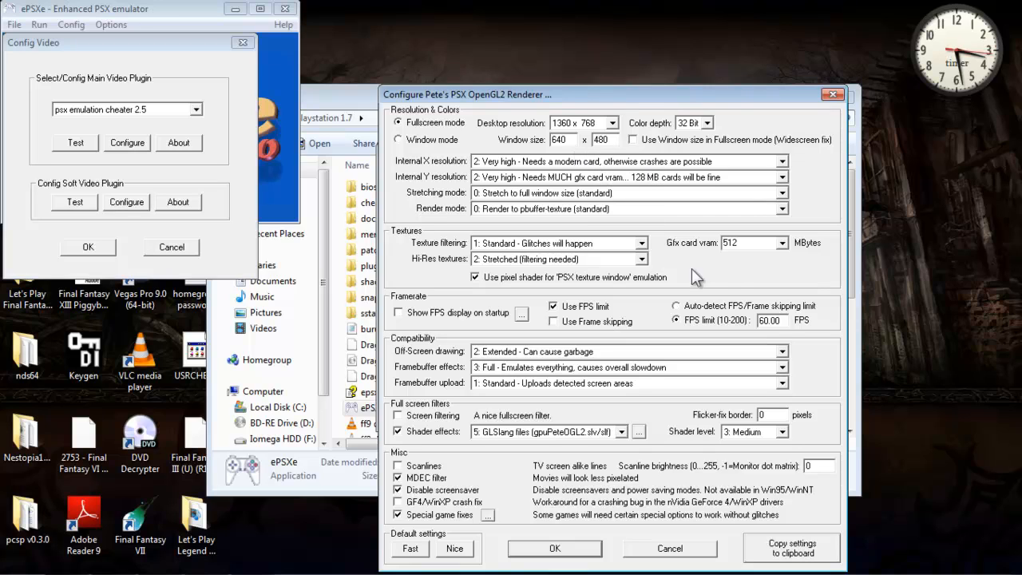
mouse_move(745, 280)
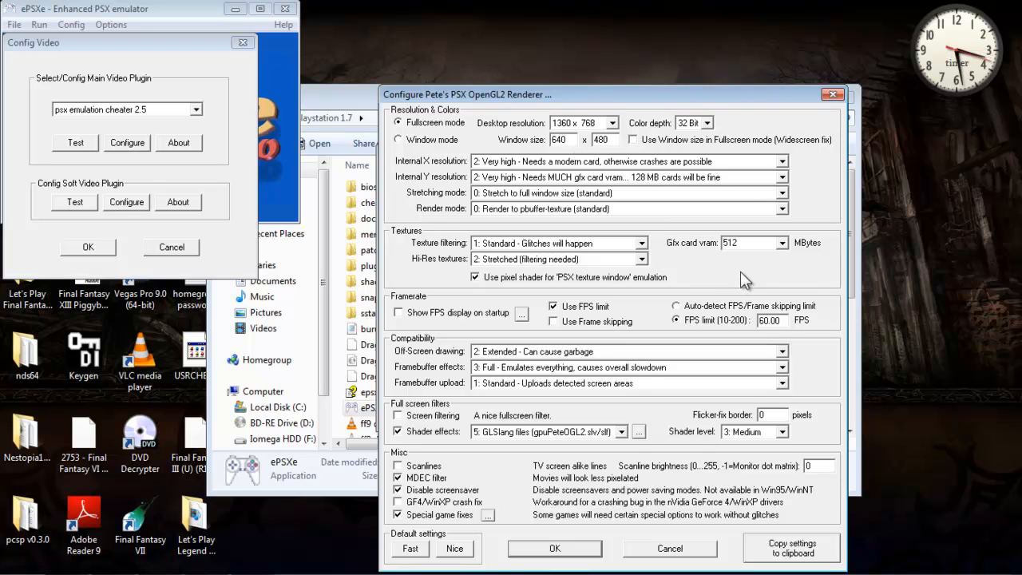
mouse_move(603, 456)
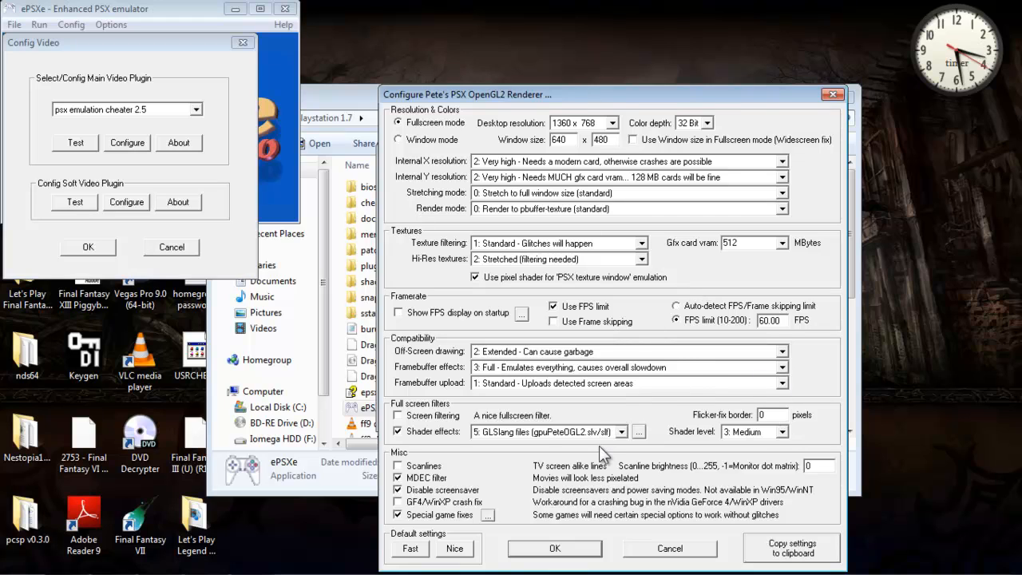
mouse_move(456, 446)
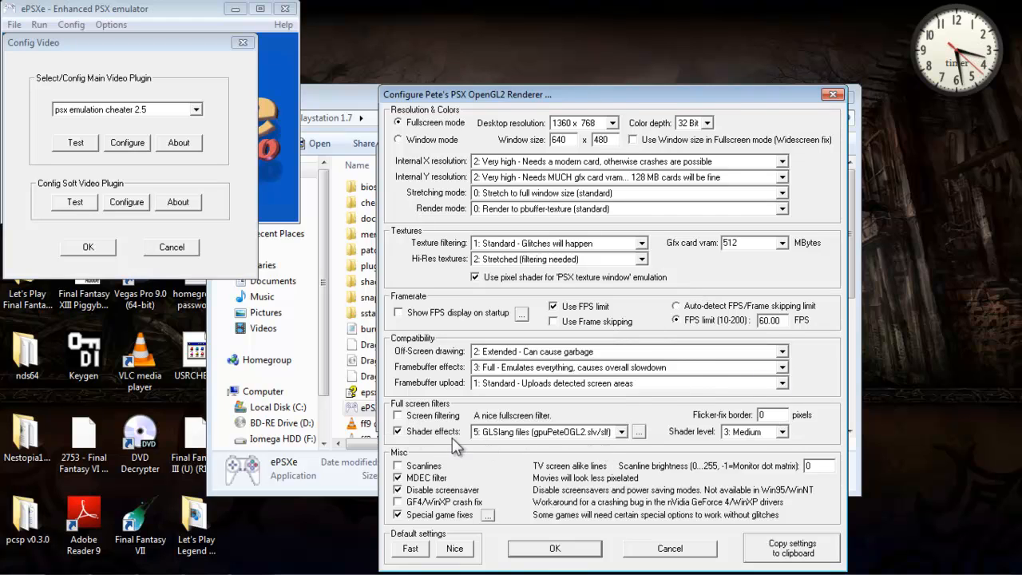
click(622, 431)
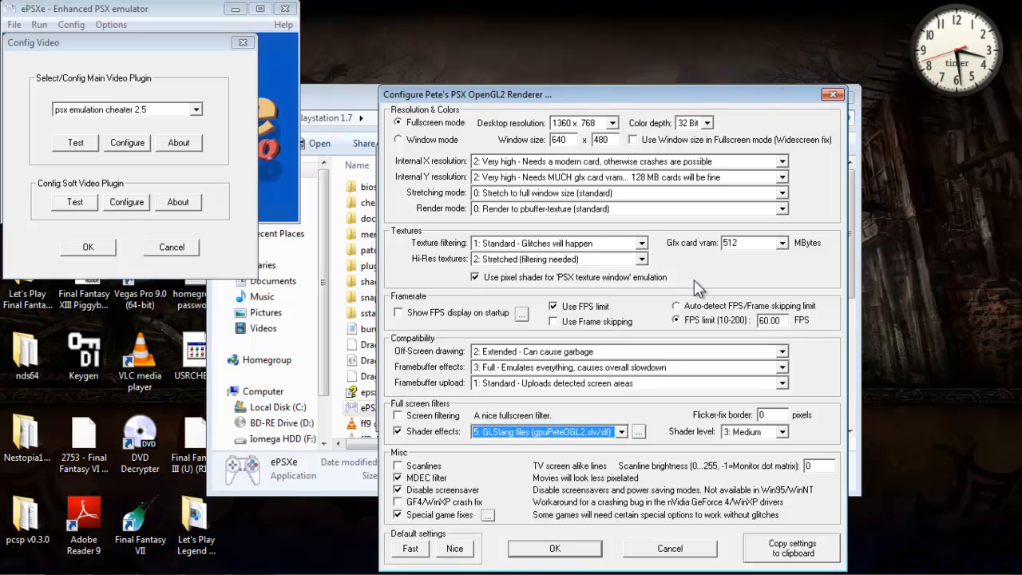
mouse_move(623, 443)
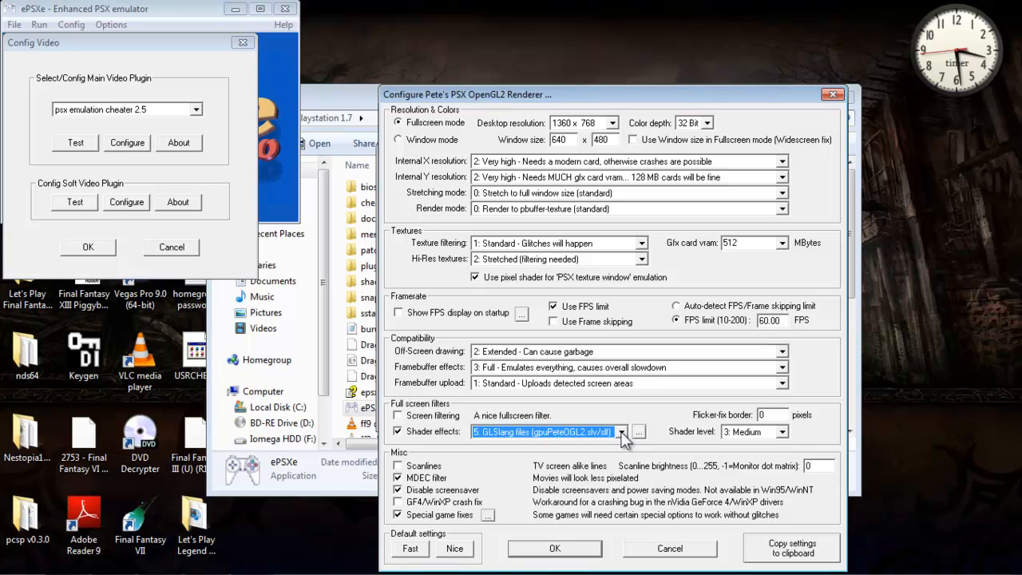
mouse_move(654, 403)
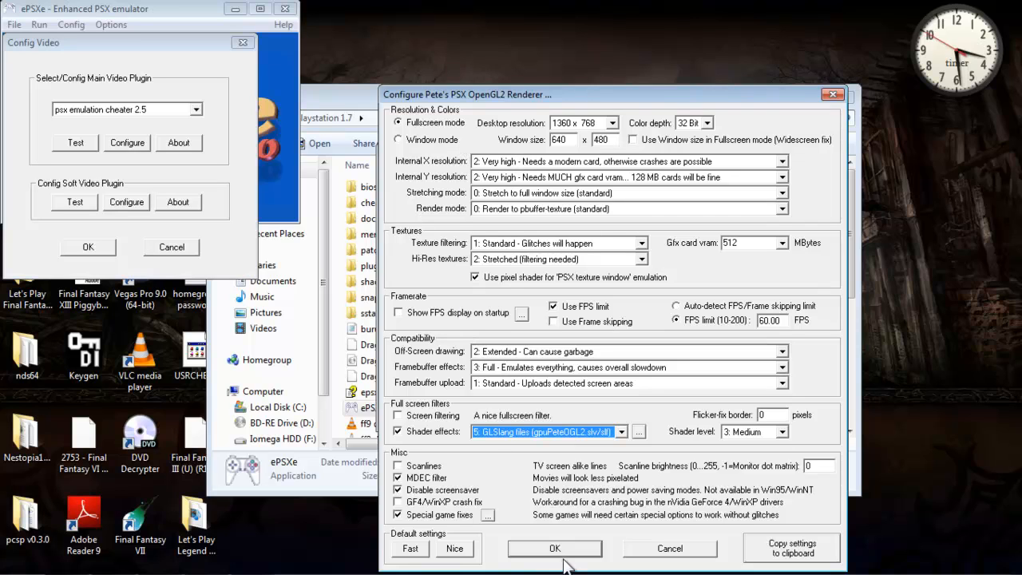
- Accept the OpenGL2 and video plugin settings, then close ePSXe and the playstation 1.7 folder
click(554, 549)
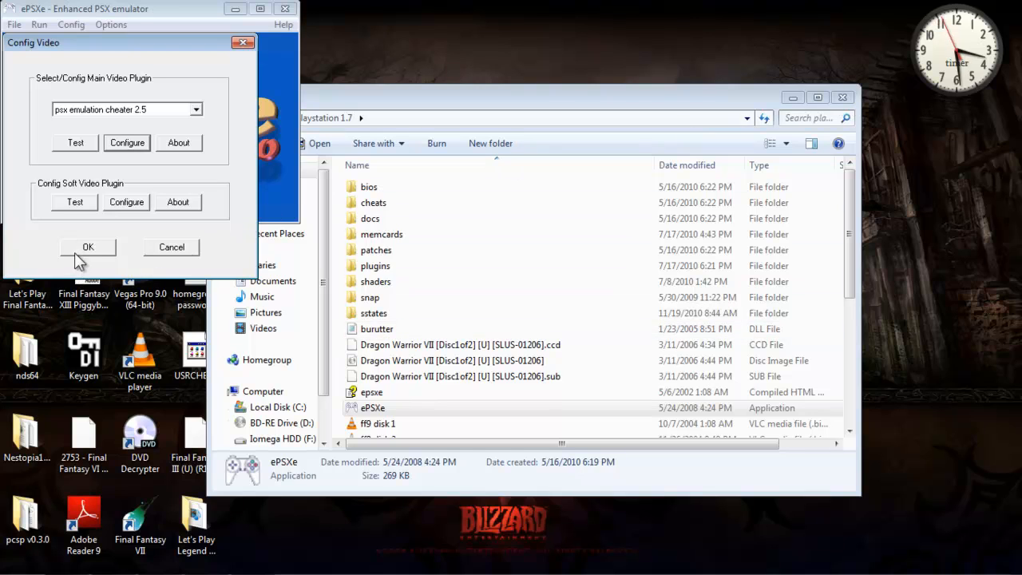
click(88, 246)
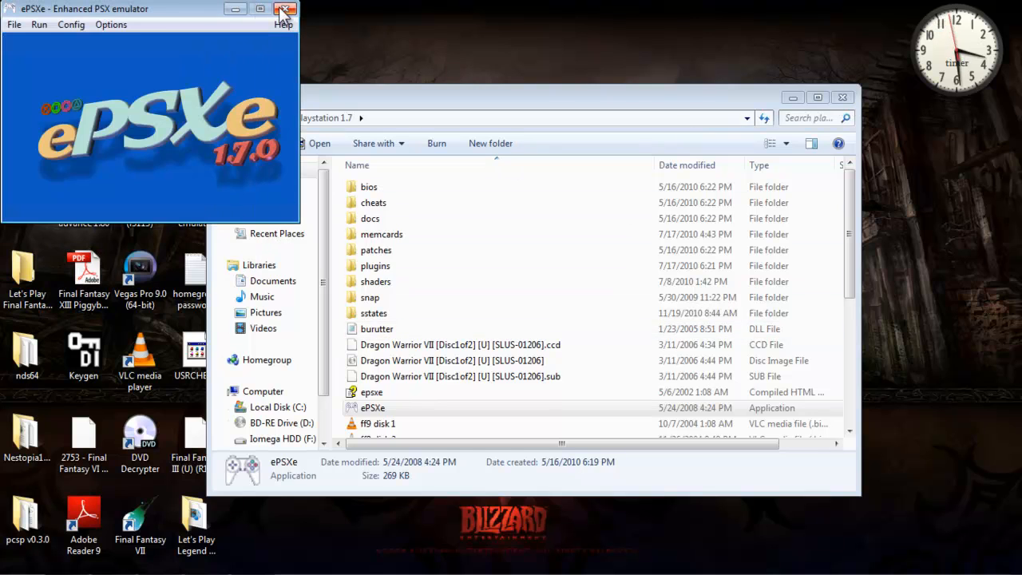
click(286, 9)
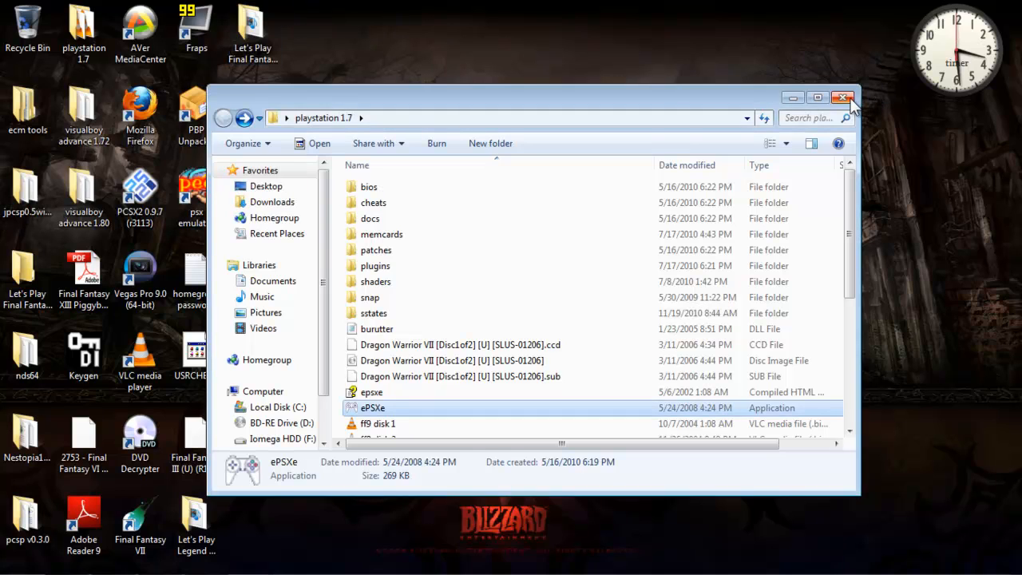
click(842, 96)
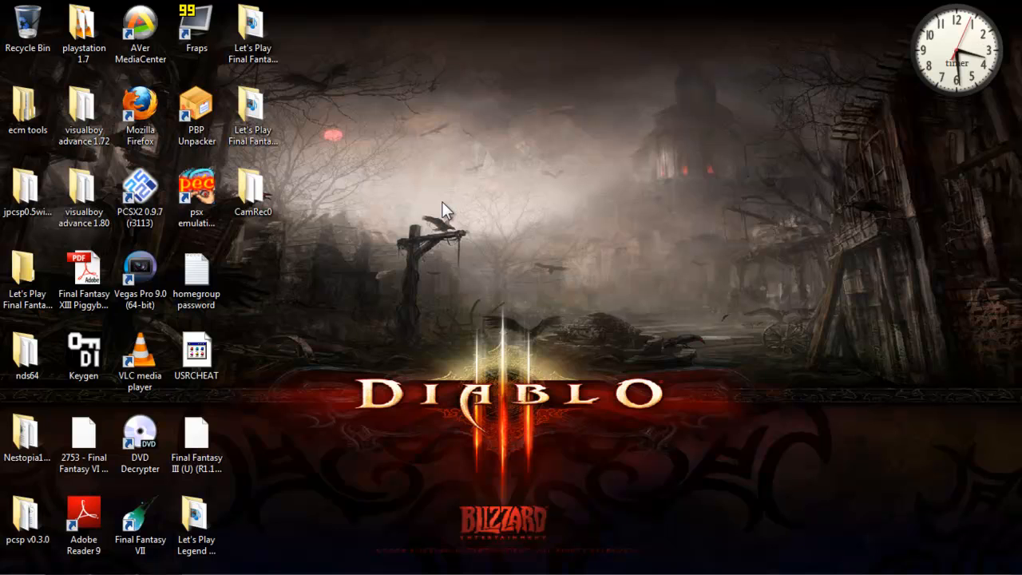
mouse_move(591, 165)
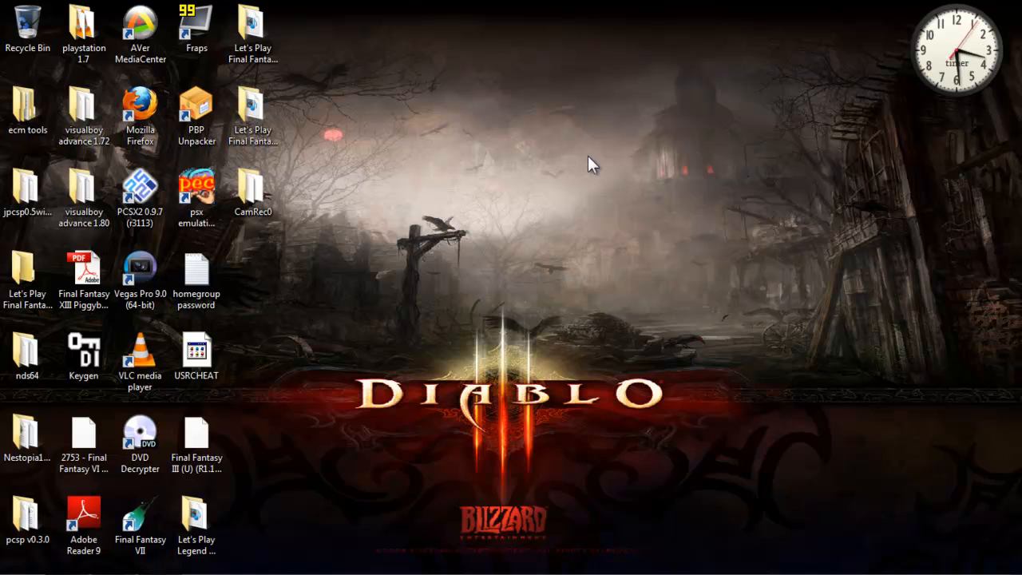
mouse_move(739, 254)
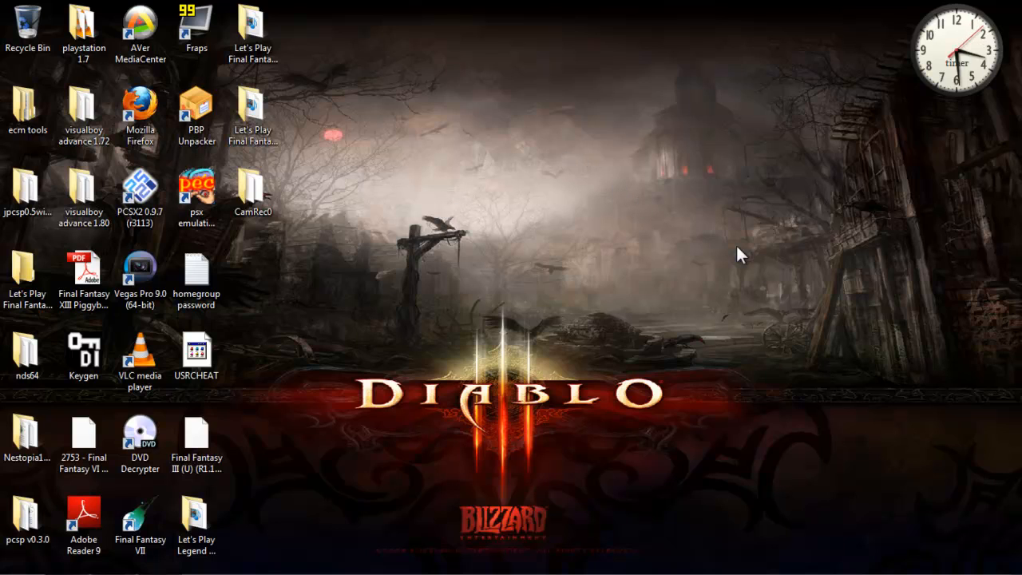